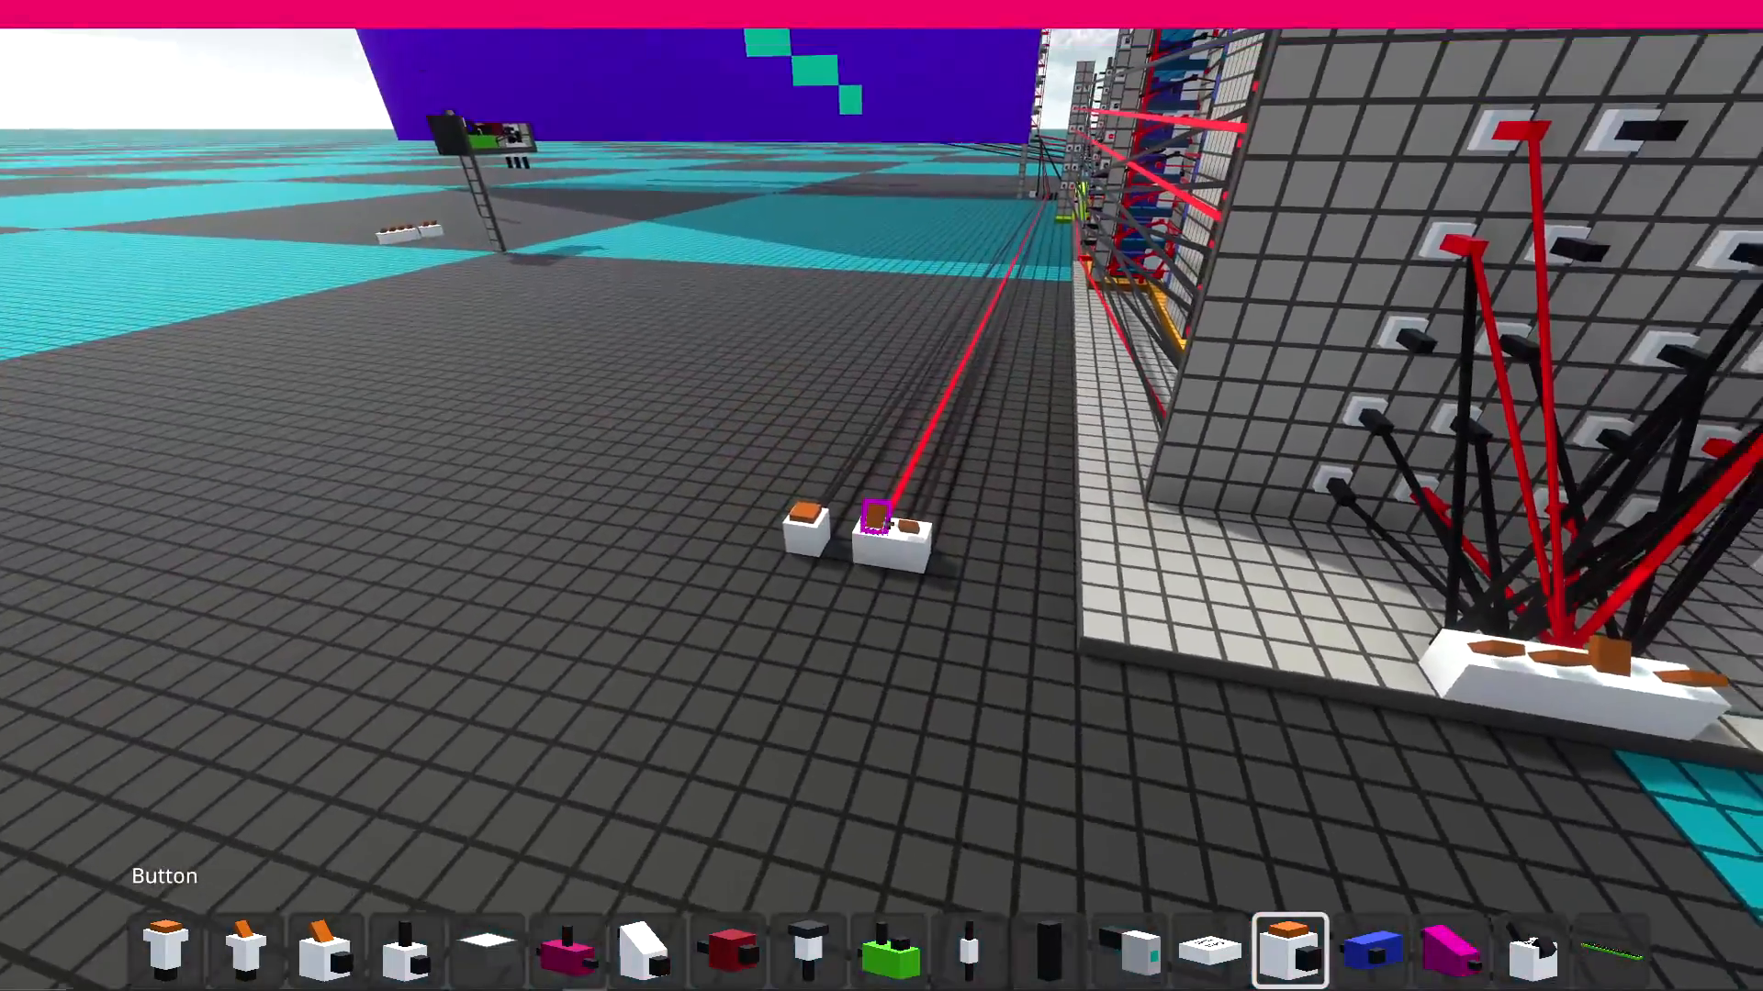
mouse_move(881, 523)
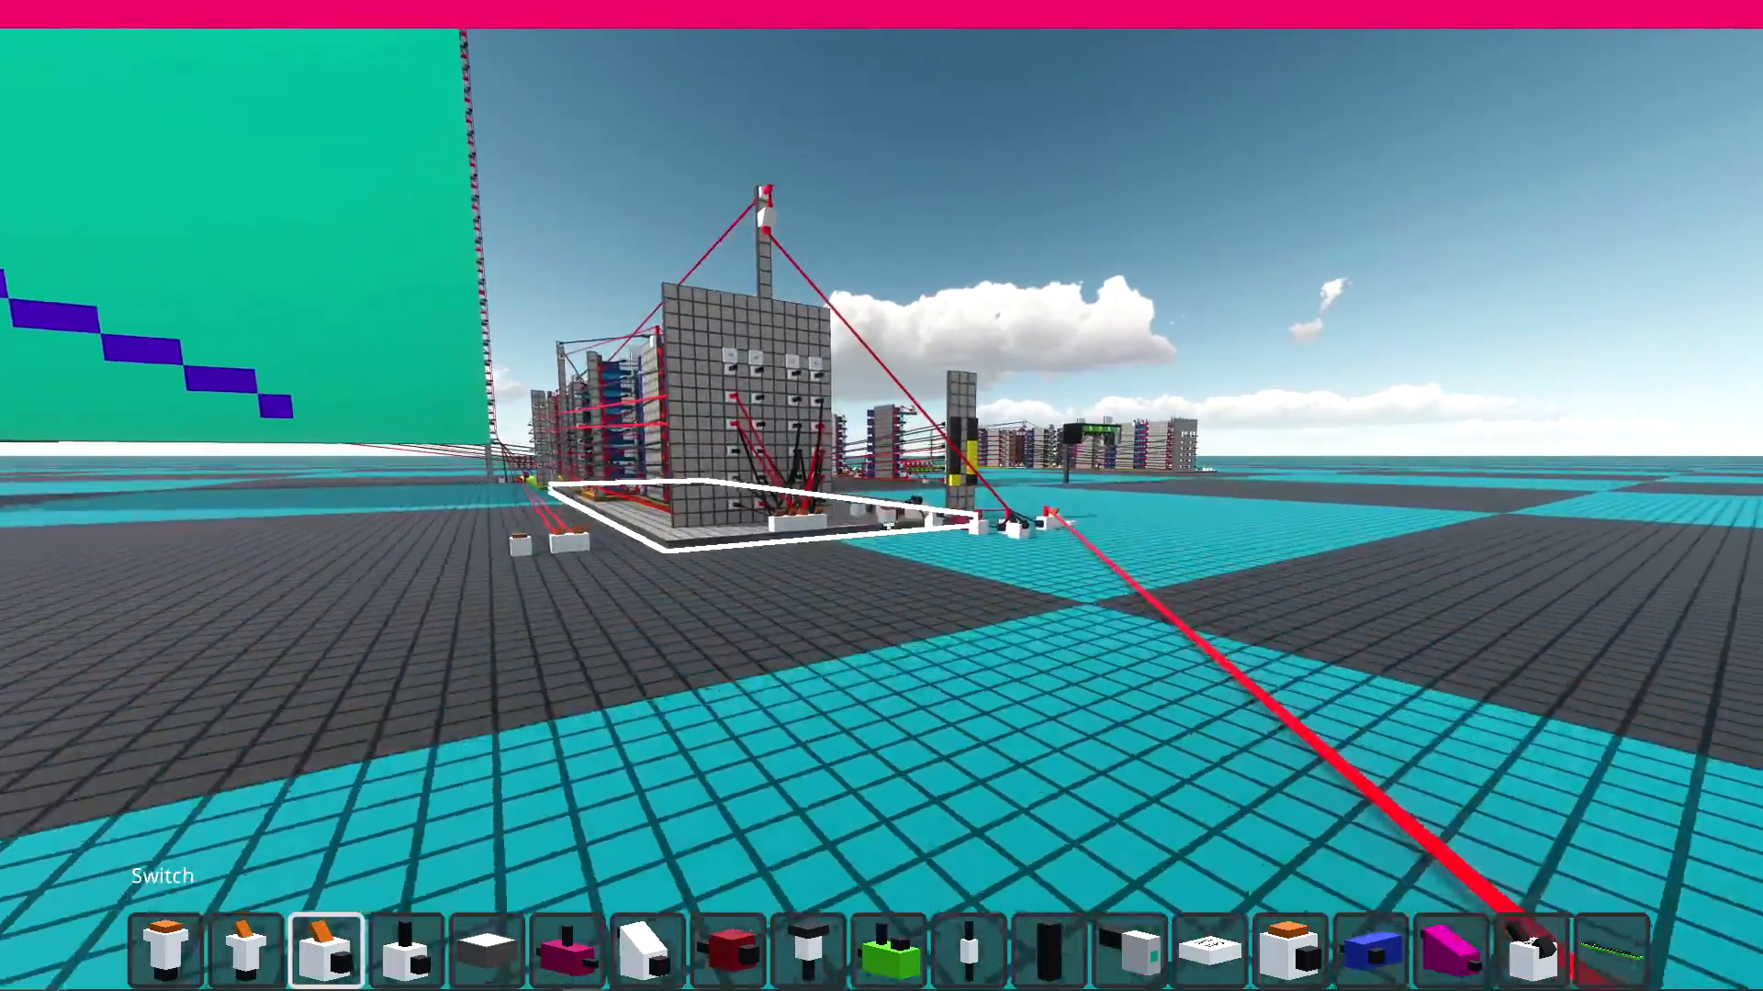
mouse_move(882, 496)
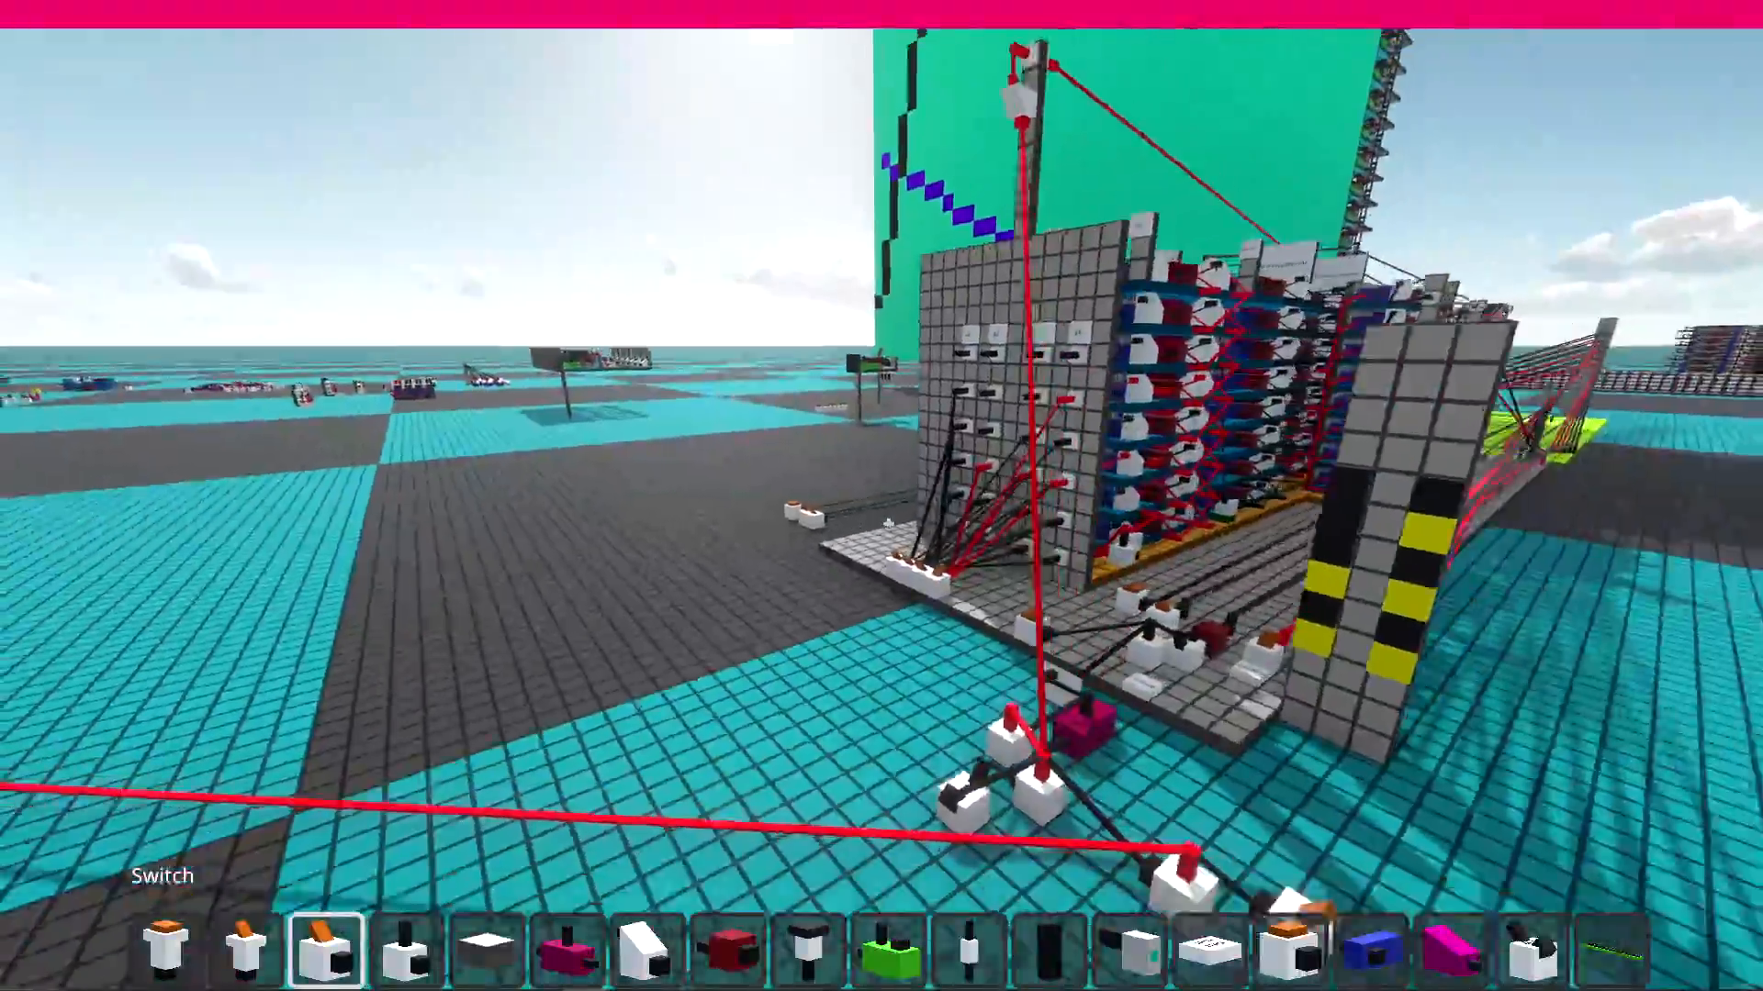
mouse_move(881, 496)
type("s")
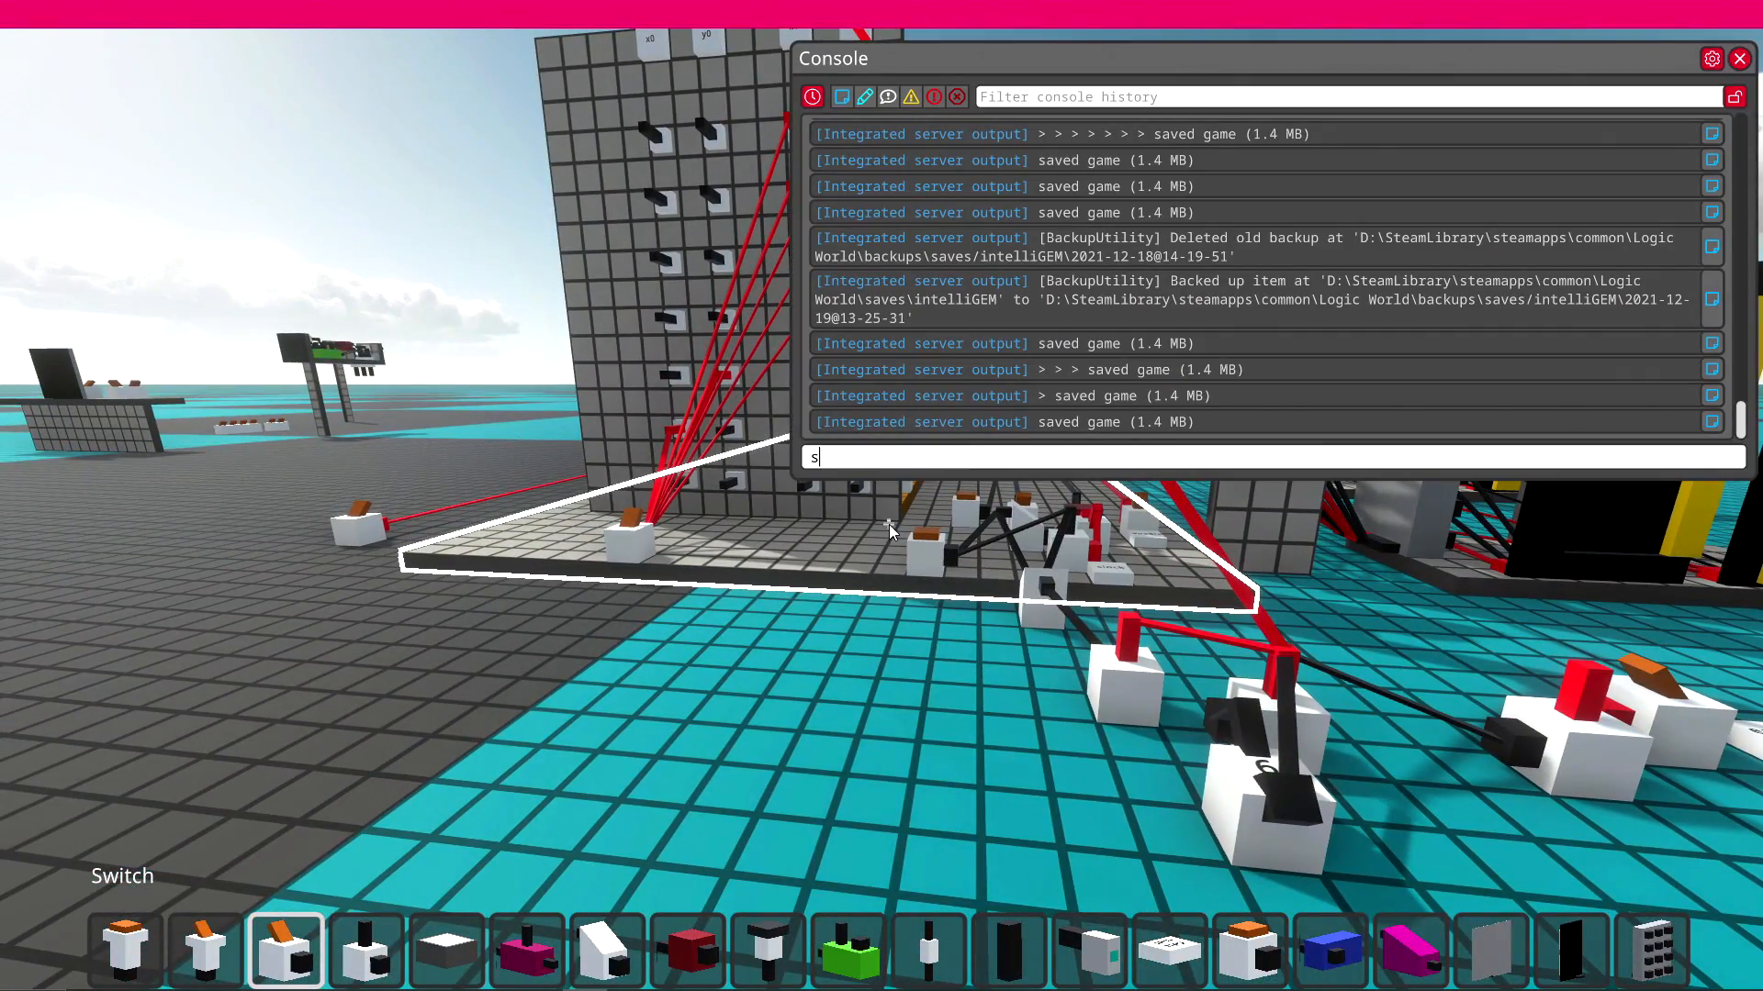
type("erver \"simulation")
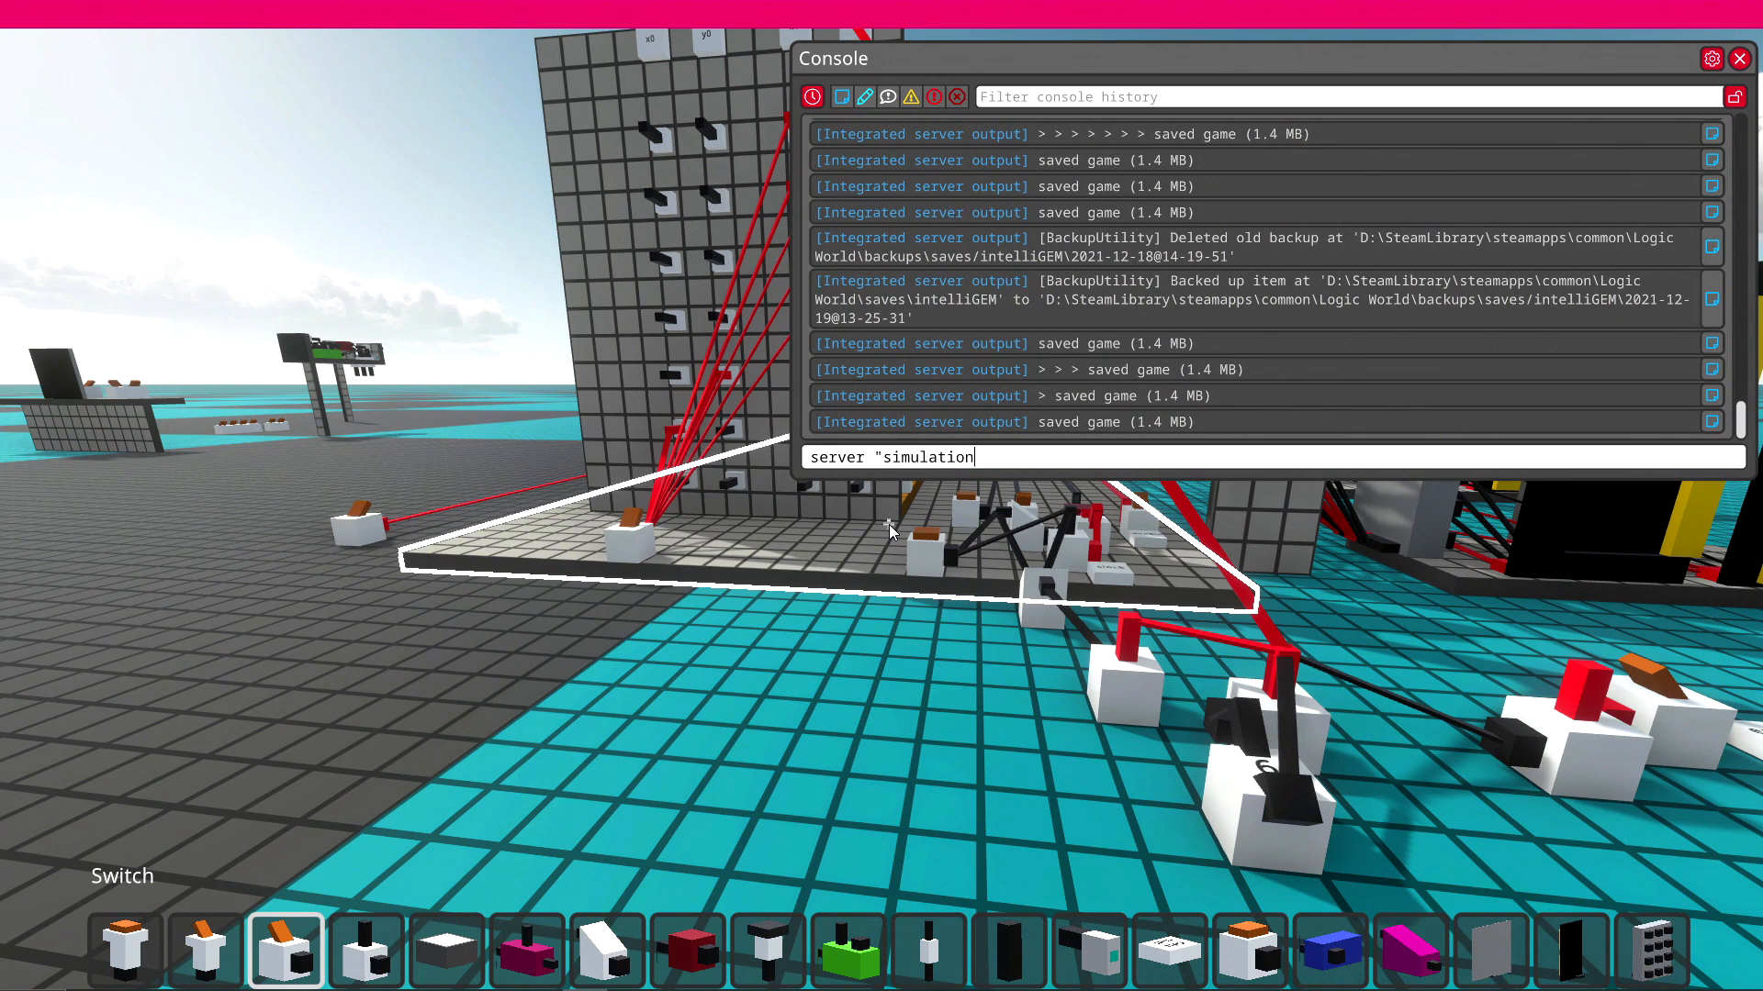
type(".rate")
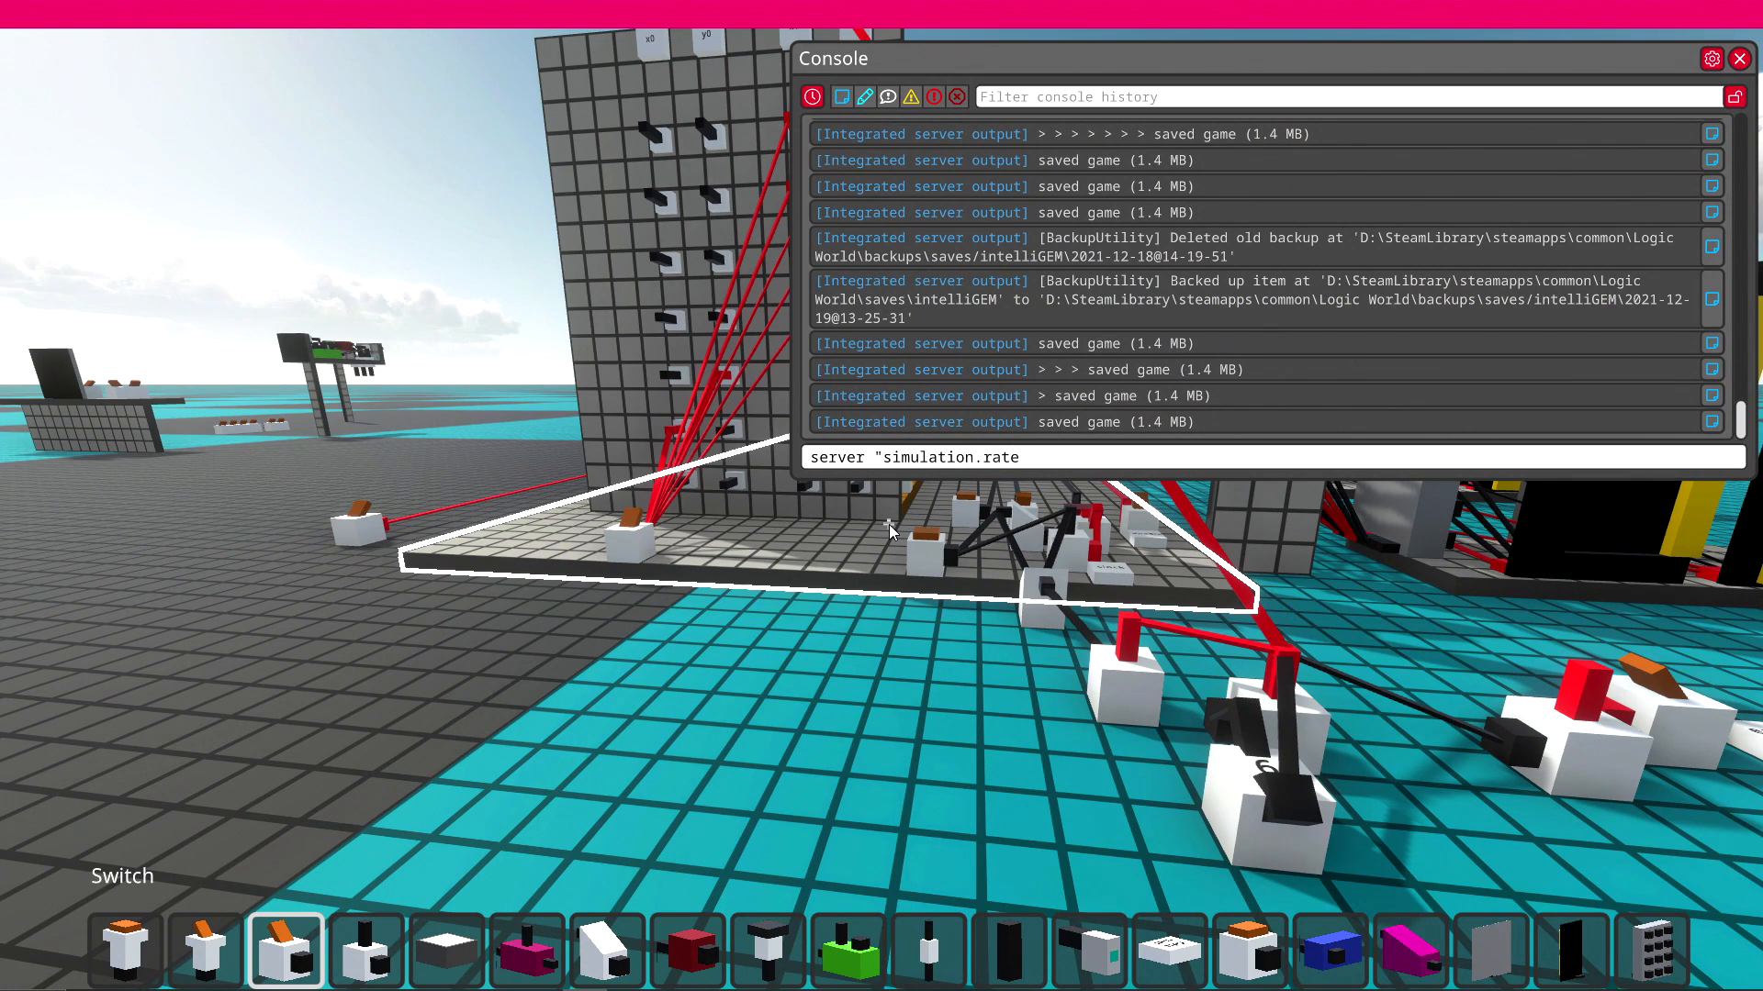
type("50")
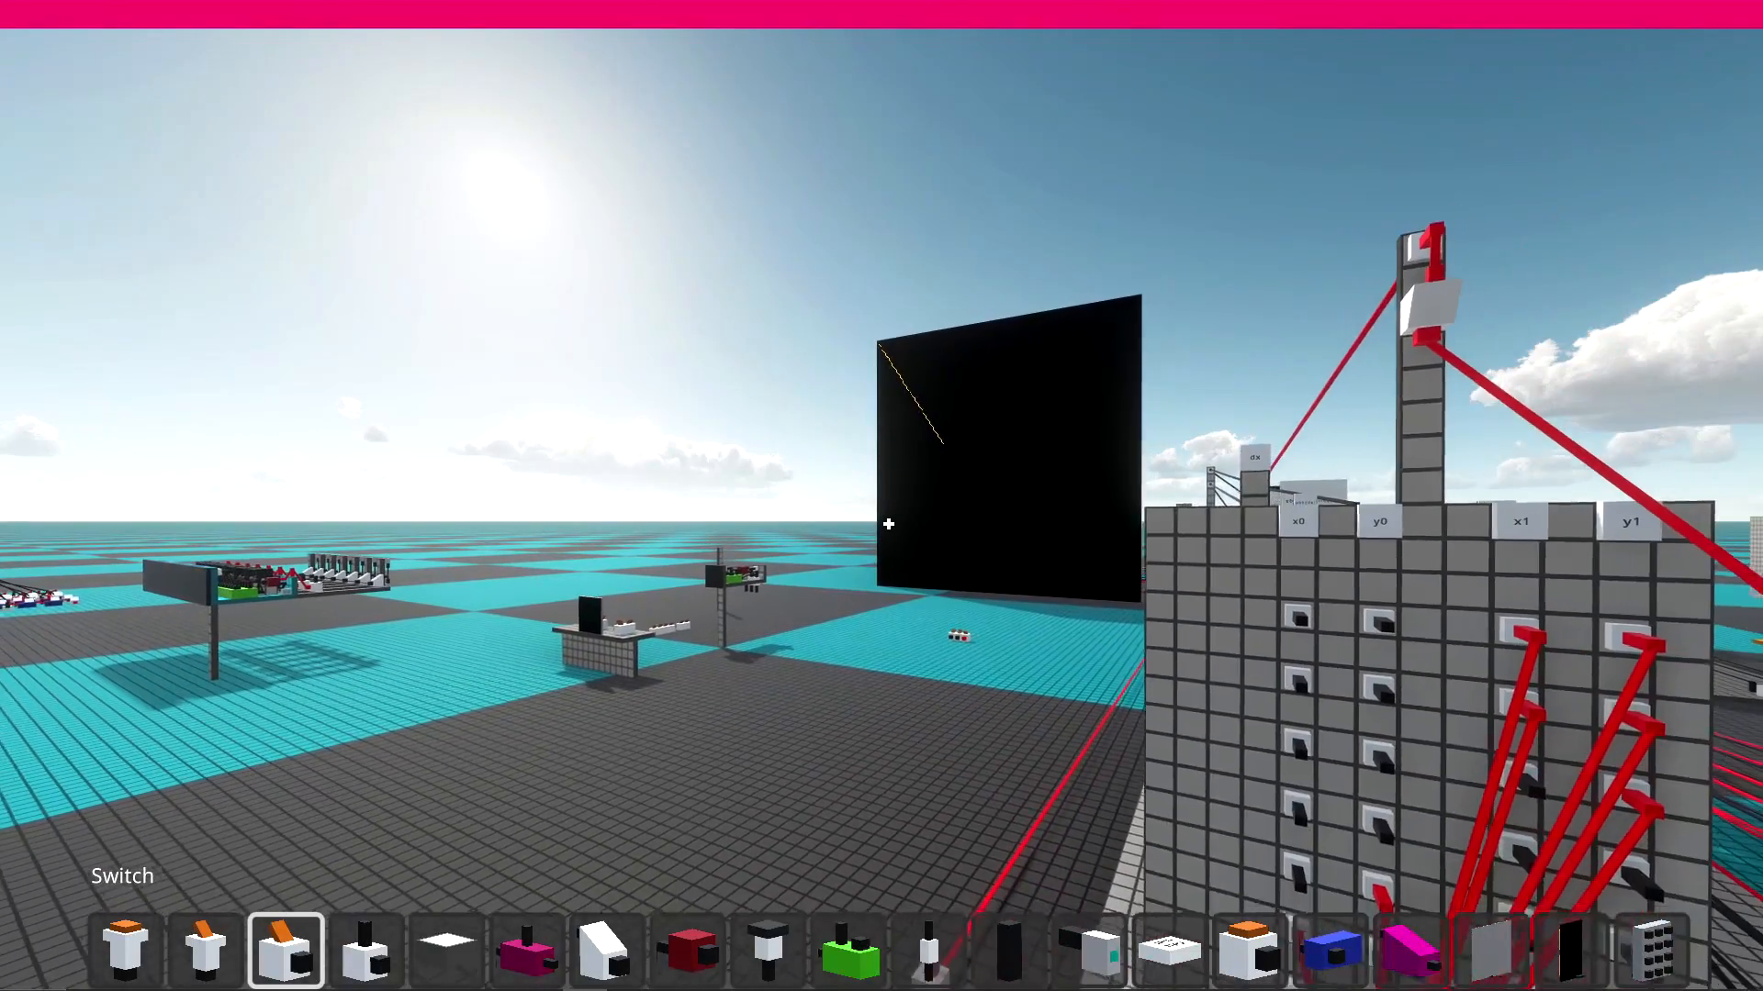
mouse_move(881, 496)
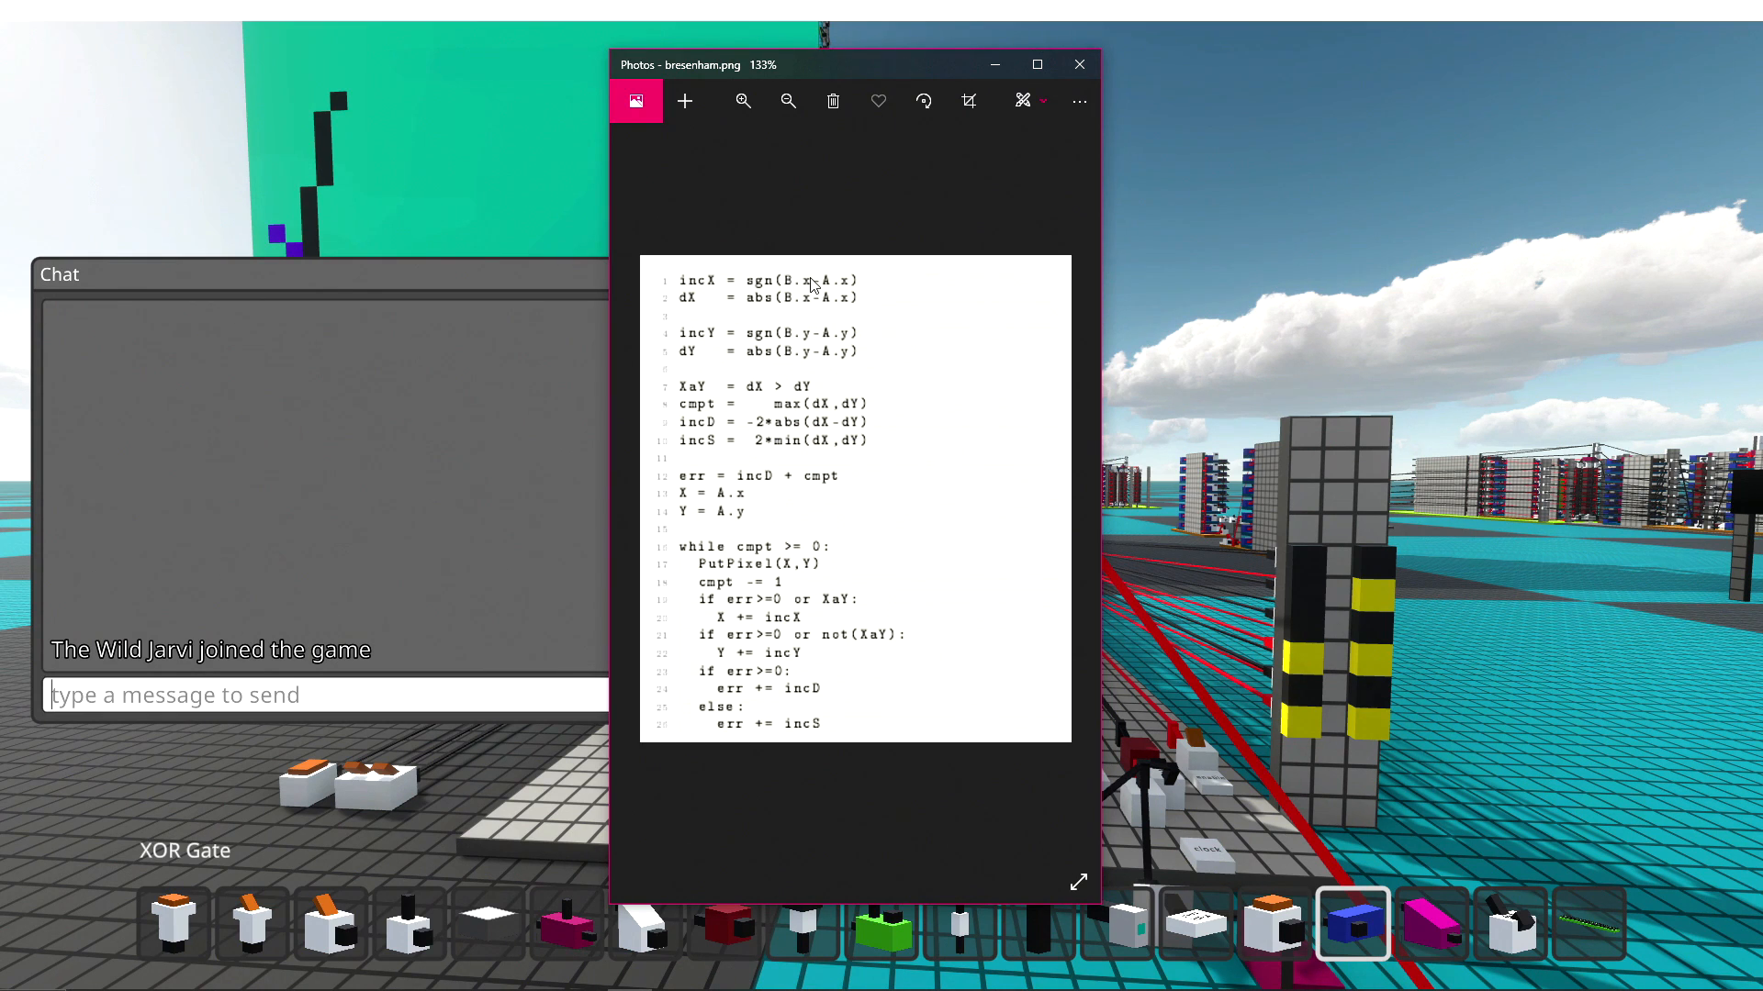
mouse_move(708, 308)
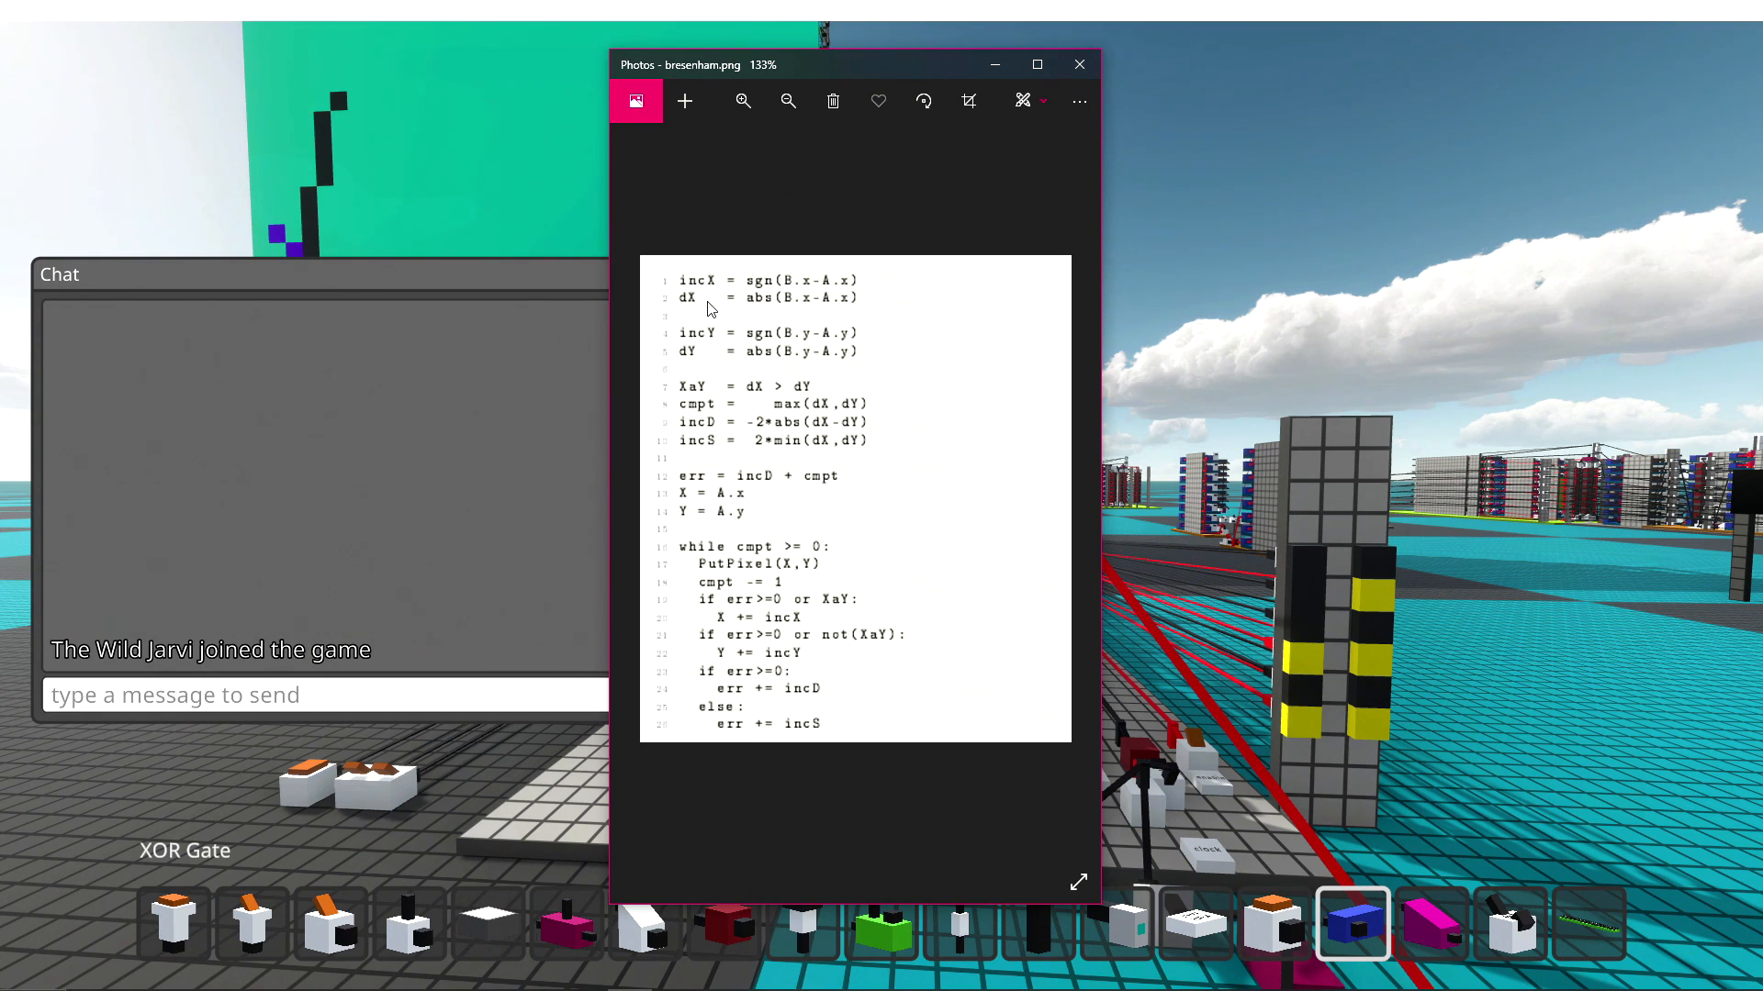
mouse_move(793, 312)
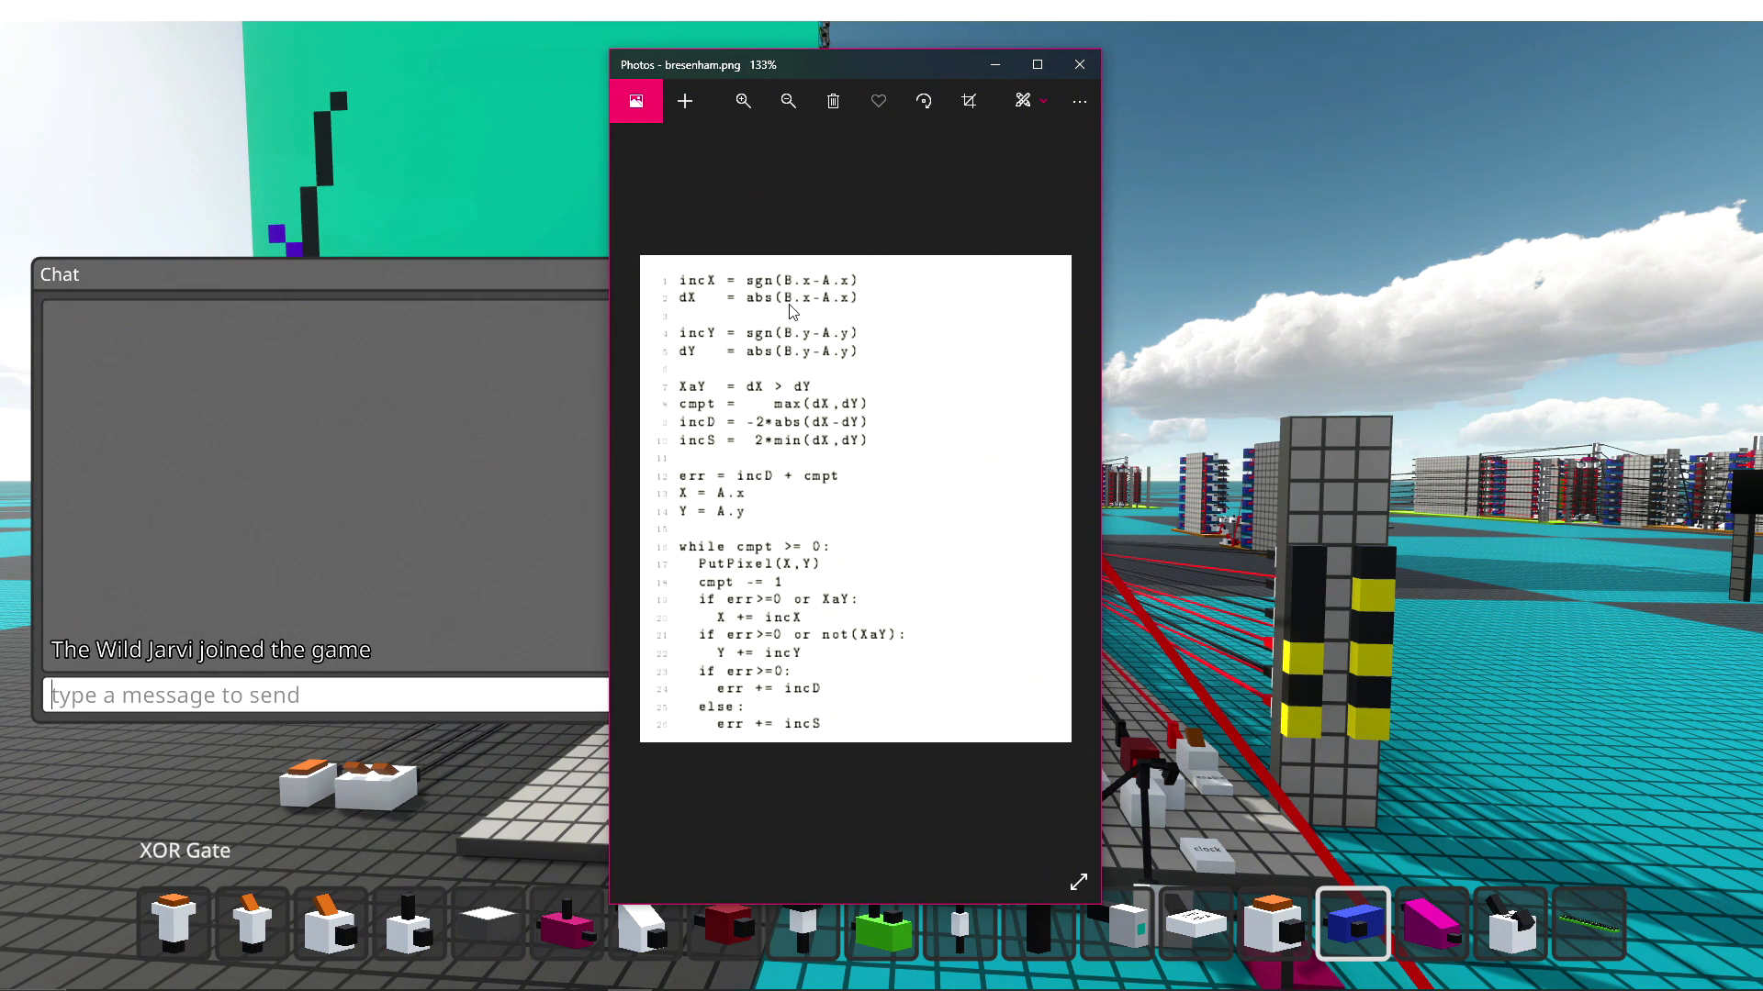
mouse_move(818, 361)
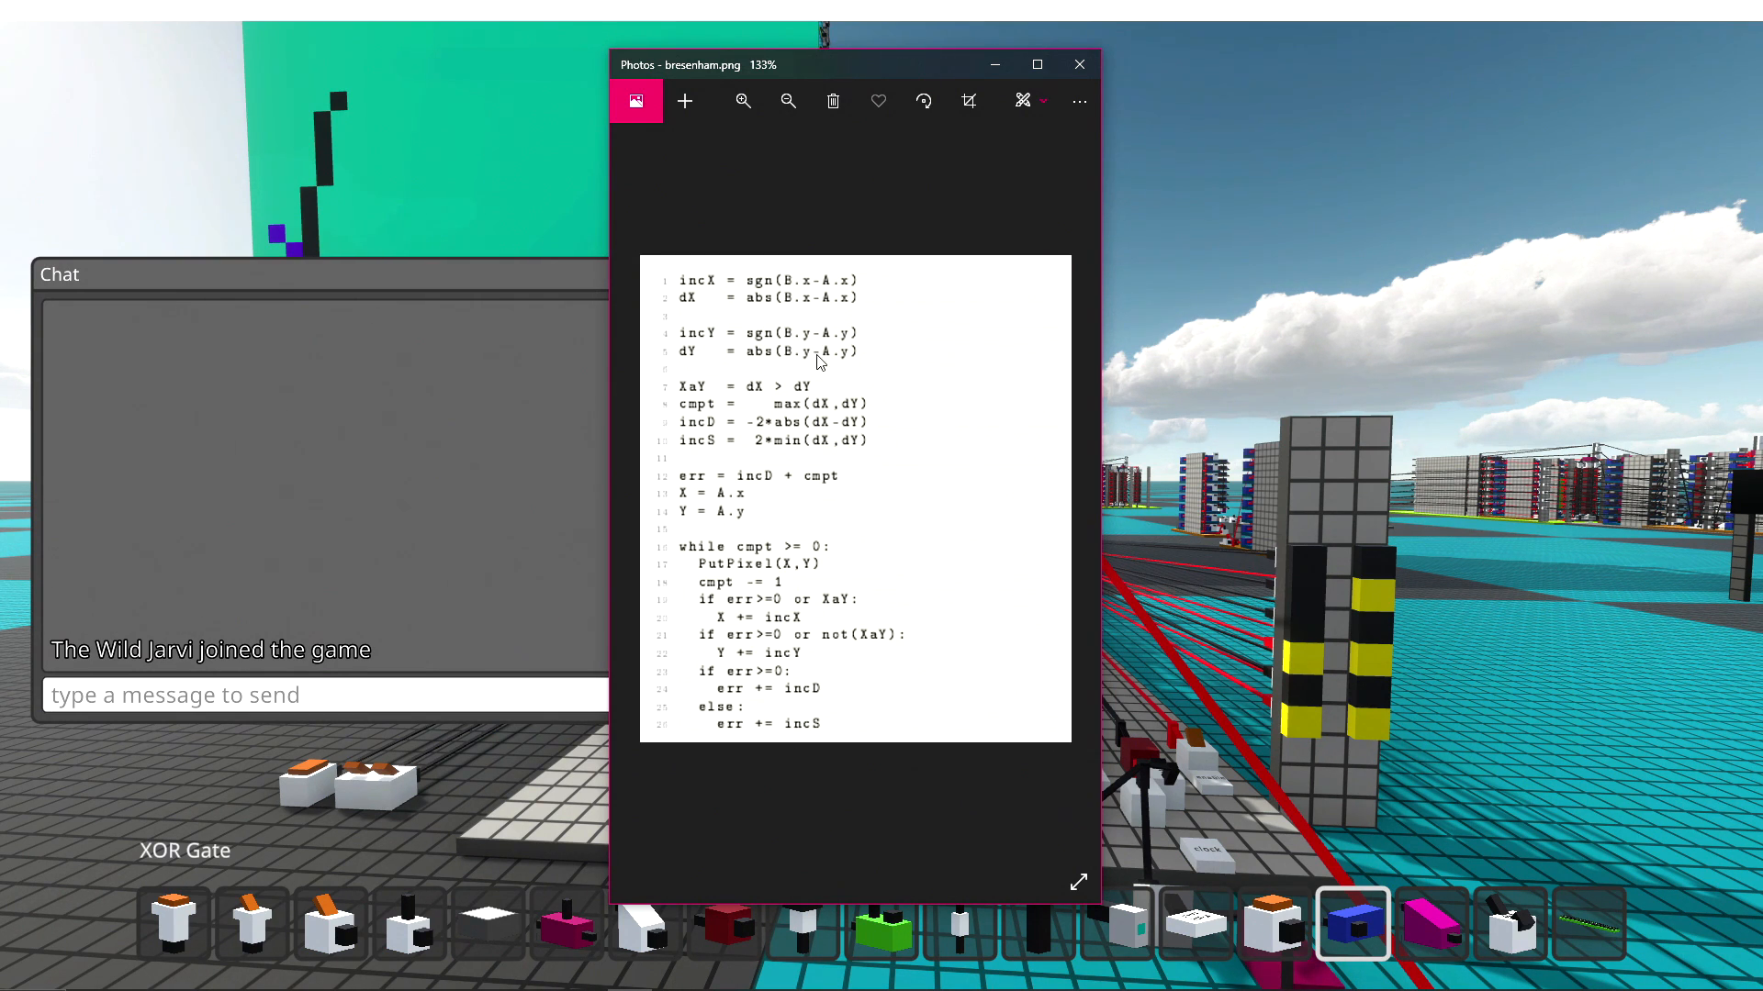
mouse_move(876, 294)
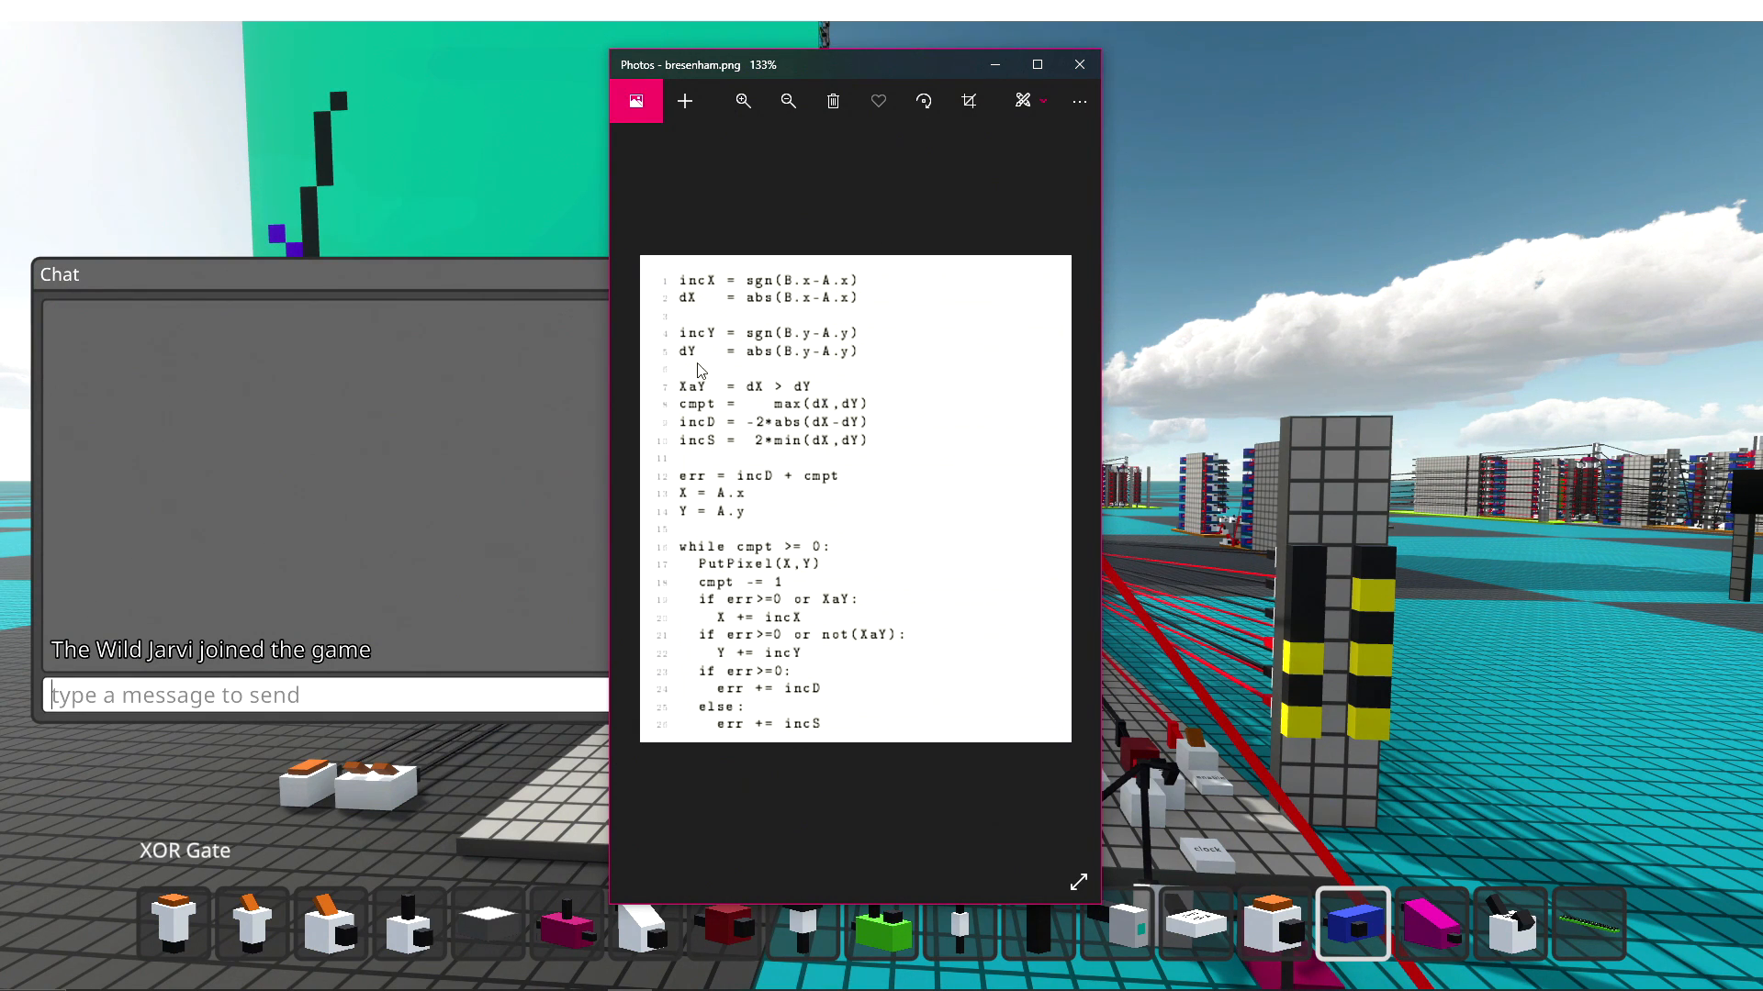
mouse_move(741, 402)
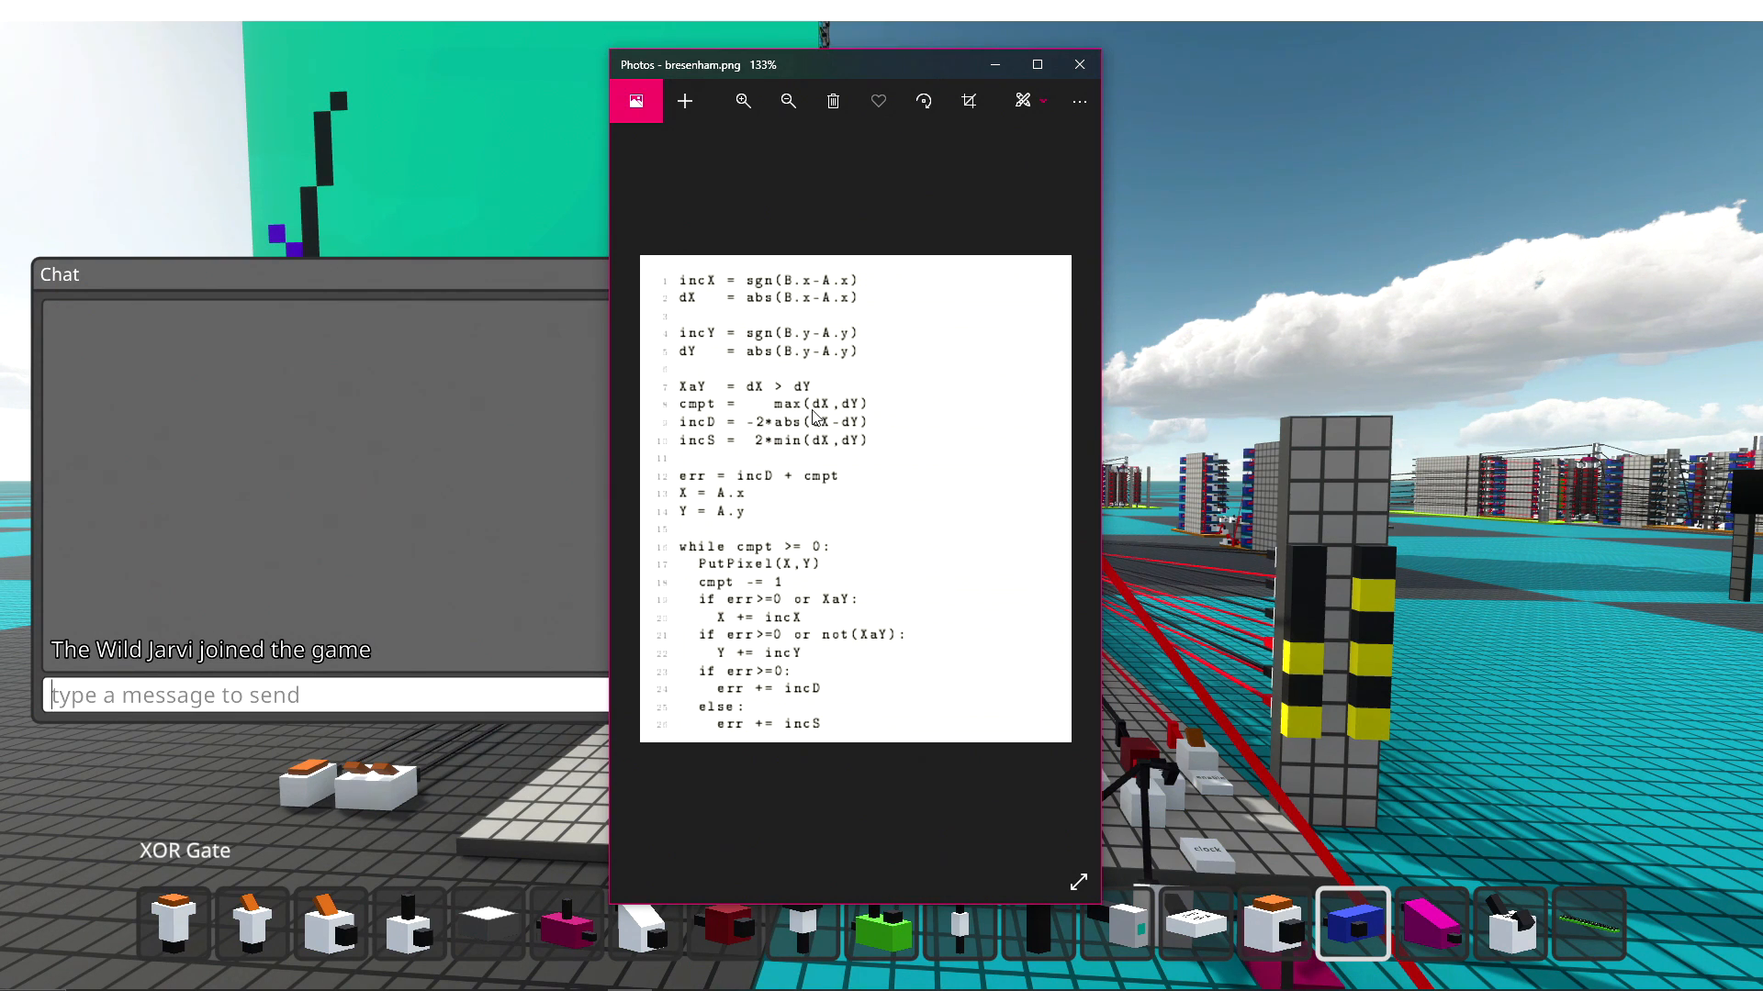
mouse_move(812, 417)
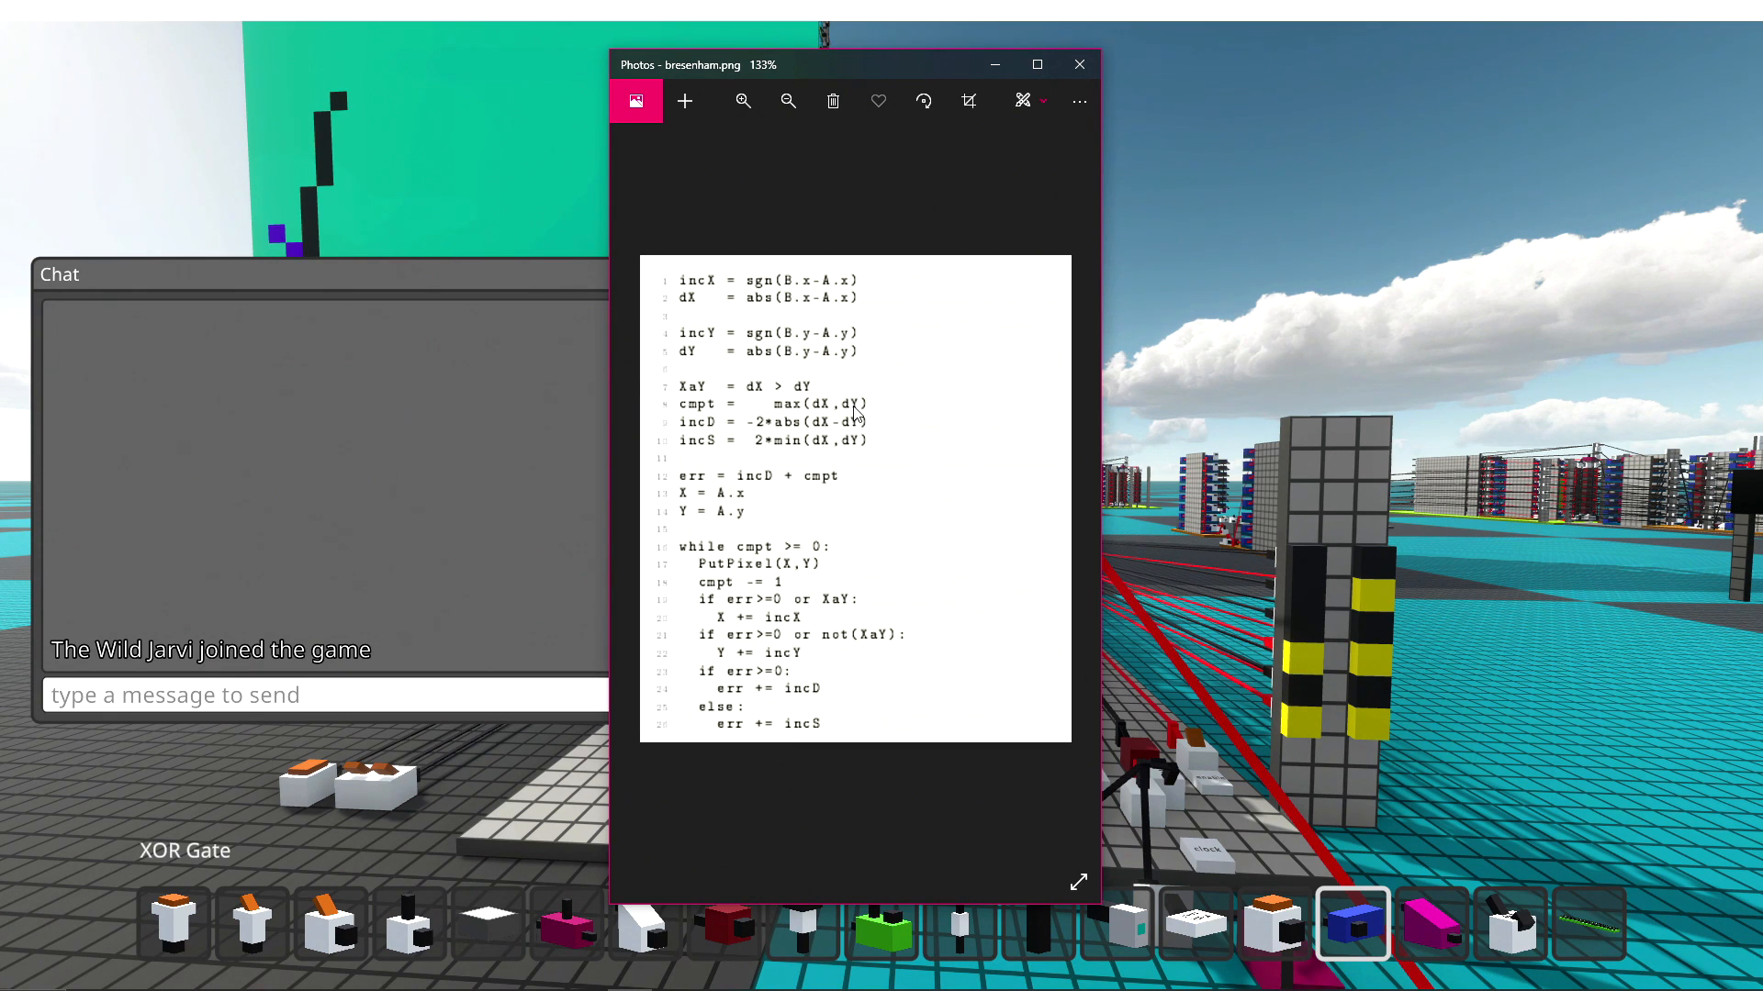
mouse_move(793, 408)
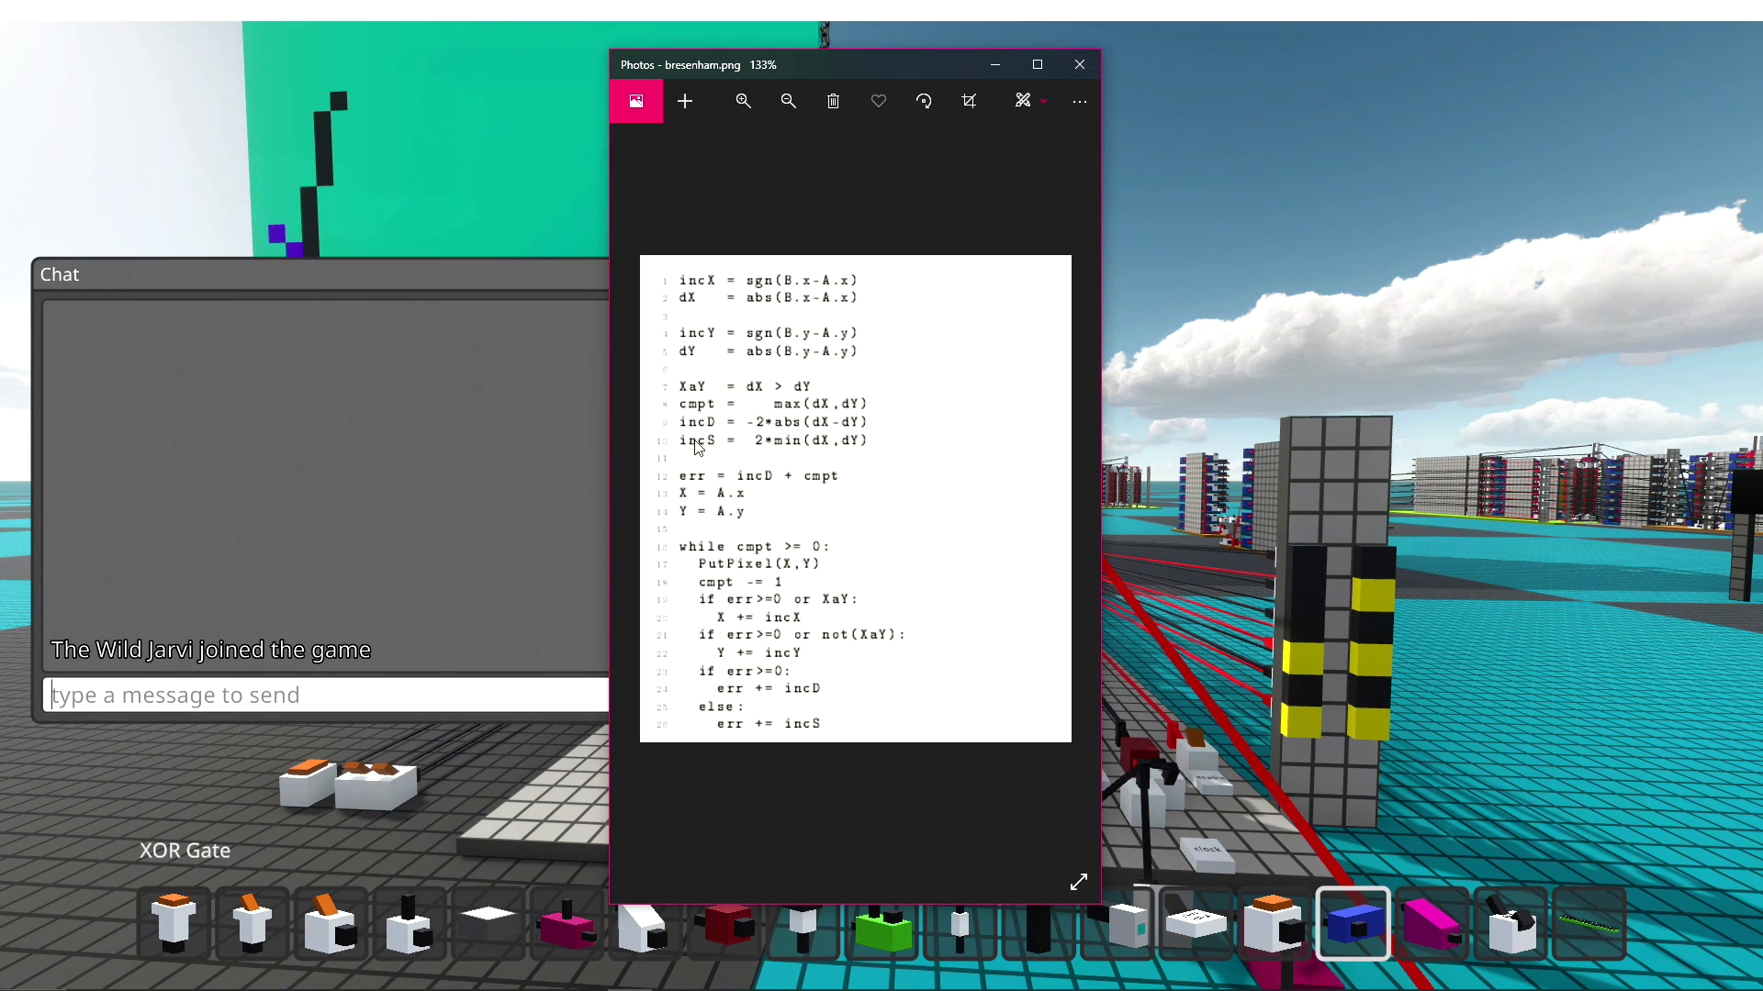
mouse_move(808, 459)
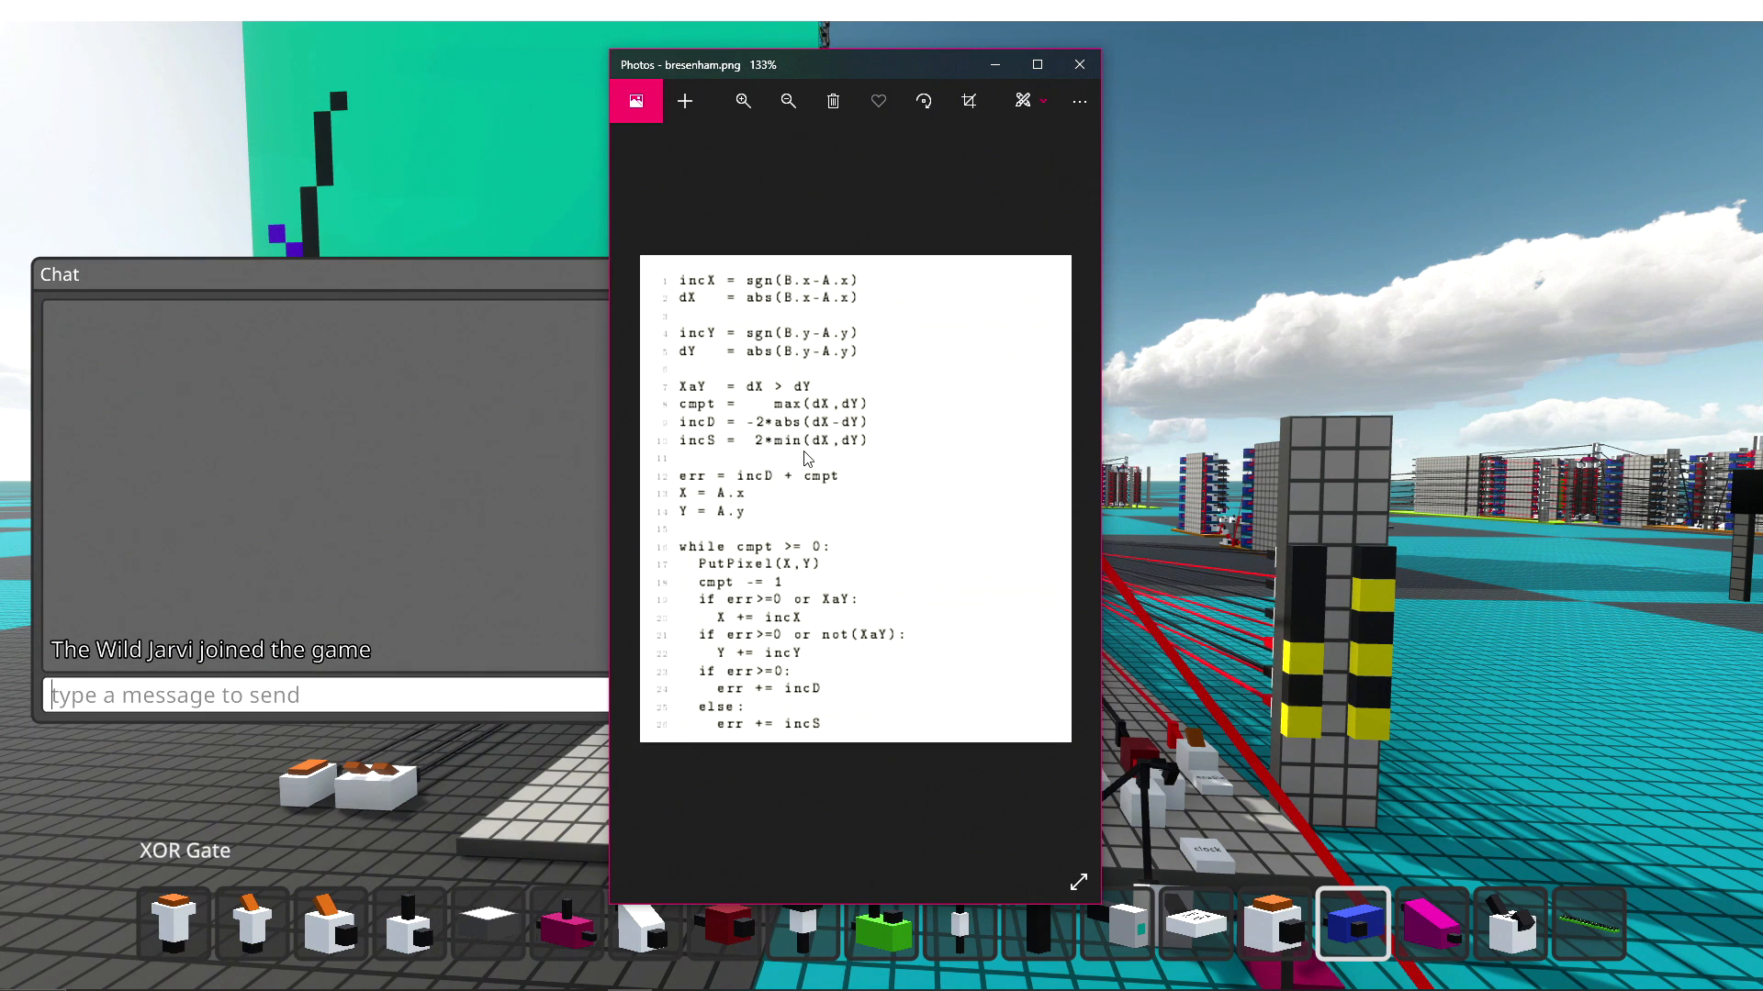
mouse_move(837, 487)
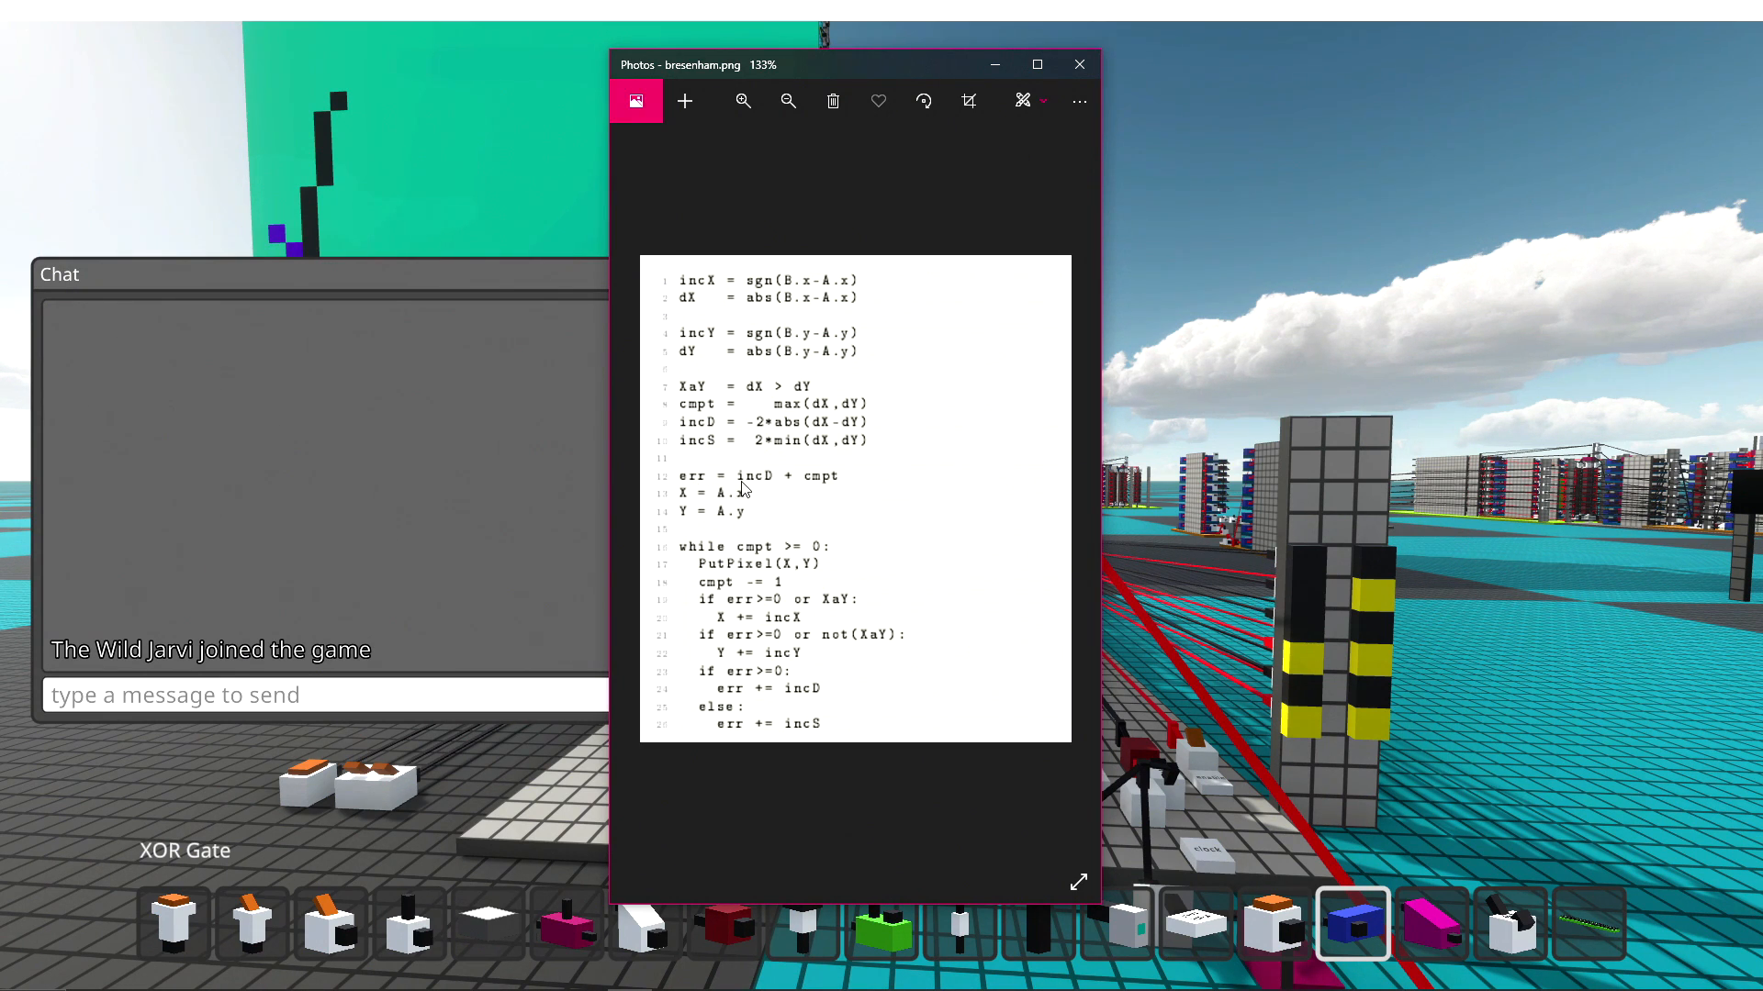
mouse_move(820, 487)
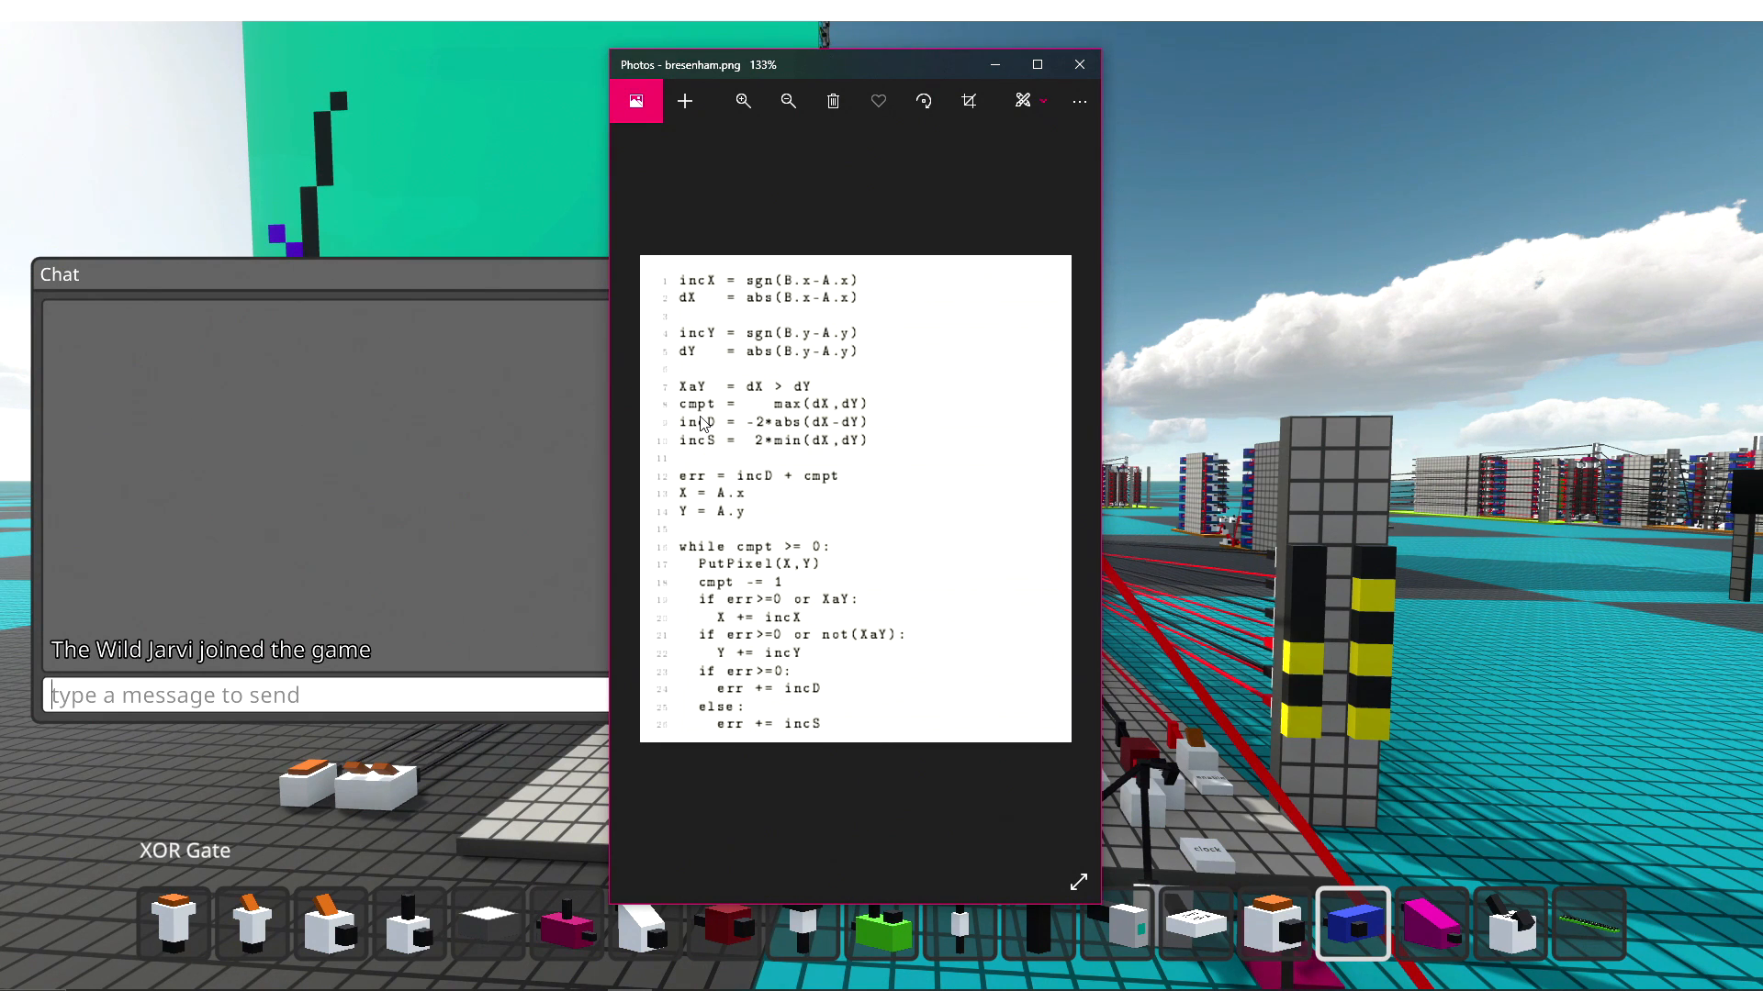
mouse_move(711, 488)
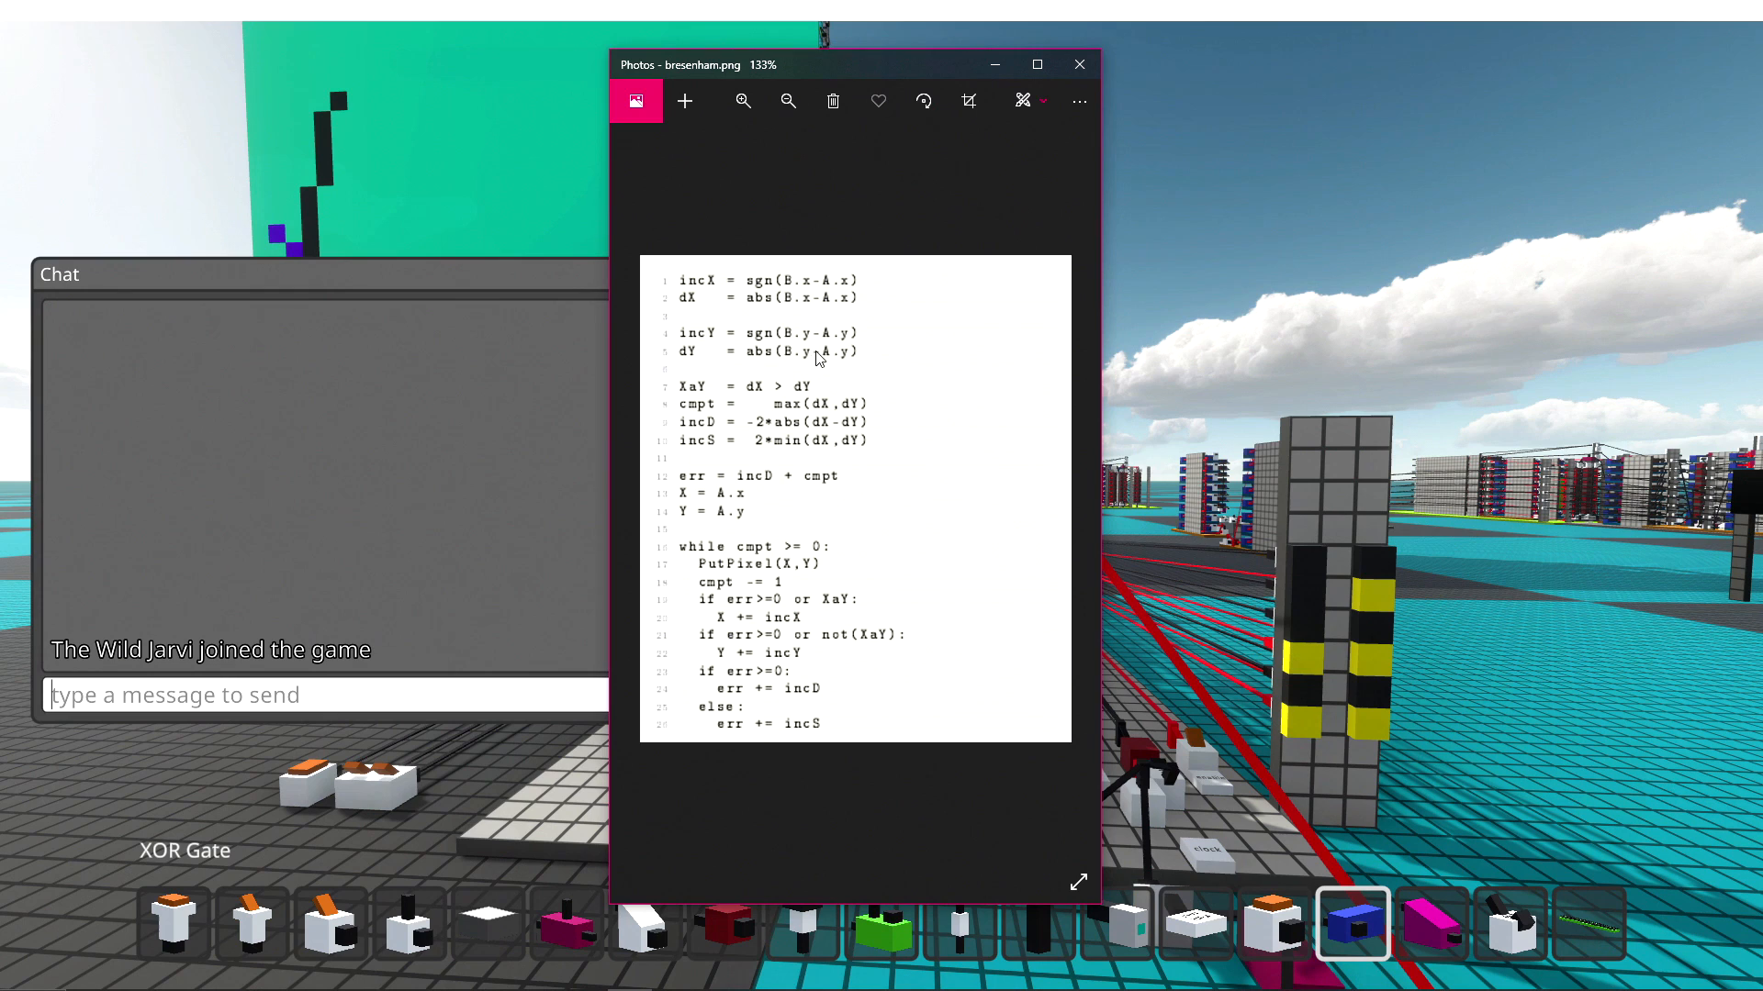
mouse_move(727, 516)
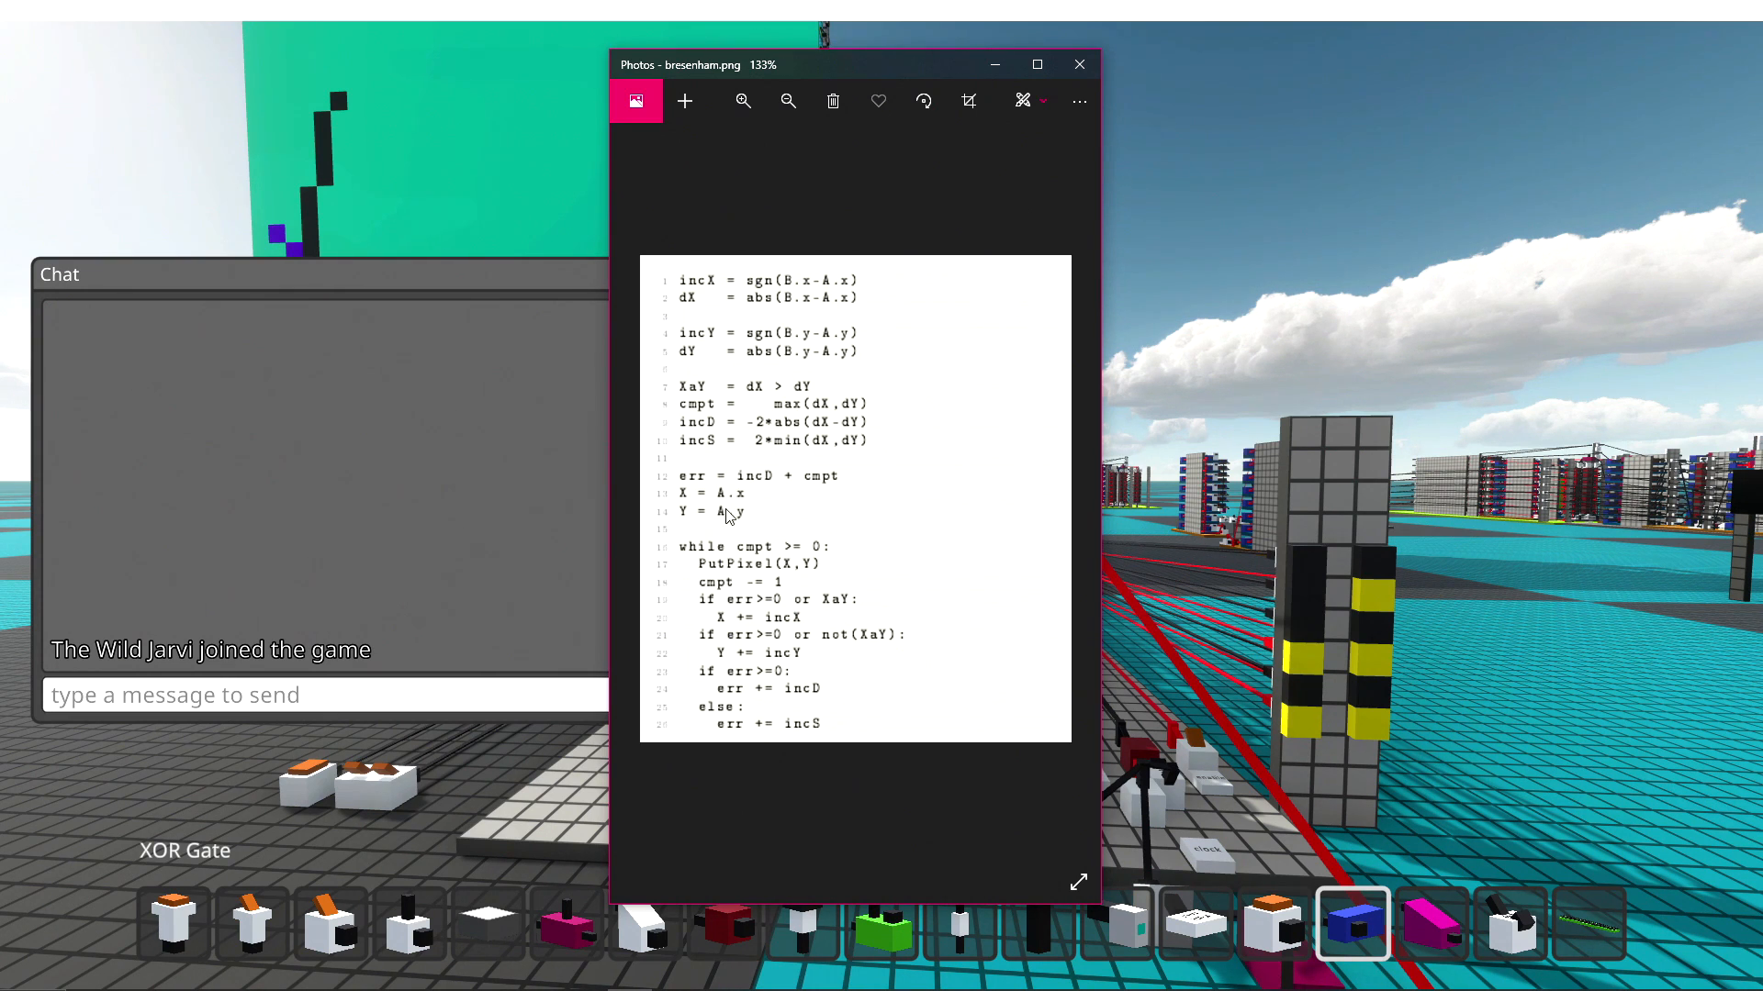
mouse_move(732, 517)
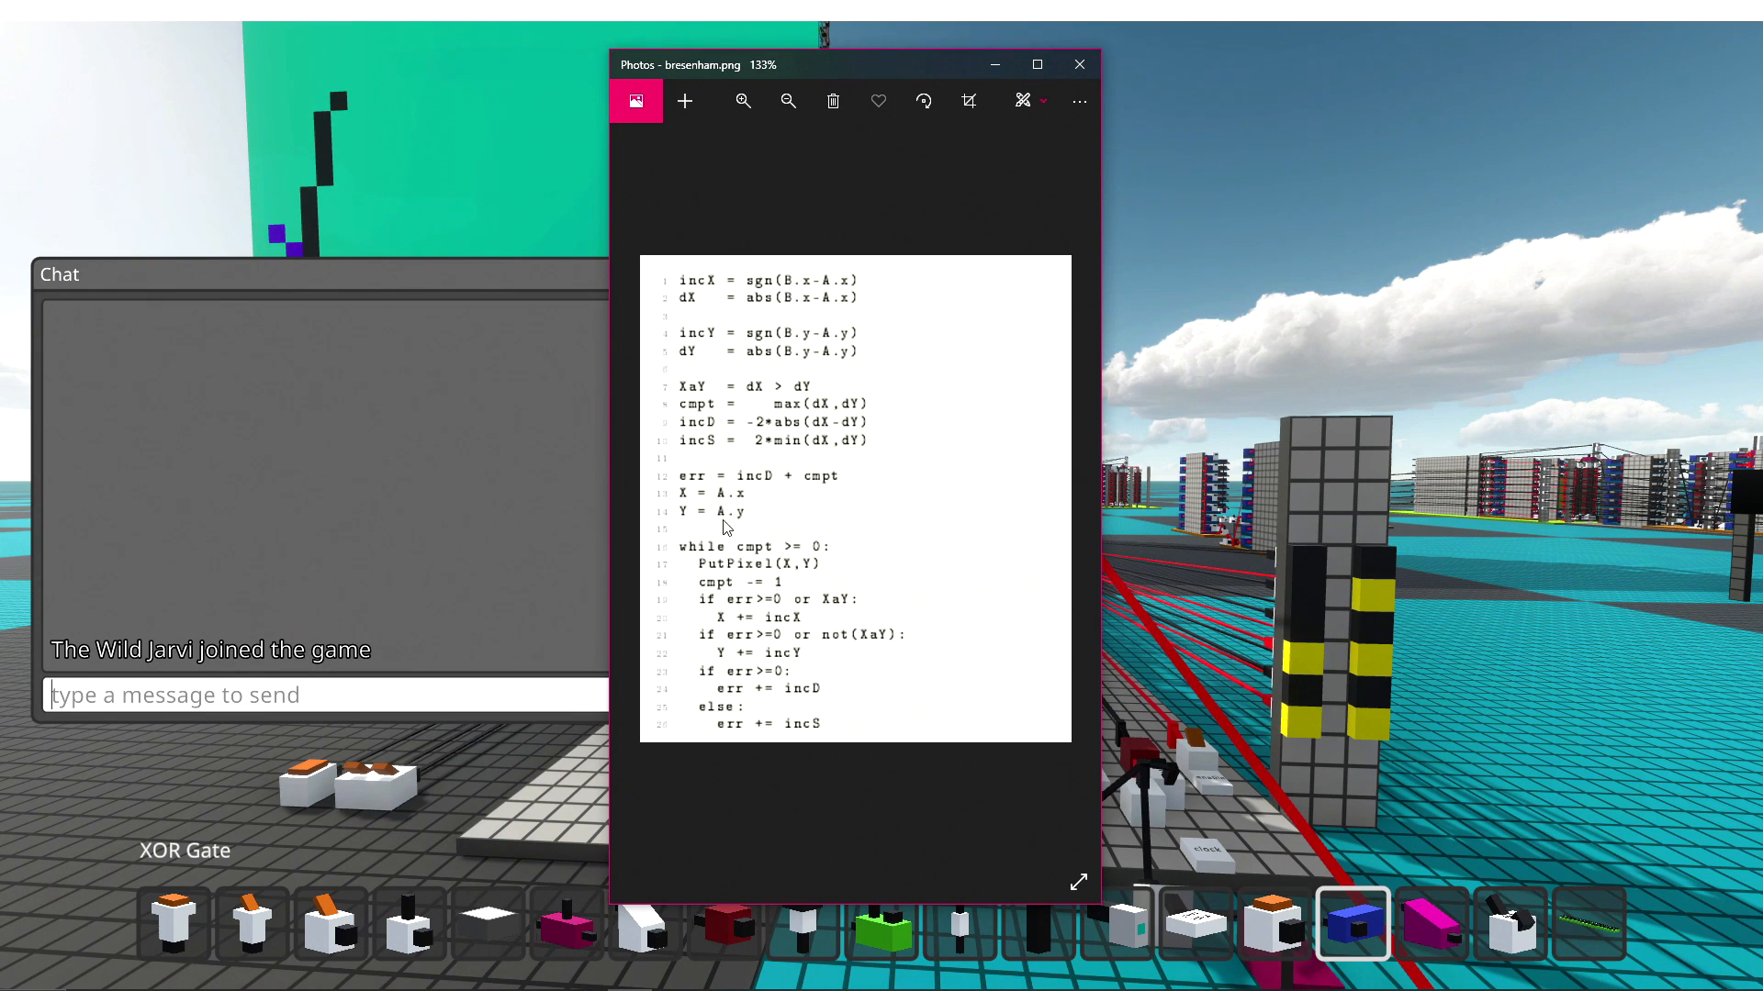
mouse_move(733, 529)
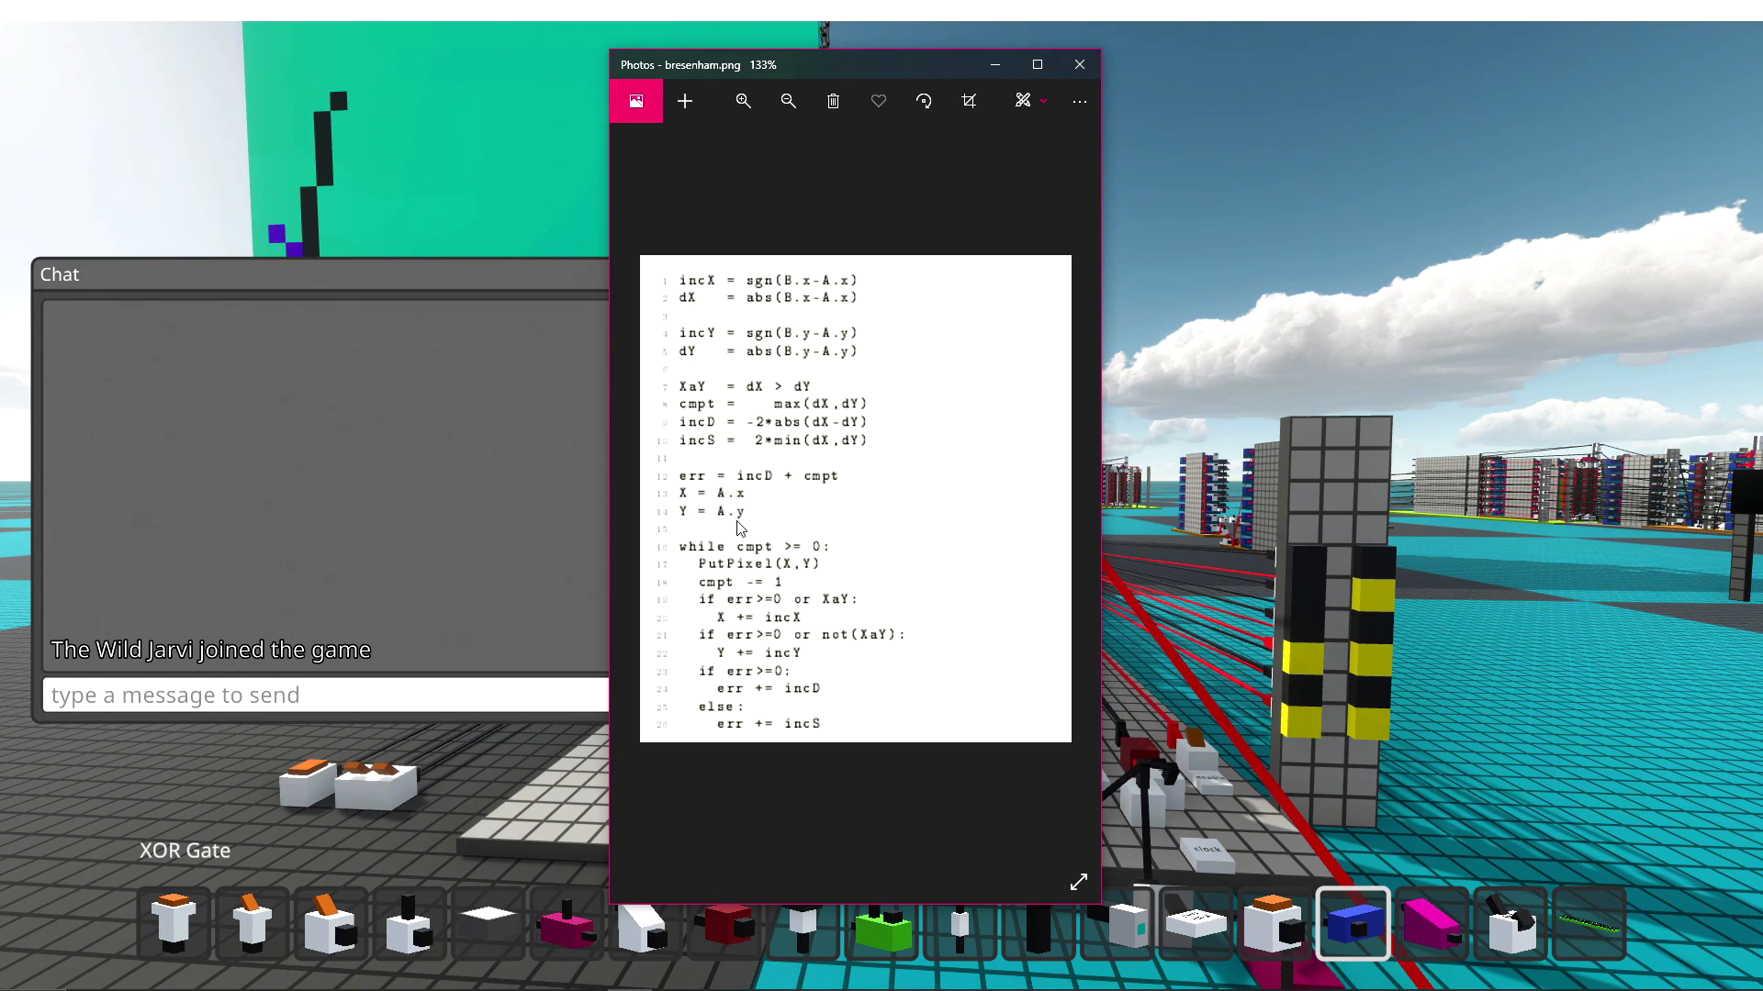
mouse_move(703, 509)
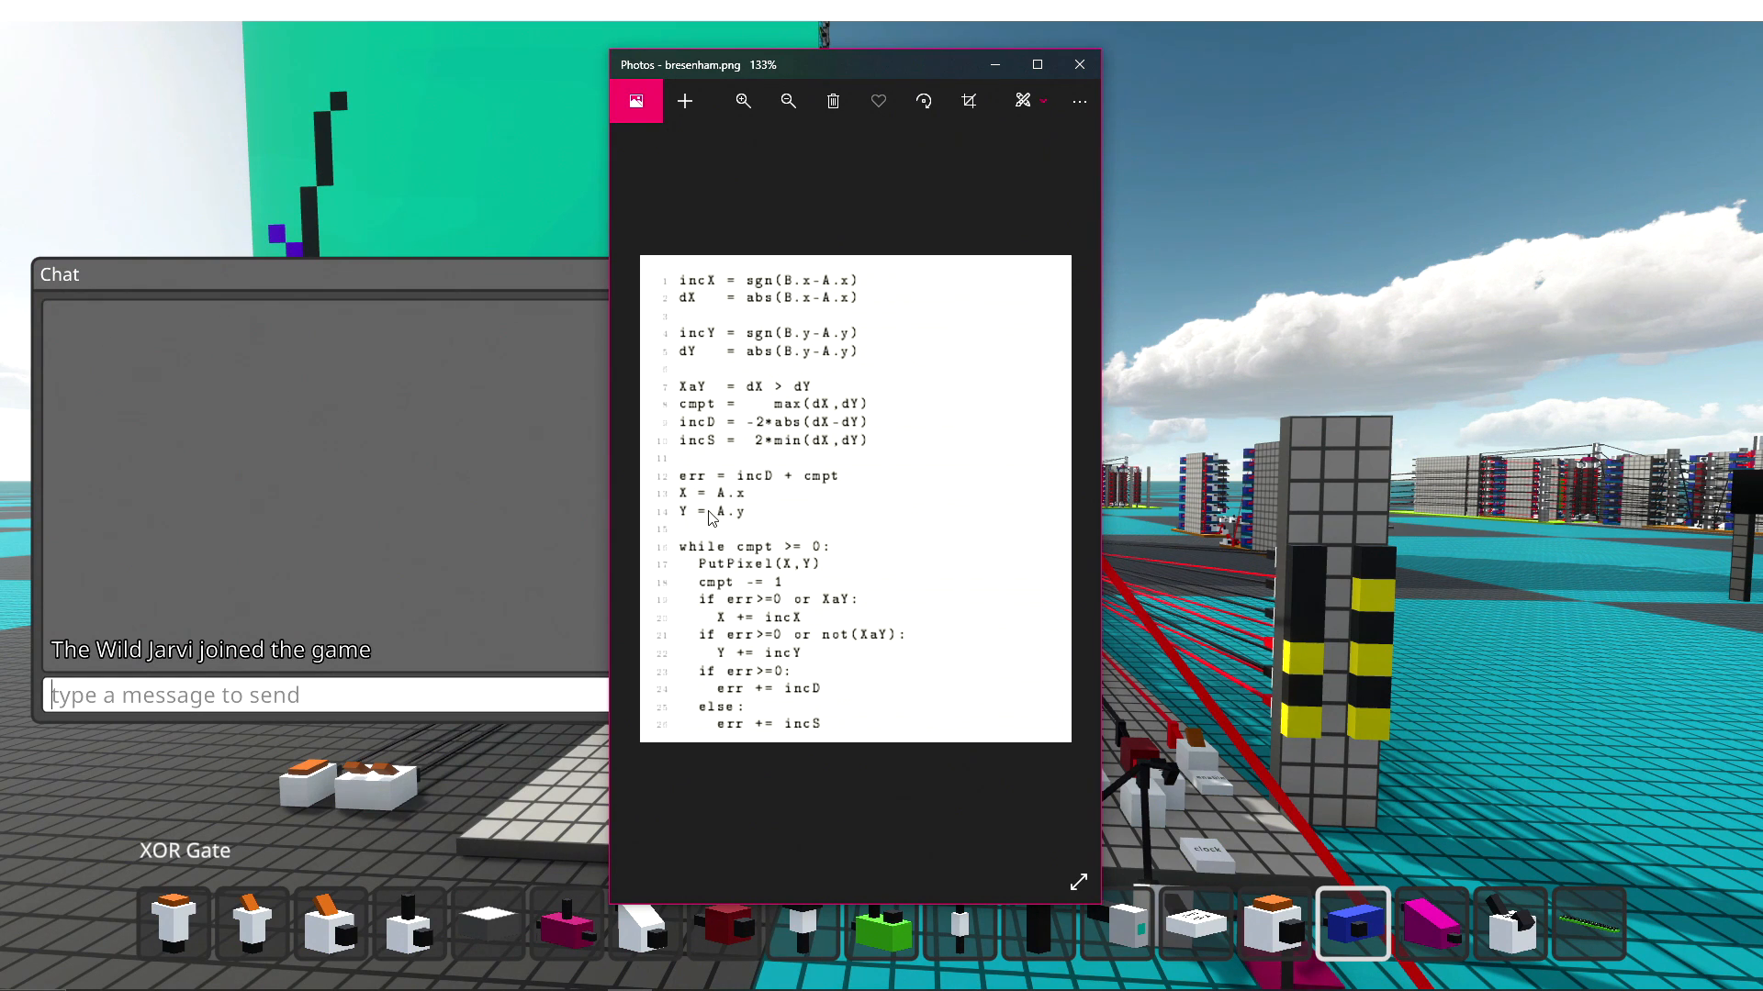
mouse_move(719, 577)
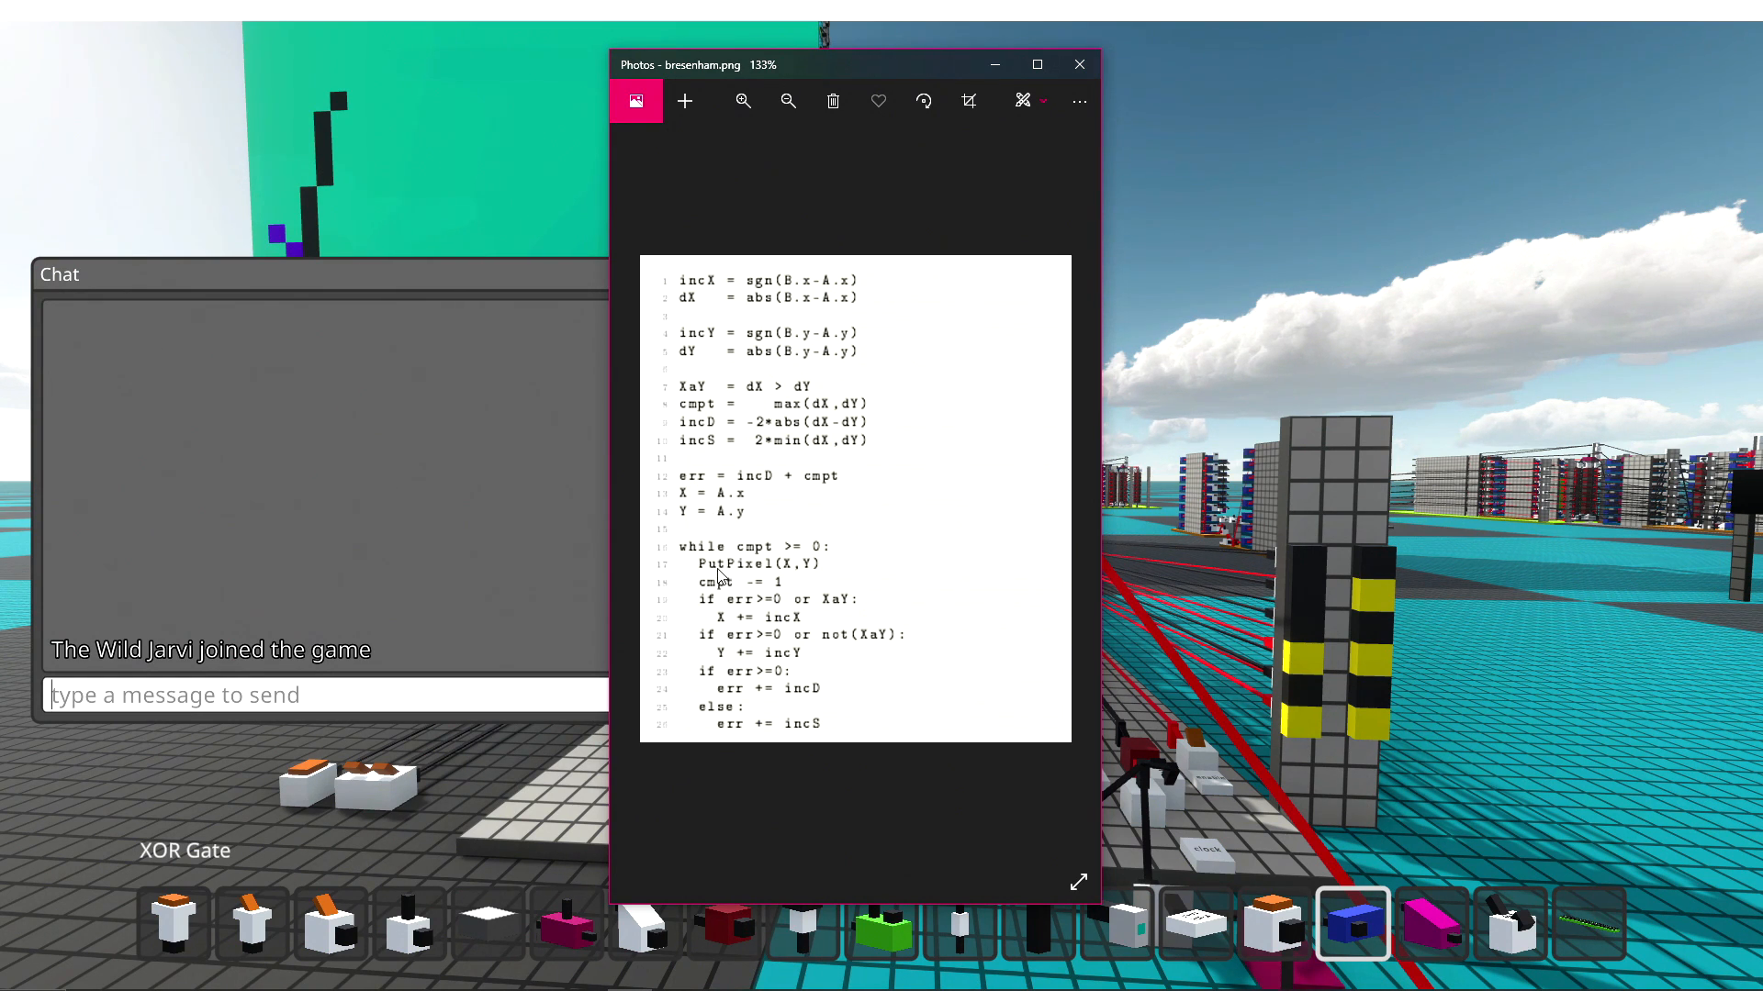
mouse_move(650, 299)
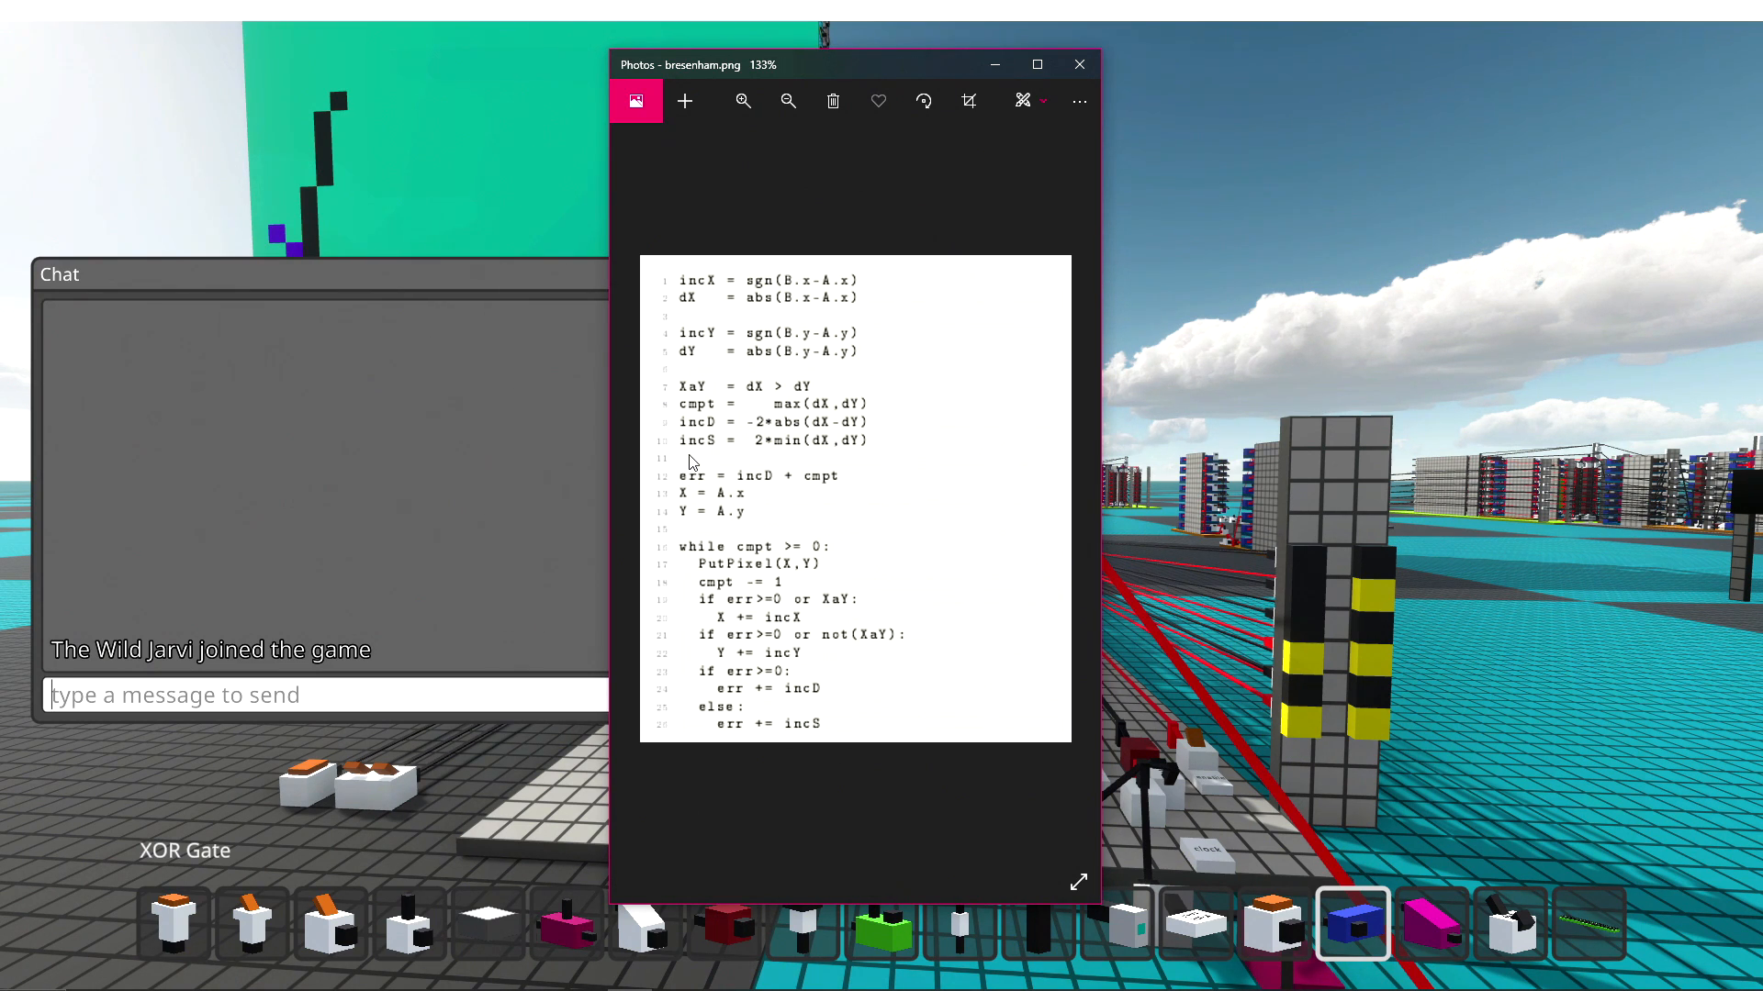
mouse_move(753, 376)
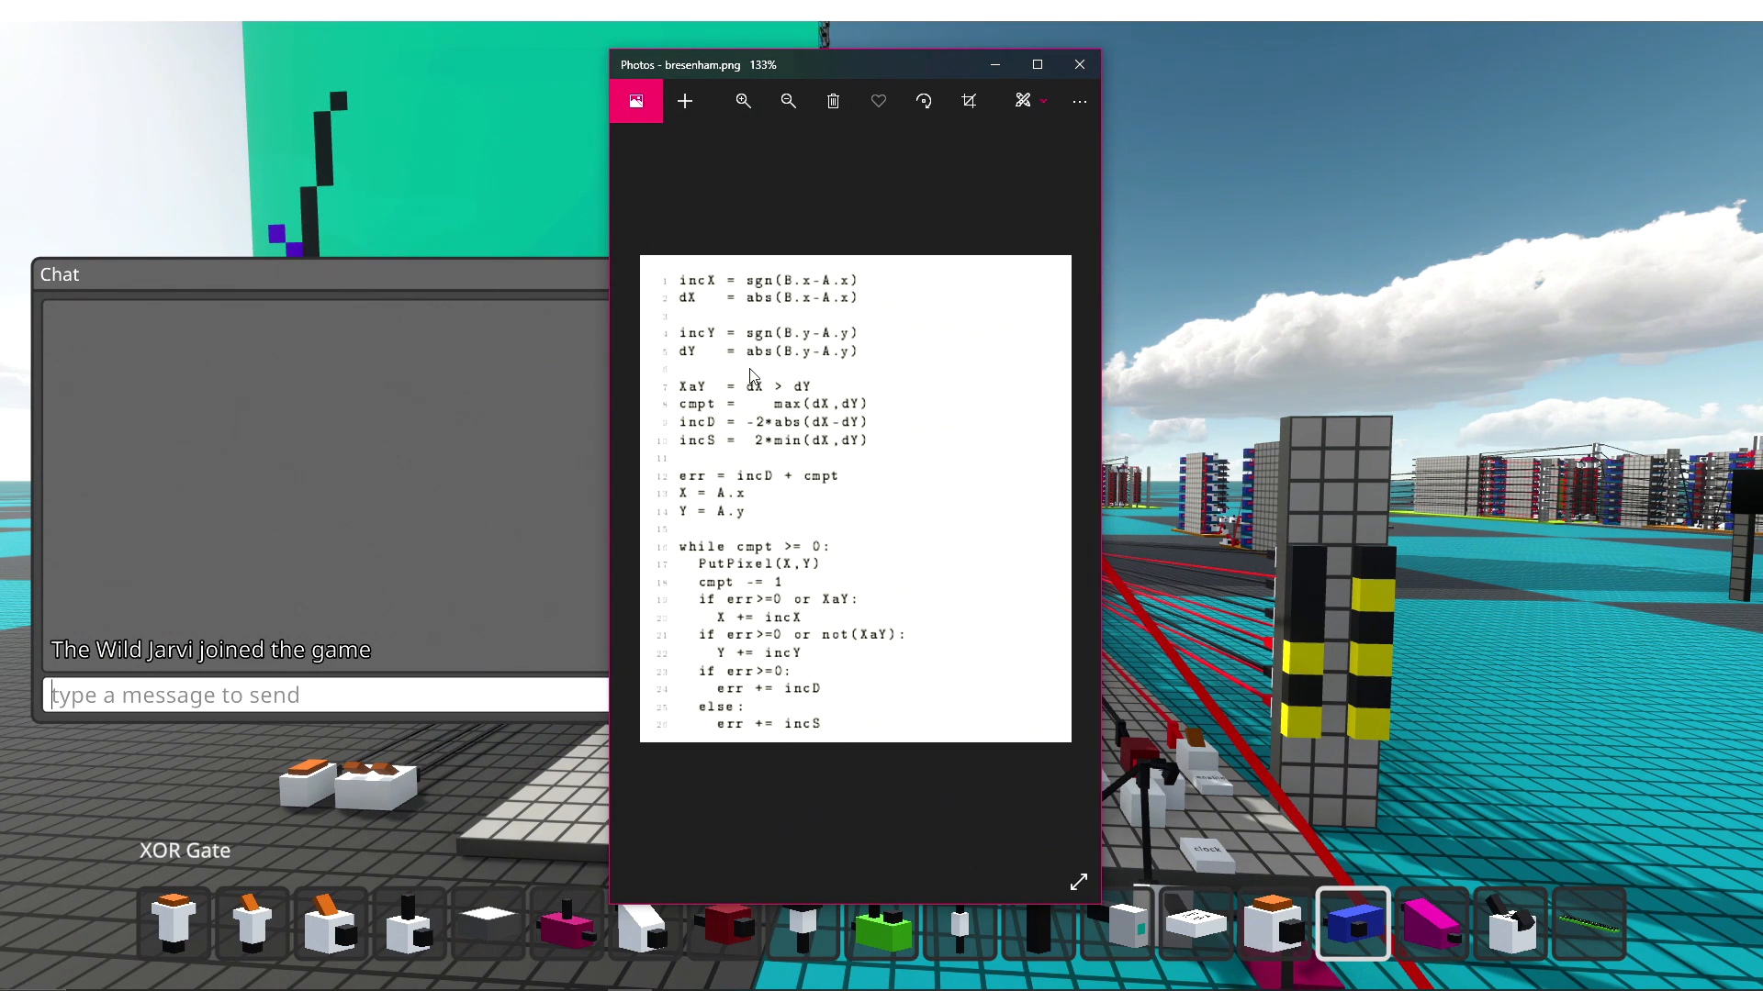
mouse_move(733, 440)
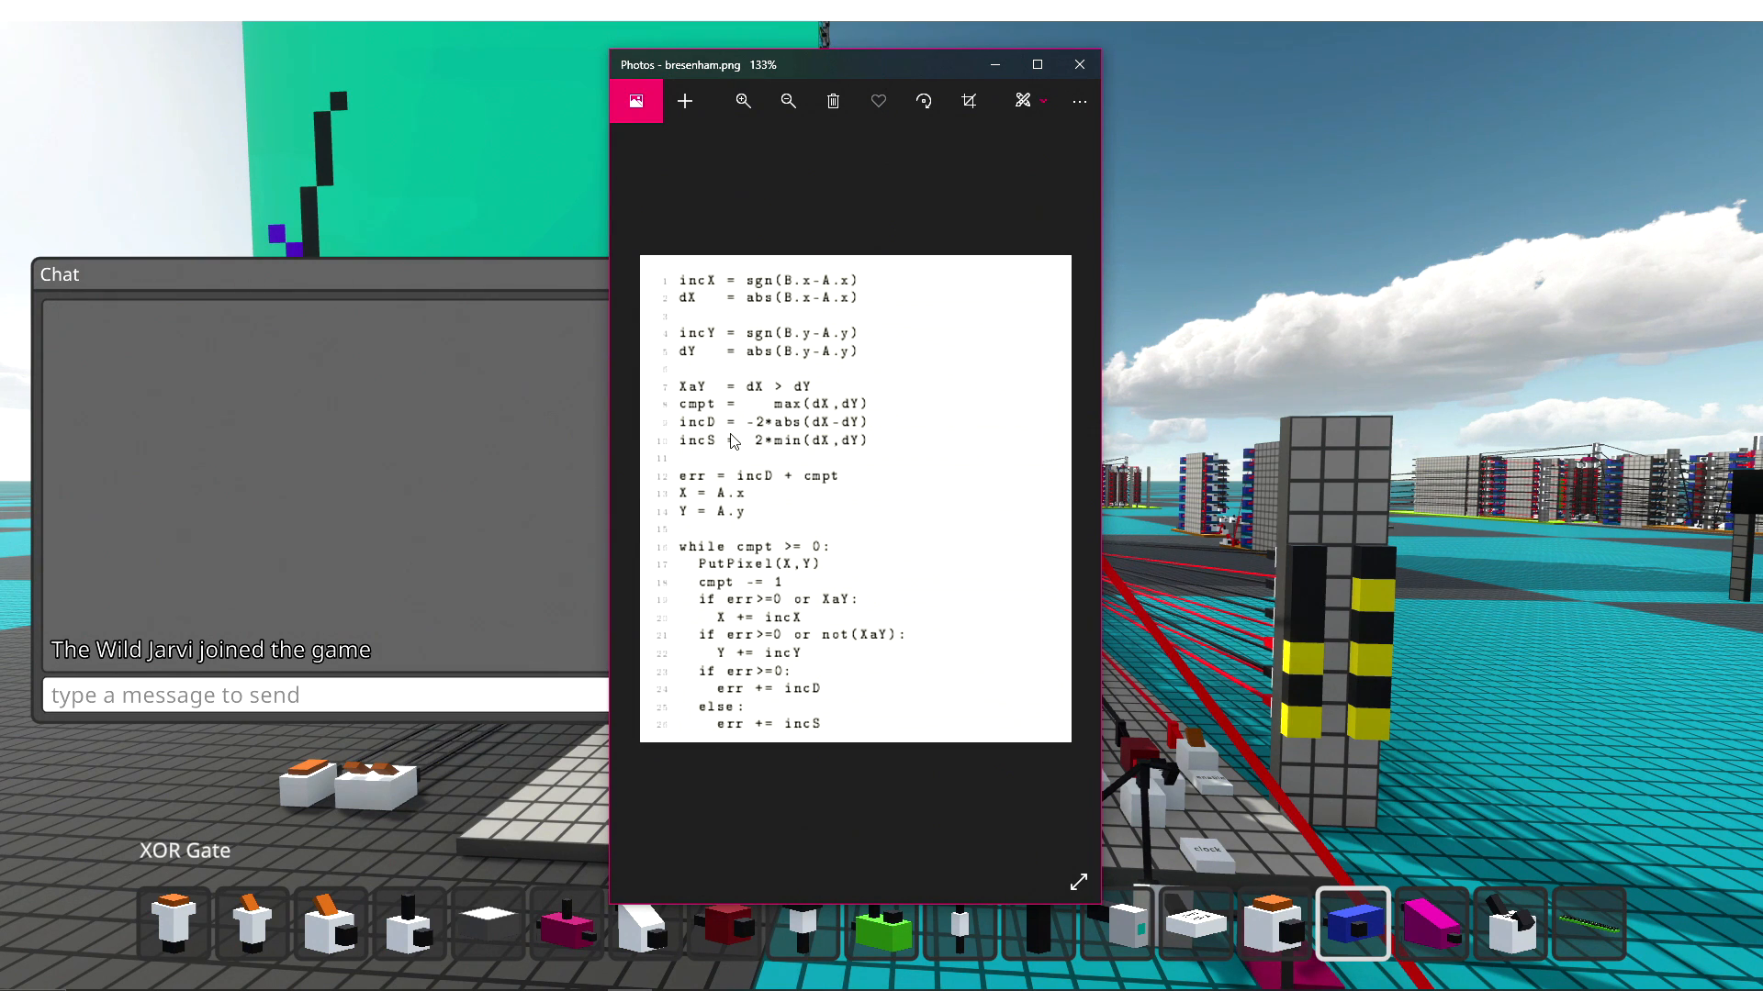
mouse_move(693, 562)
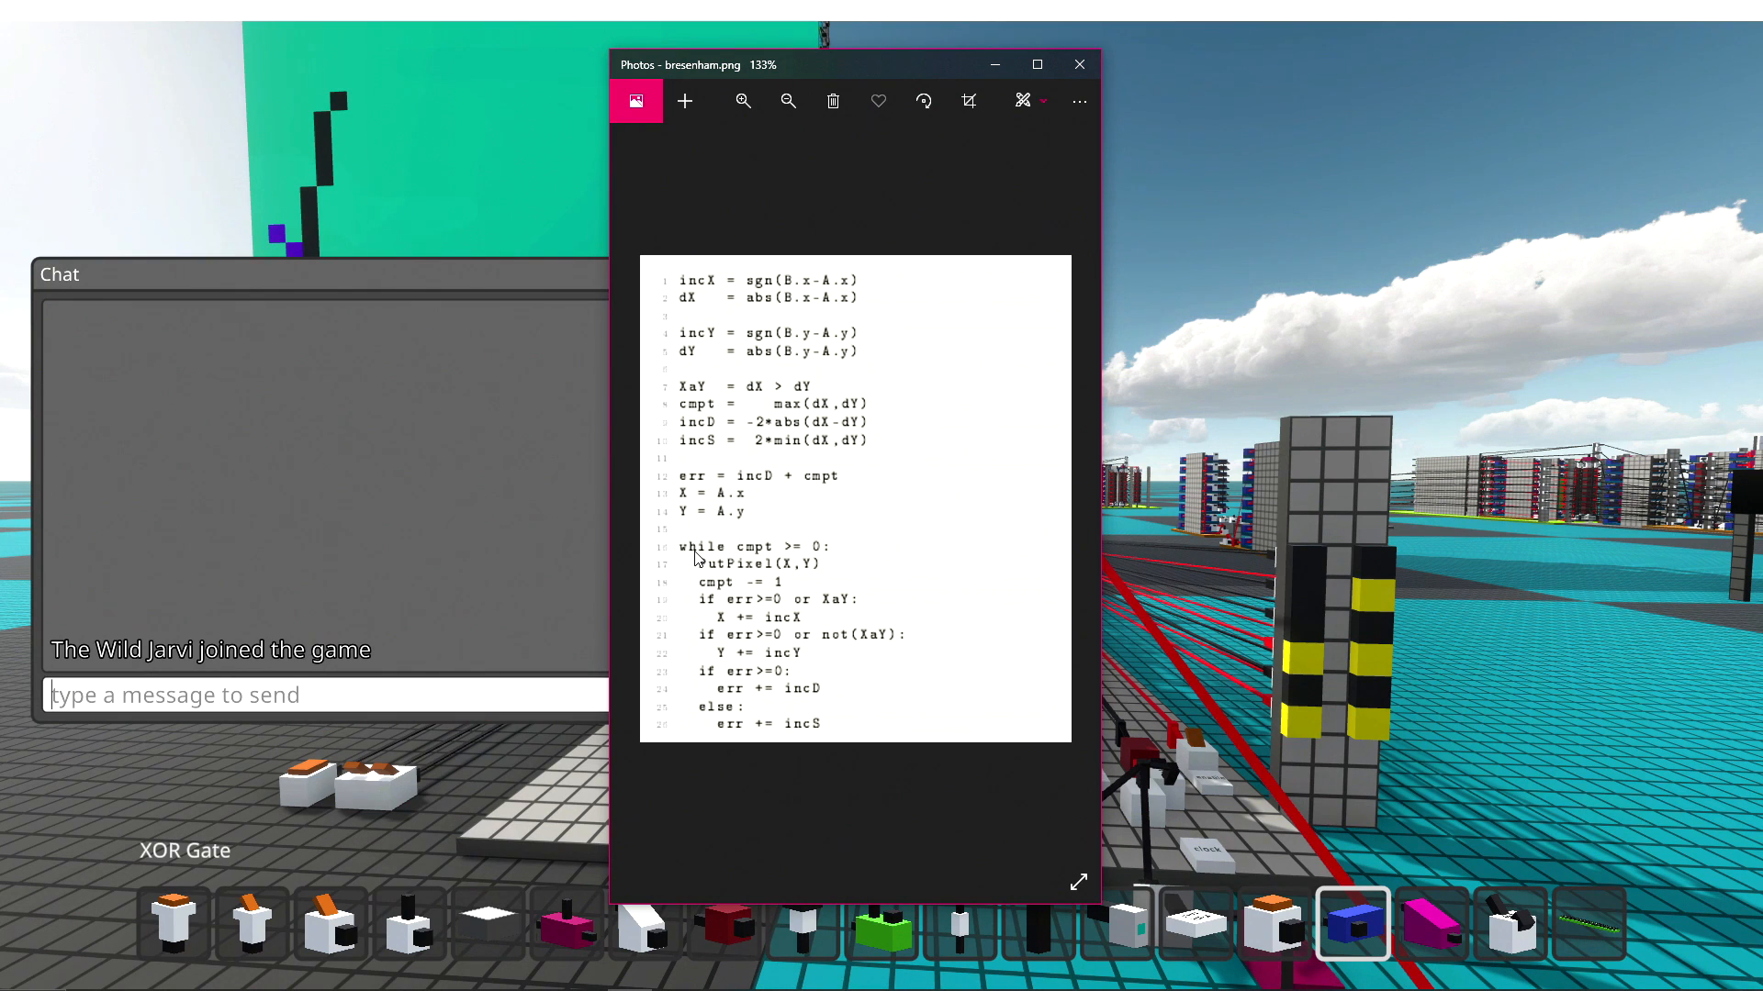
mouse_move(732, 547)
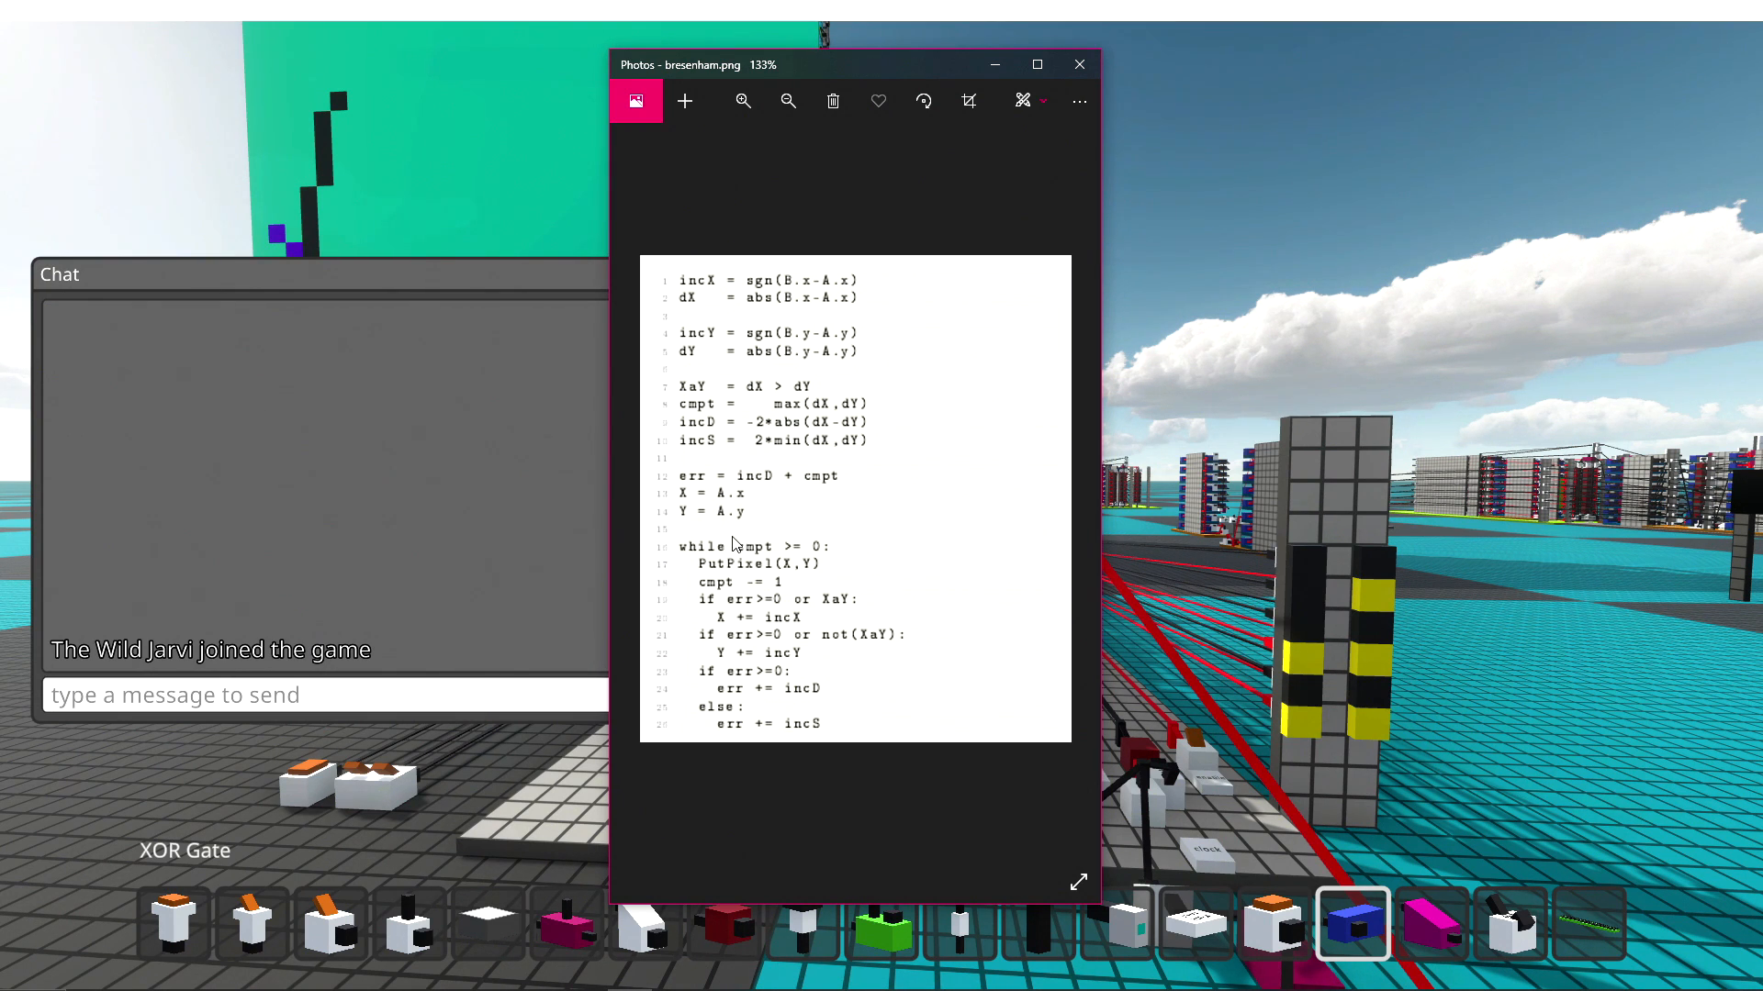
mouse_move(718, 512)
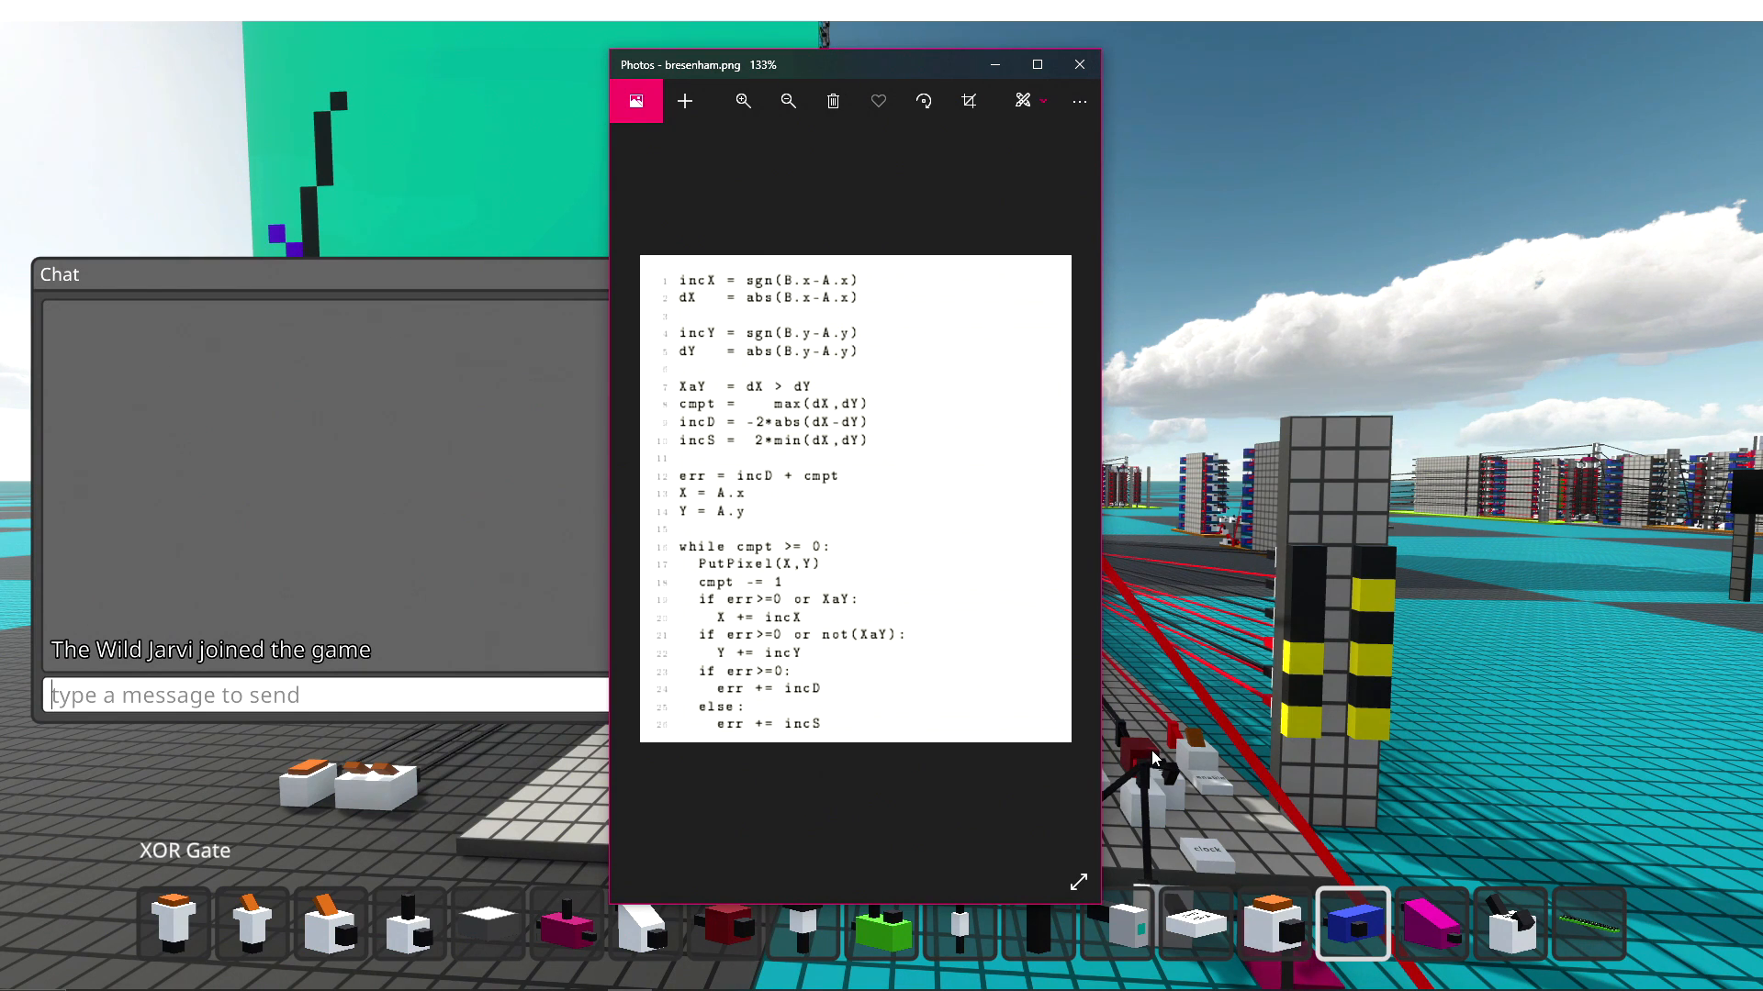
mouse_move(1065, 540)
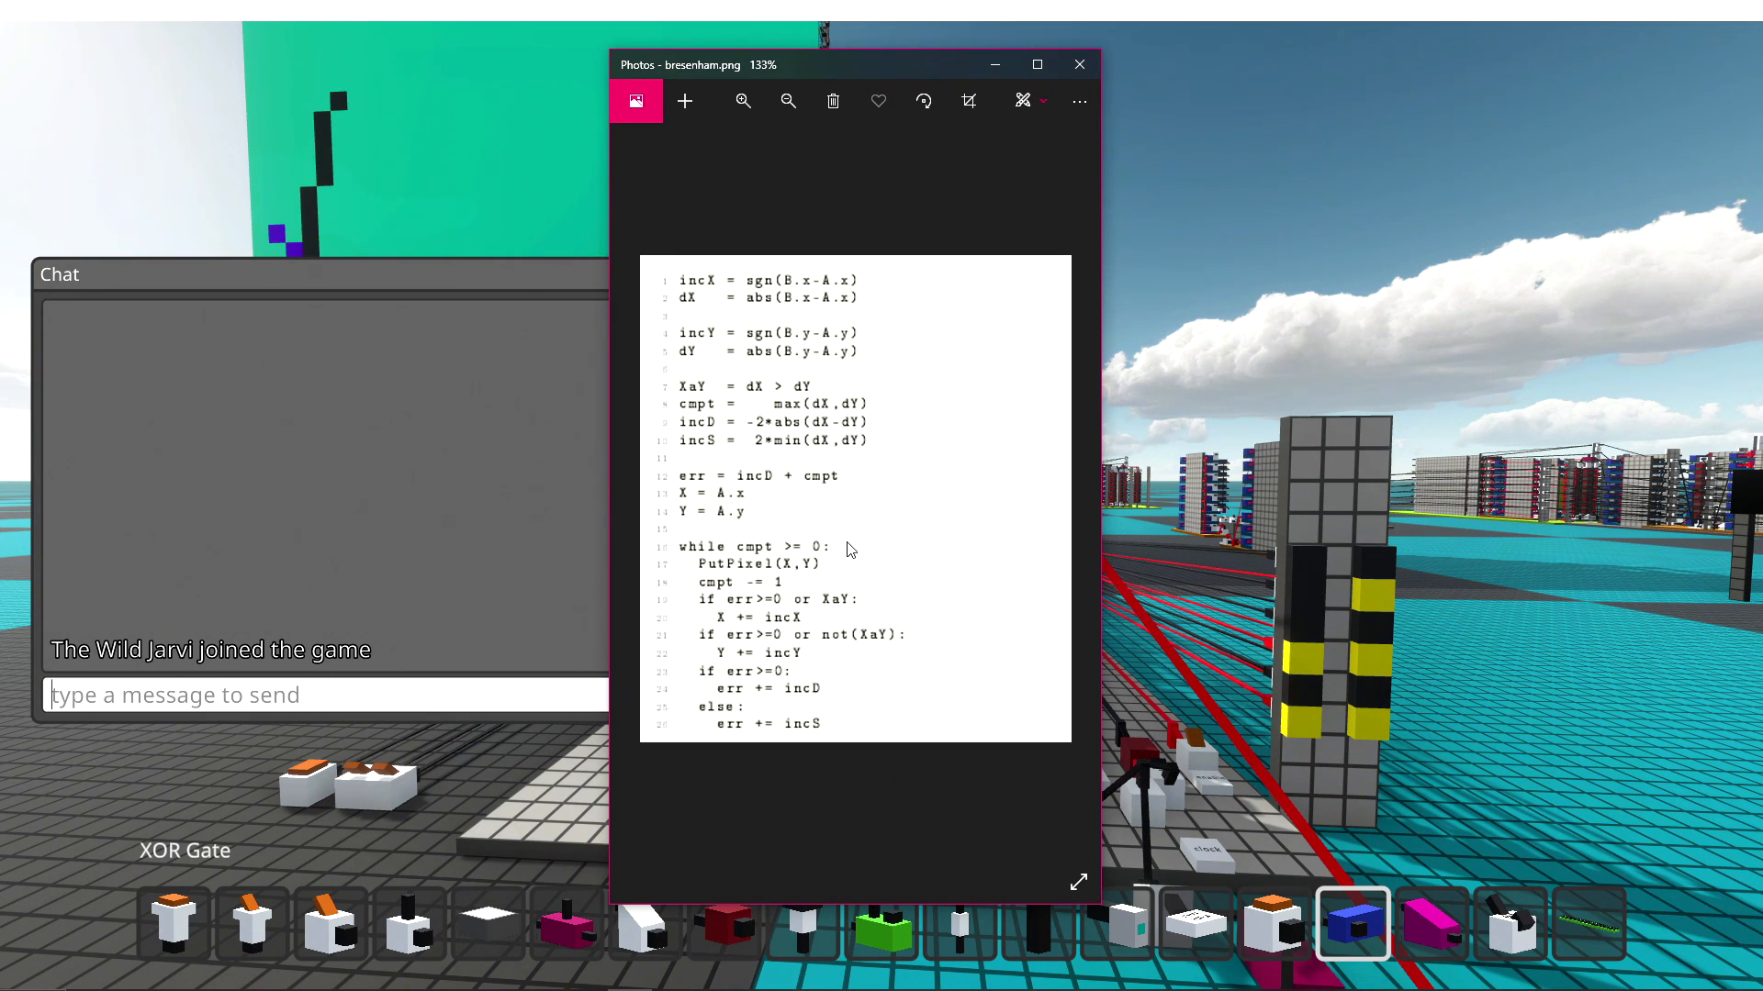
mouse_move(820, 582)
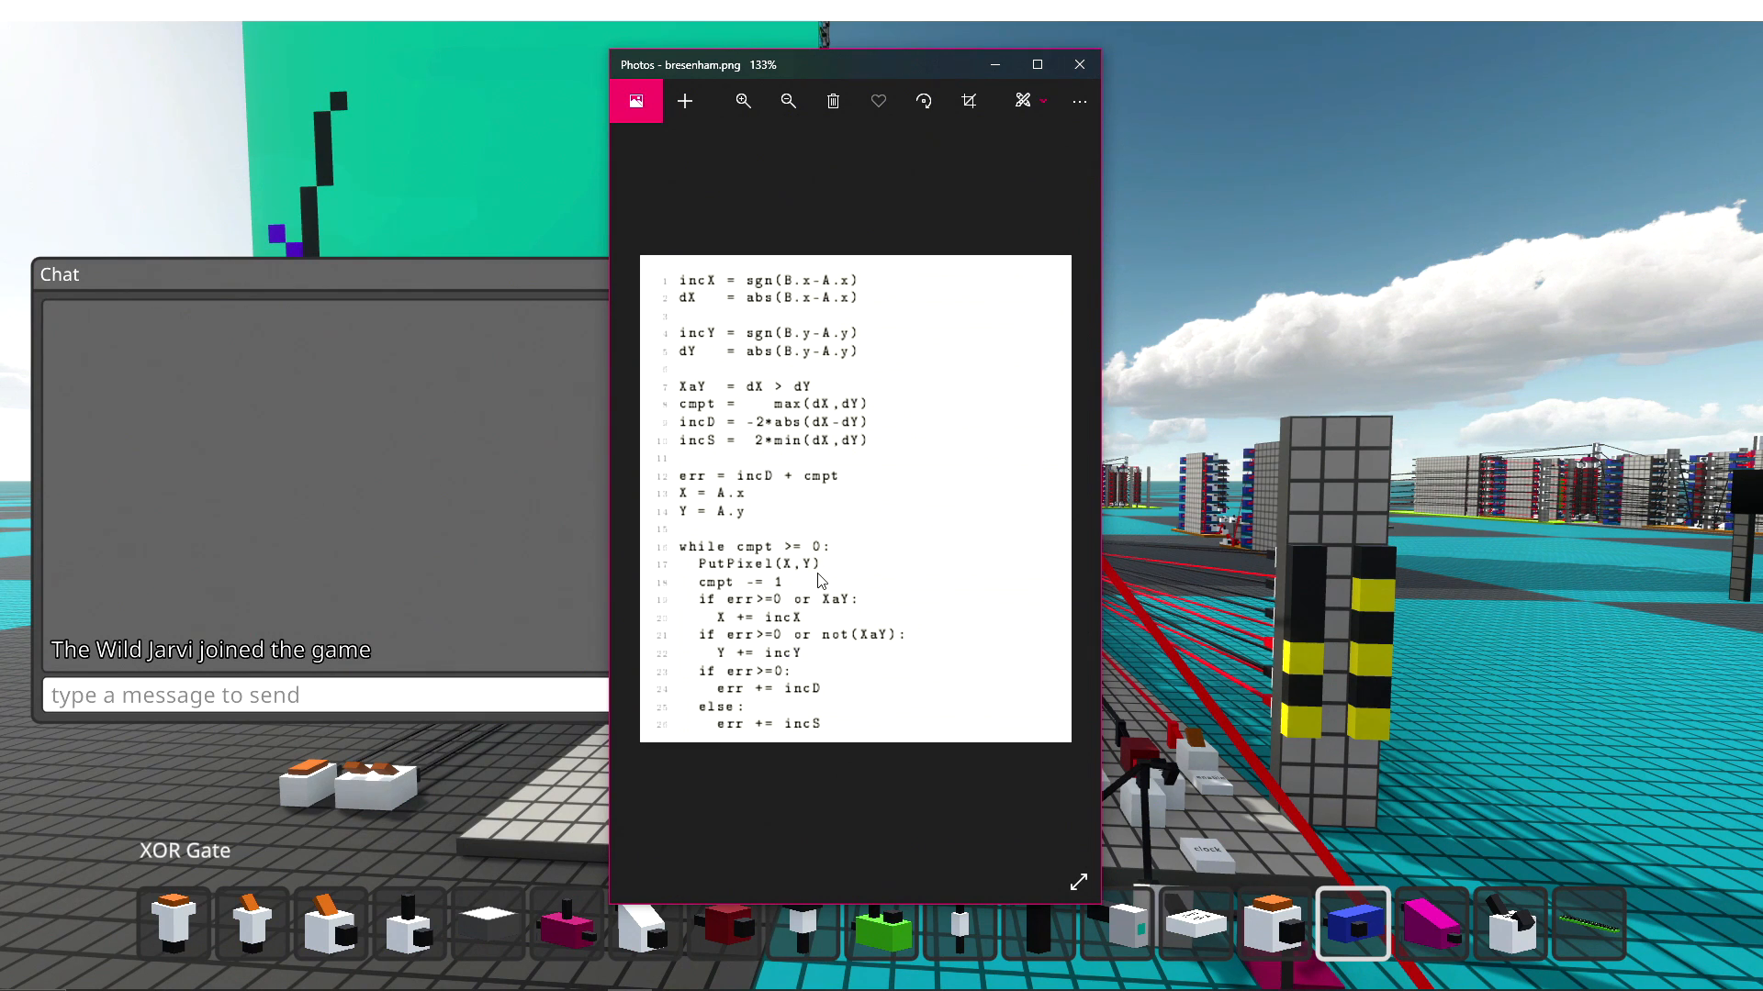
mouse_move(819, 568)
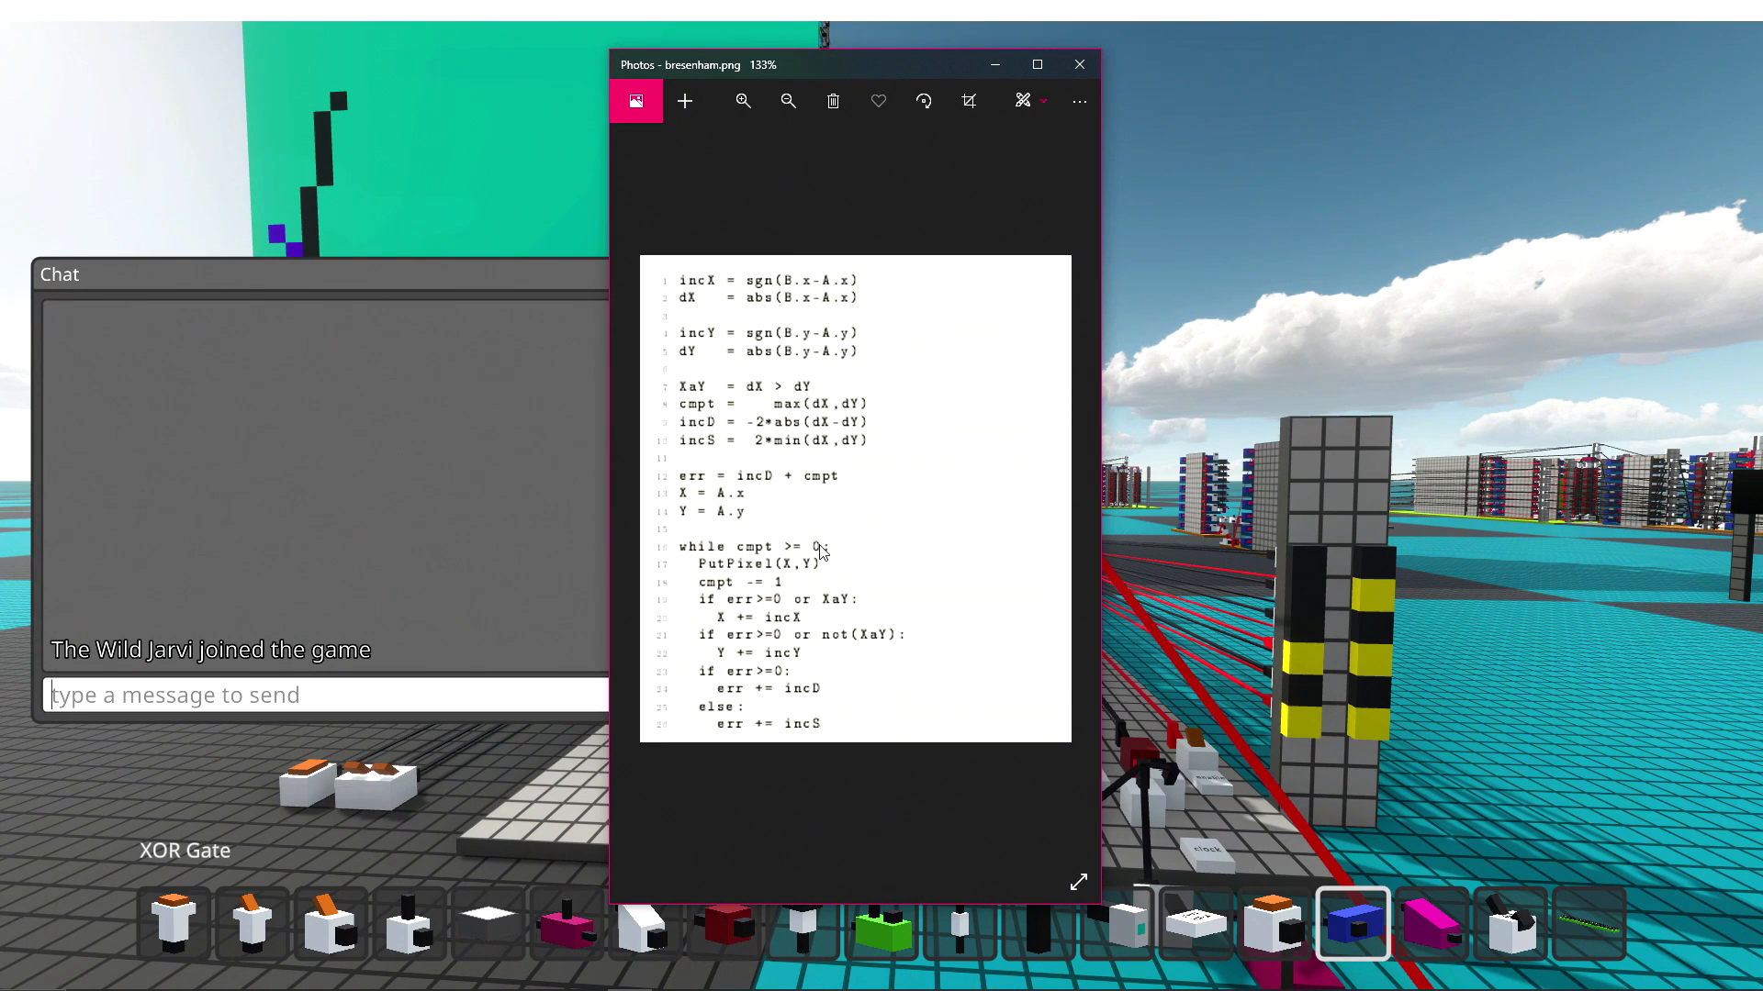
mouse_move(821, 551)
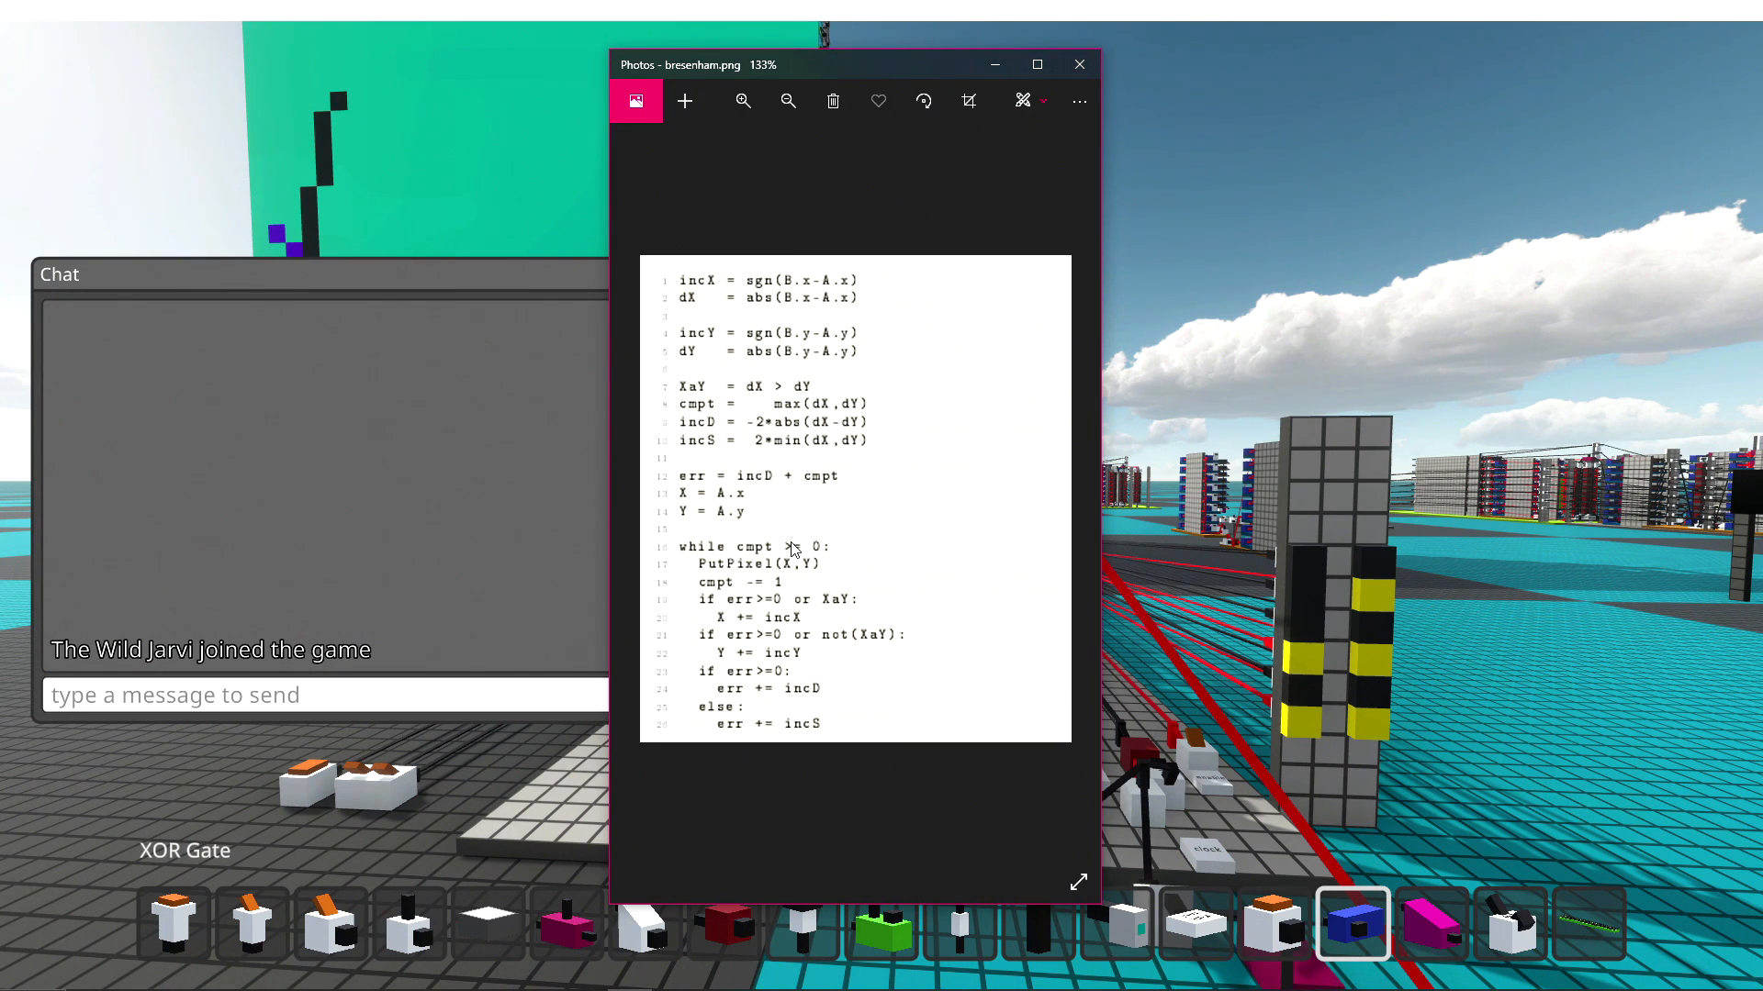
mouse_move(762, 569)
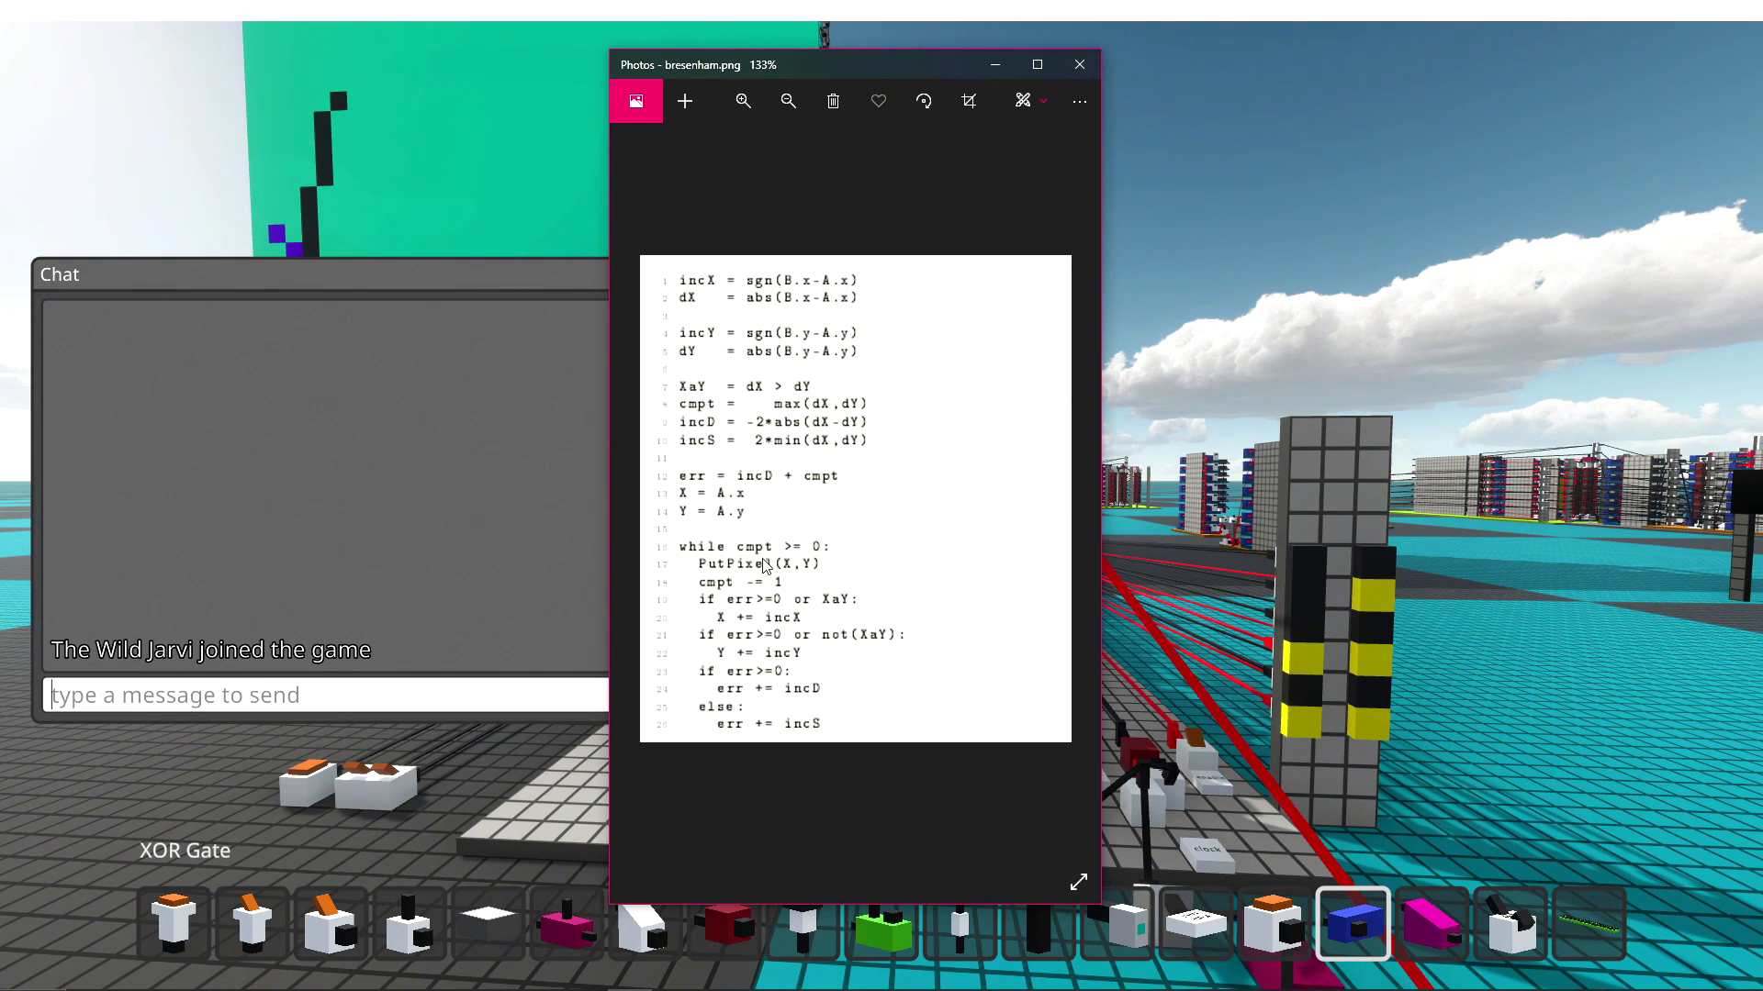
mouse_move(764, 568)
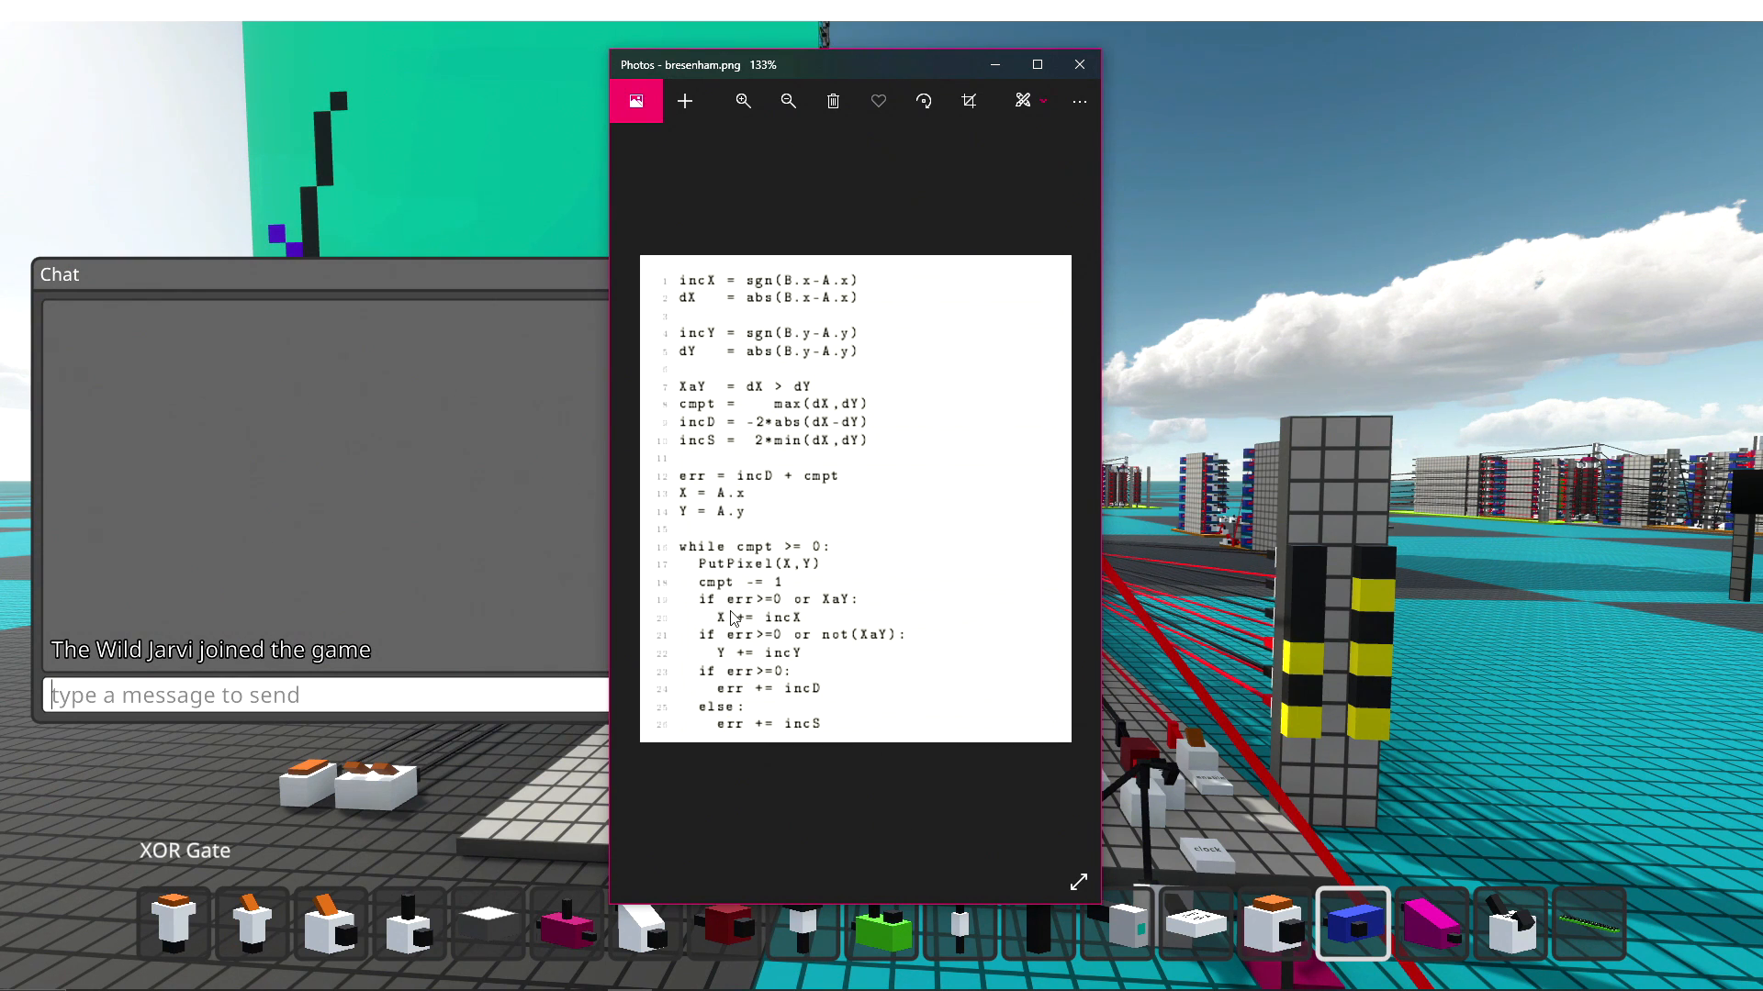
mouse_move(742, 644)
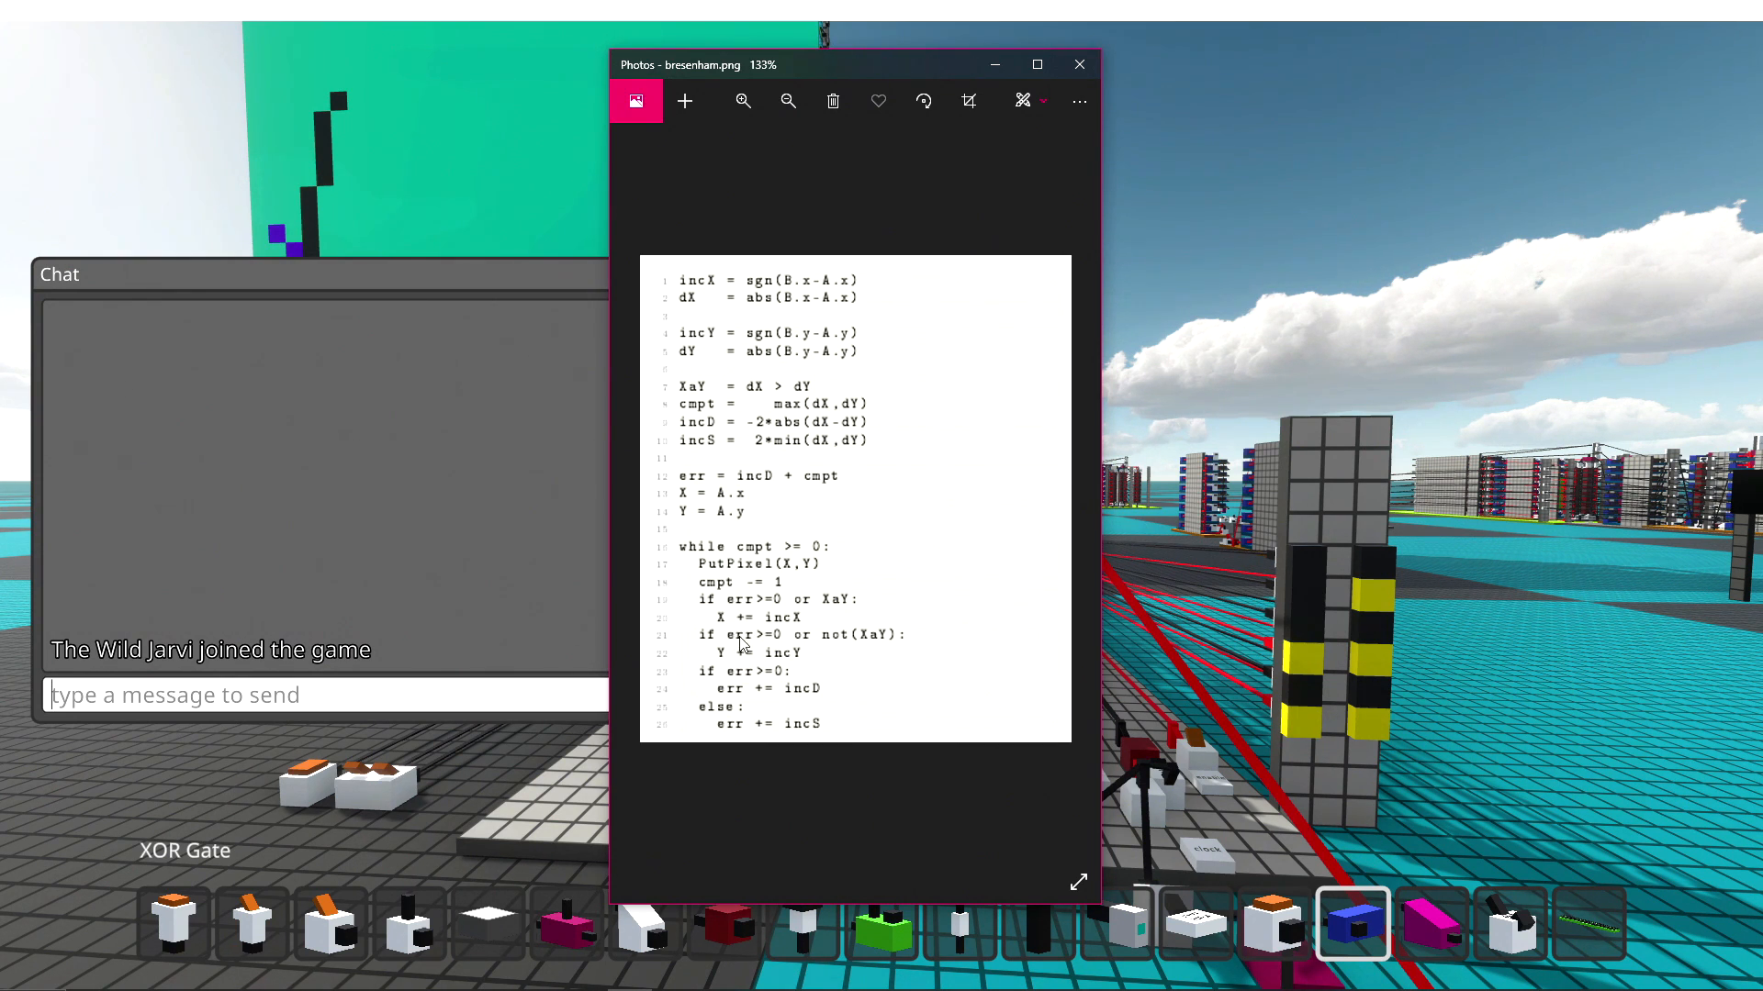
mouse_move(753, 700)
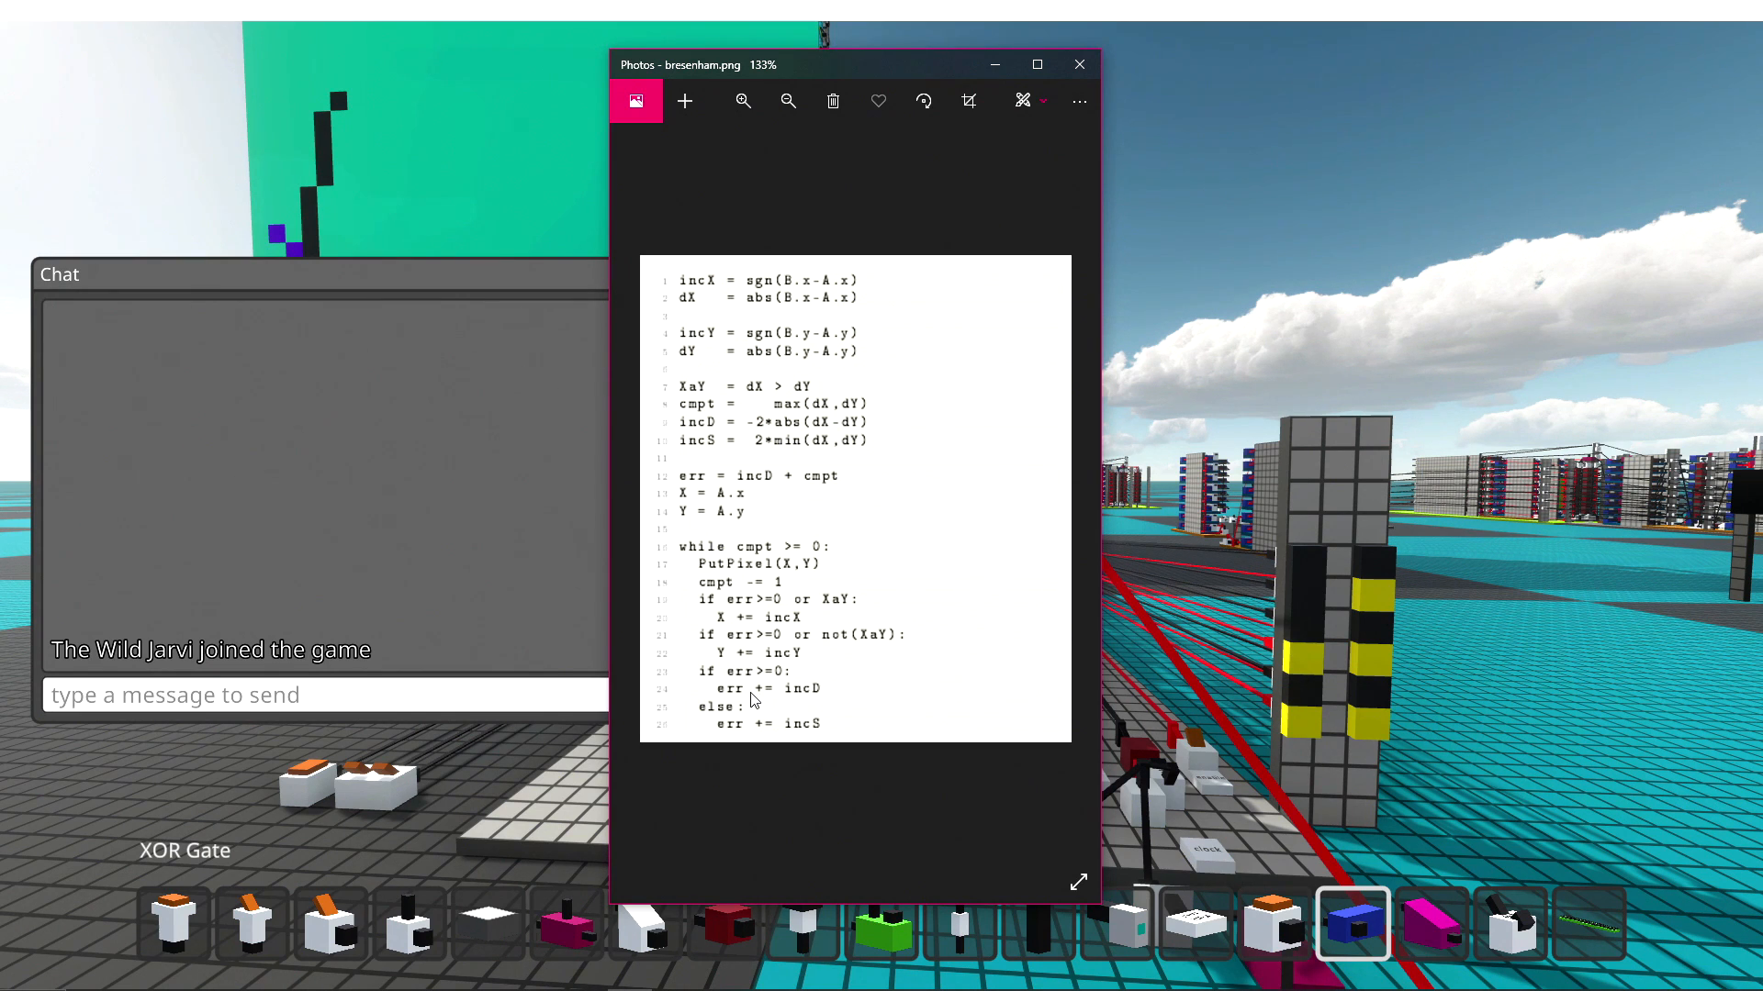
mouse_move(745, 609)
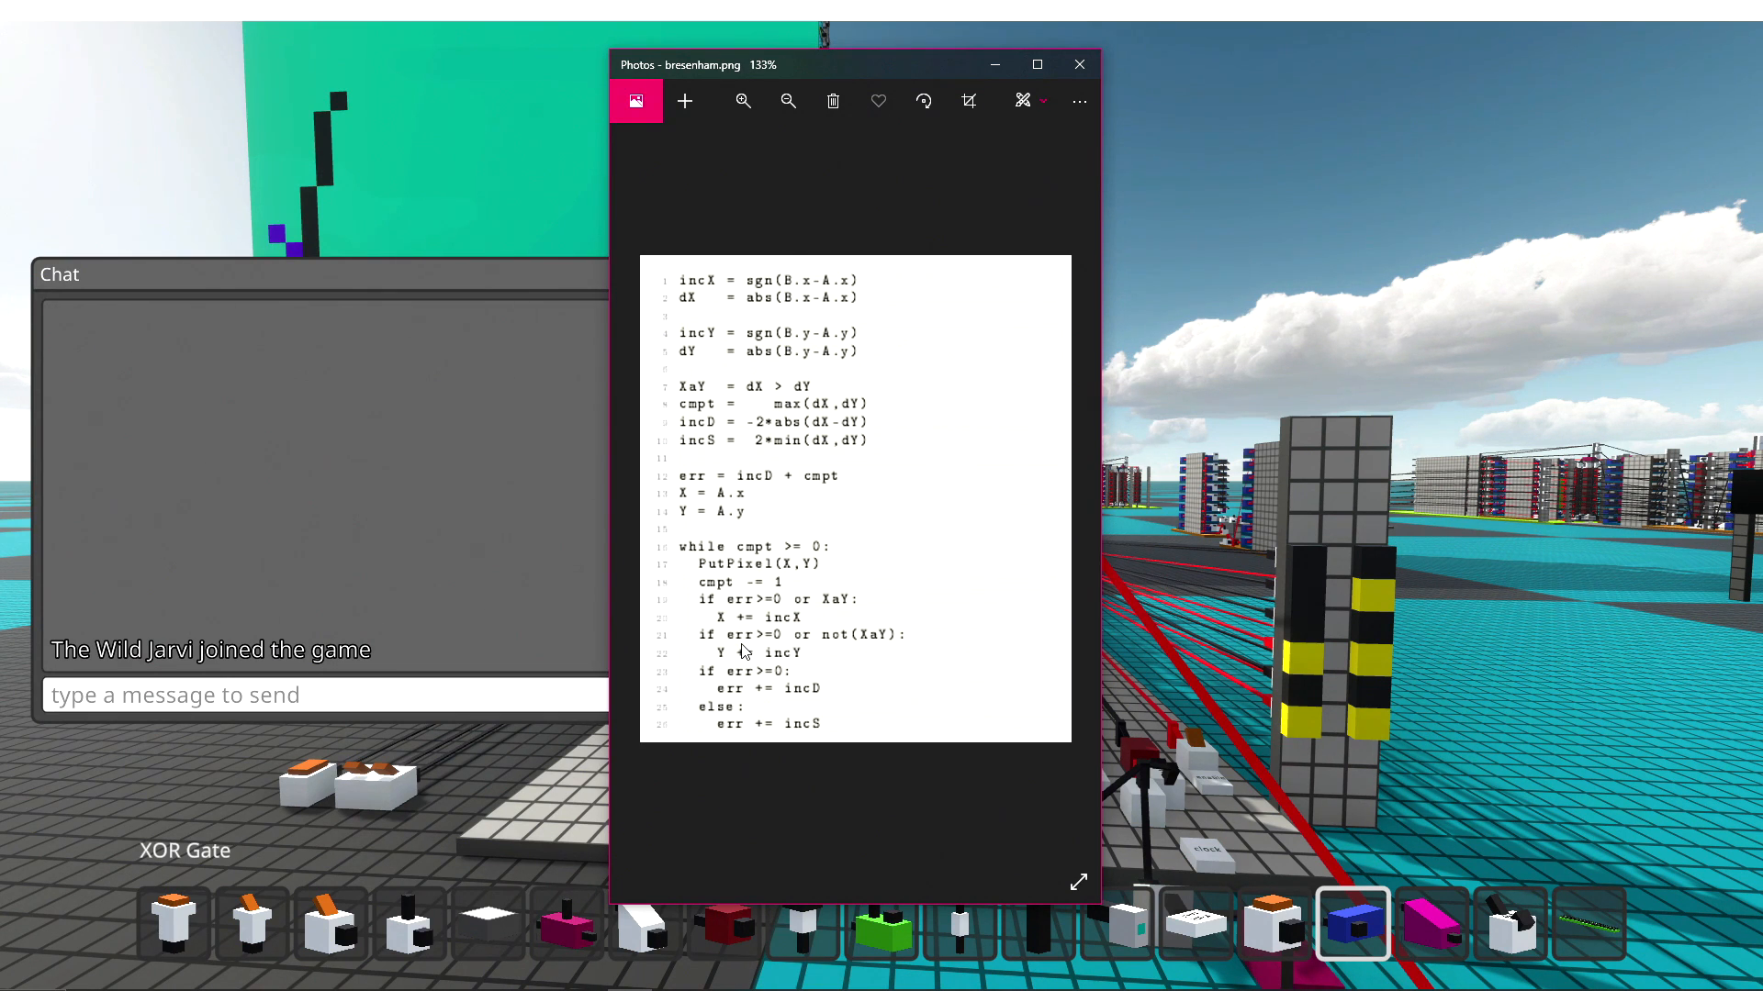
mouse_move(763, 615)
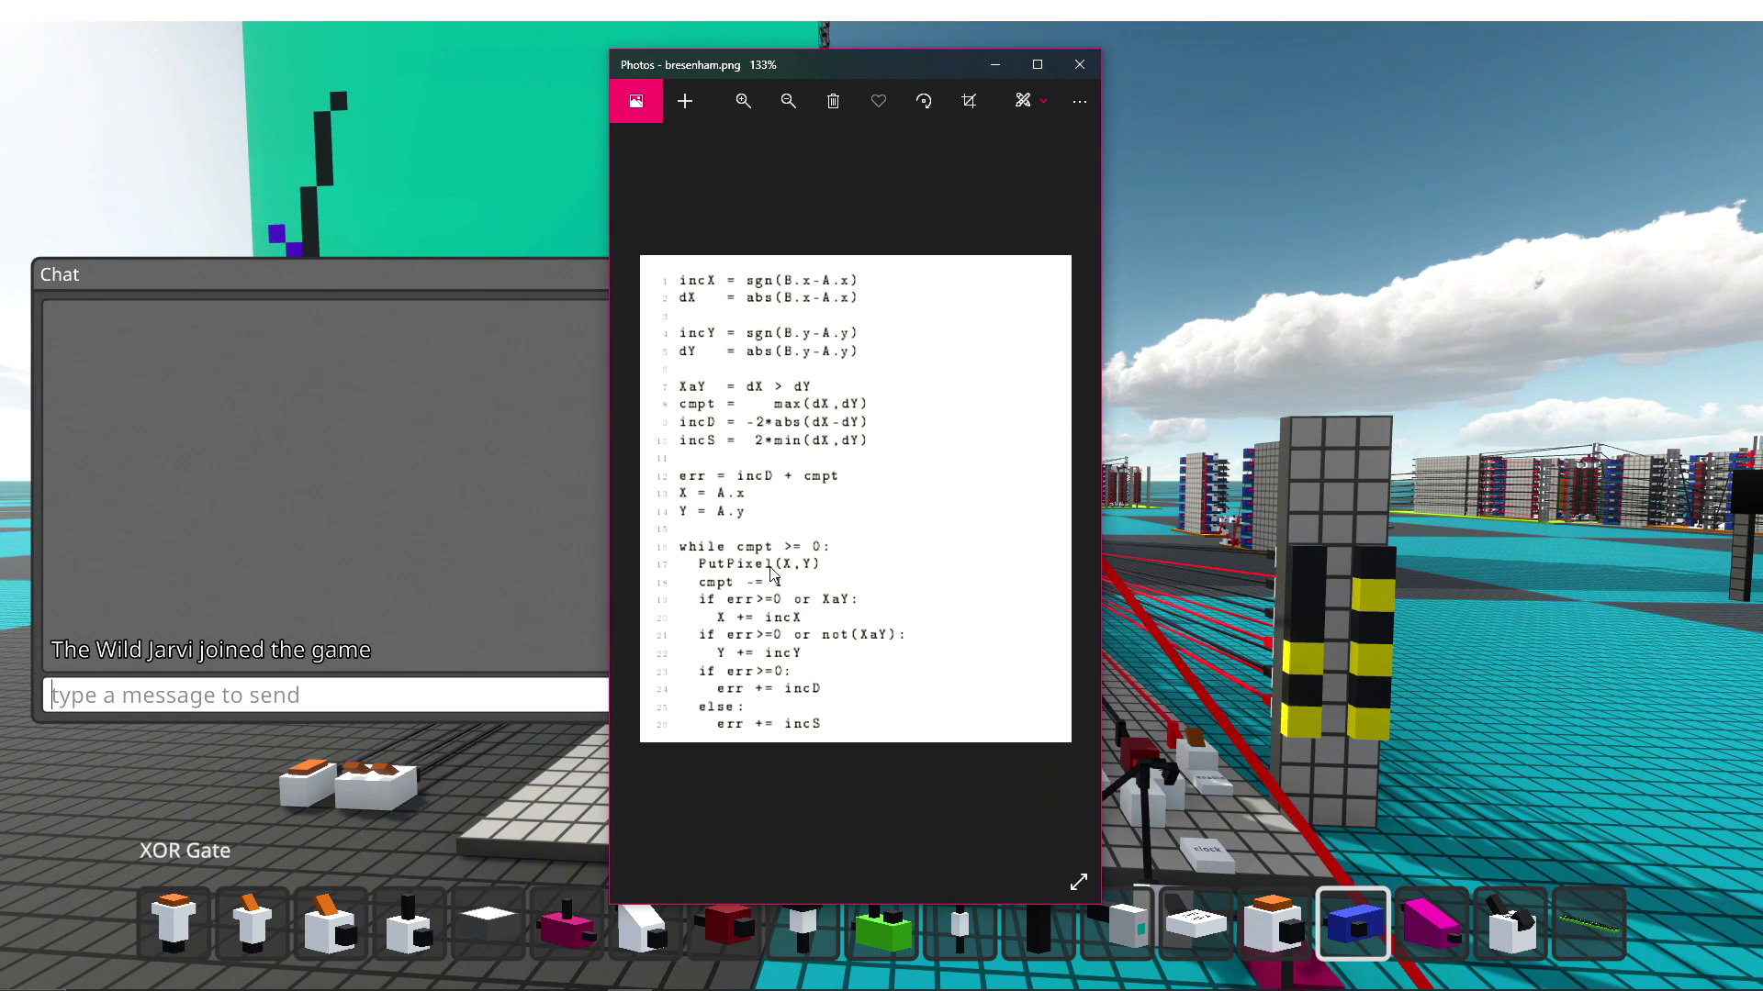
mouse_move(756, 661)
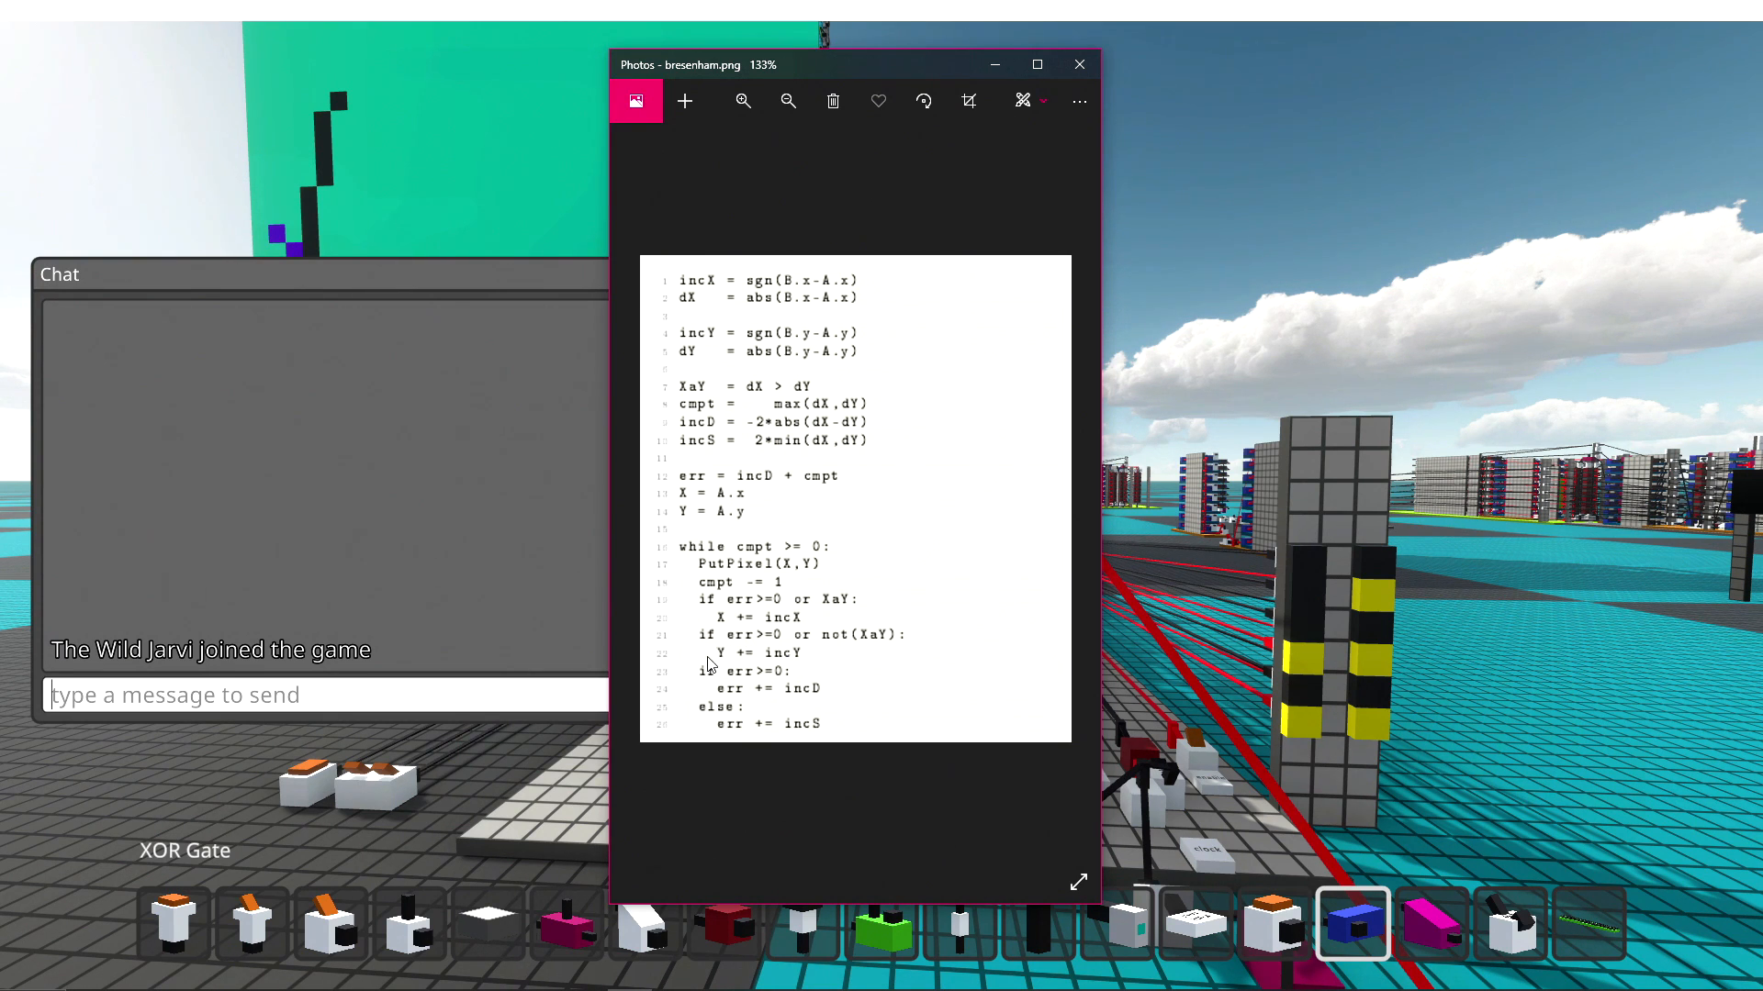
mouse_move(762, 672)
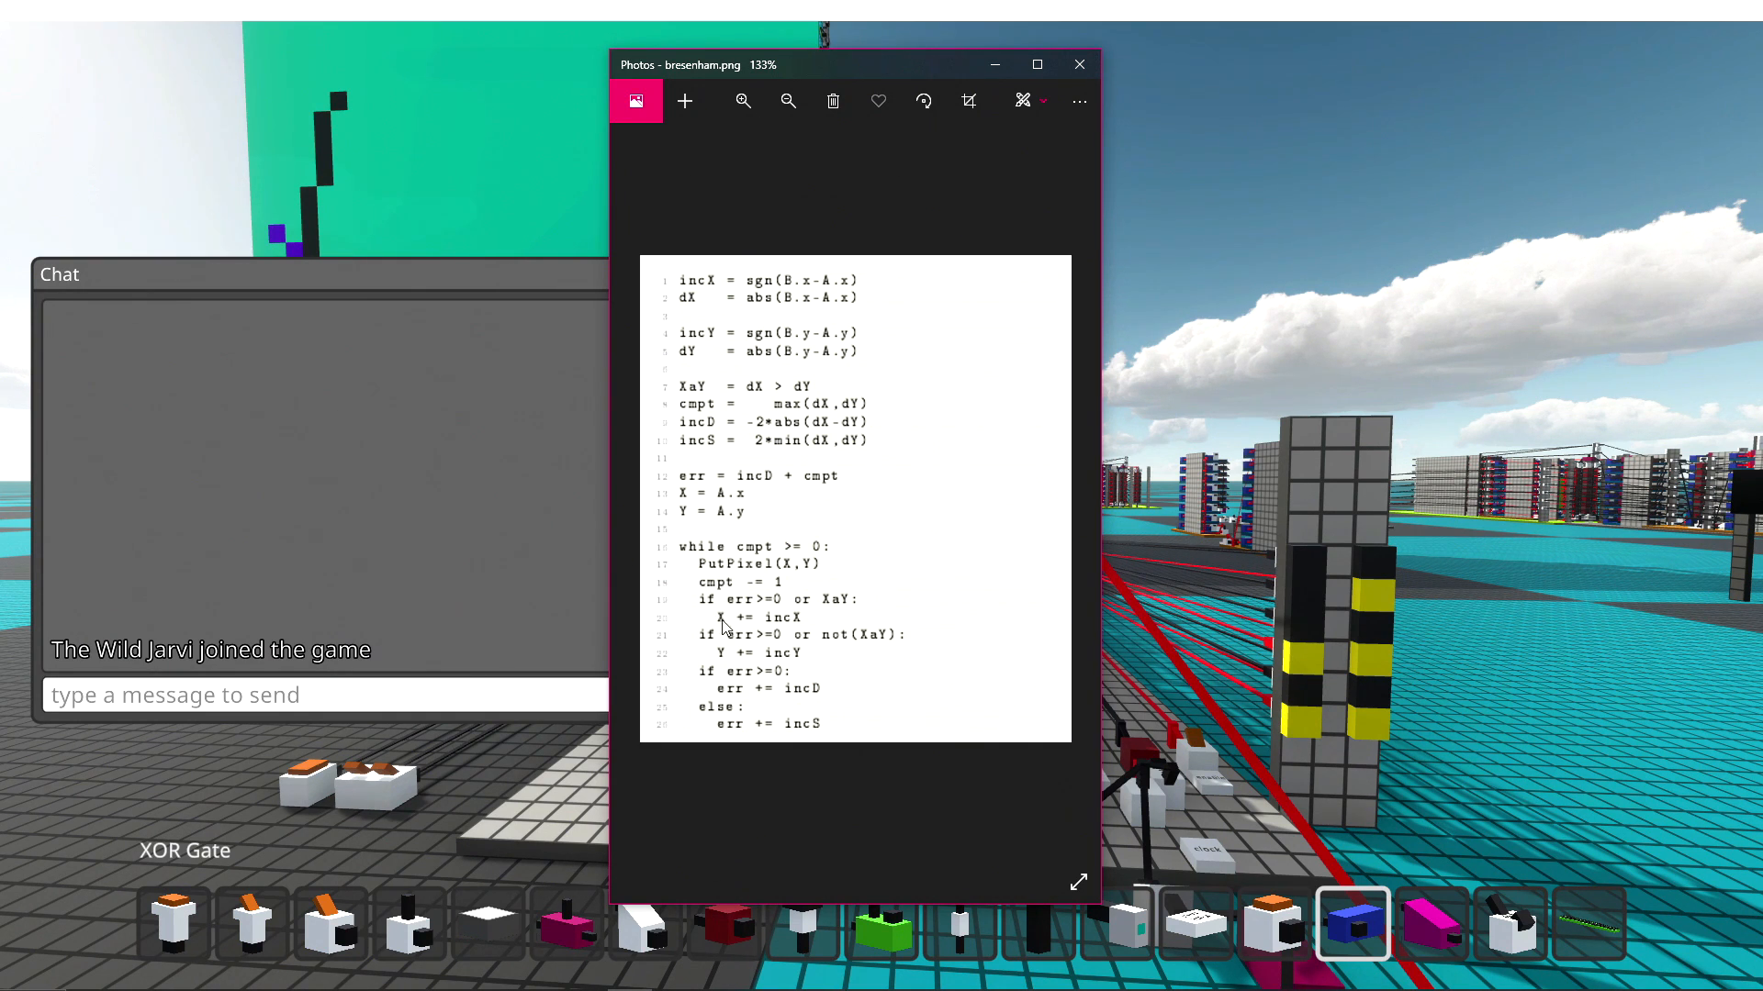
mouse_move(823, 553)
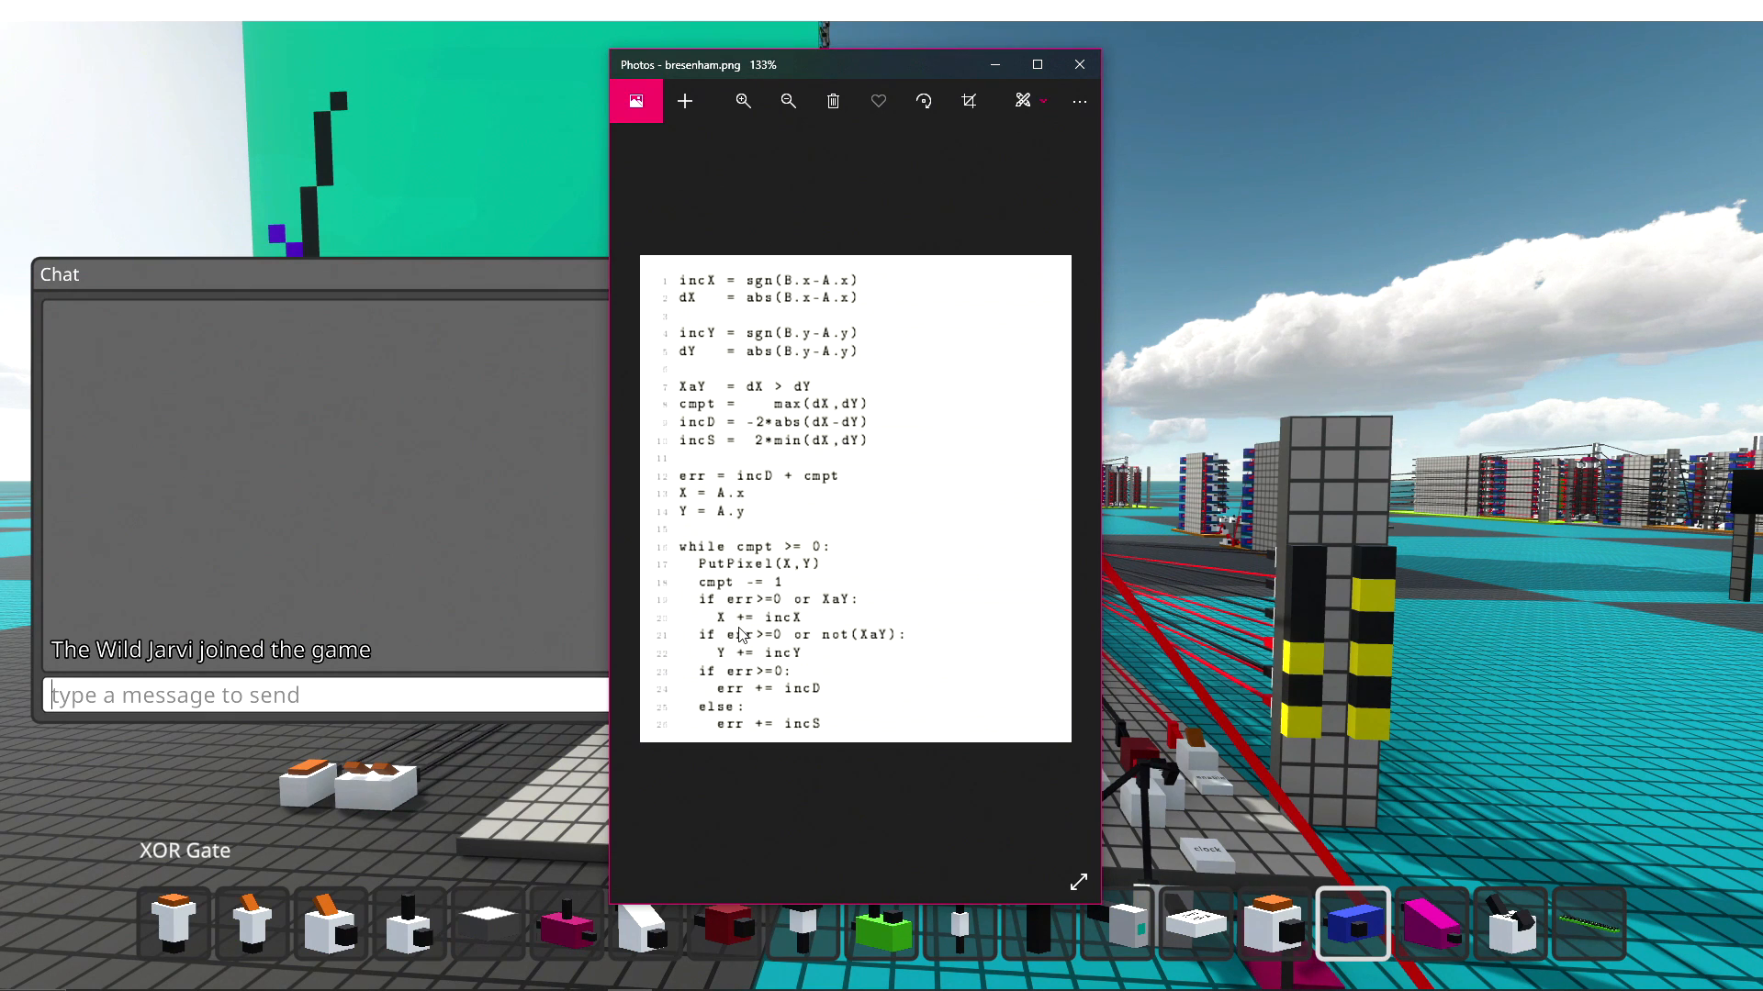
mouse_move(778, 628)
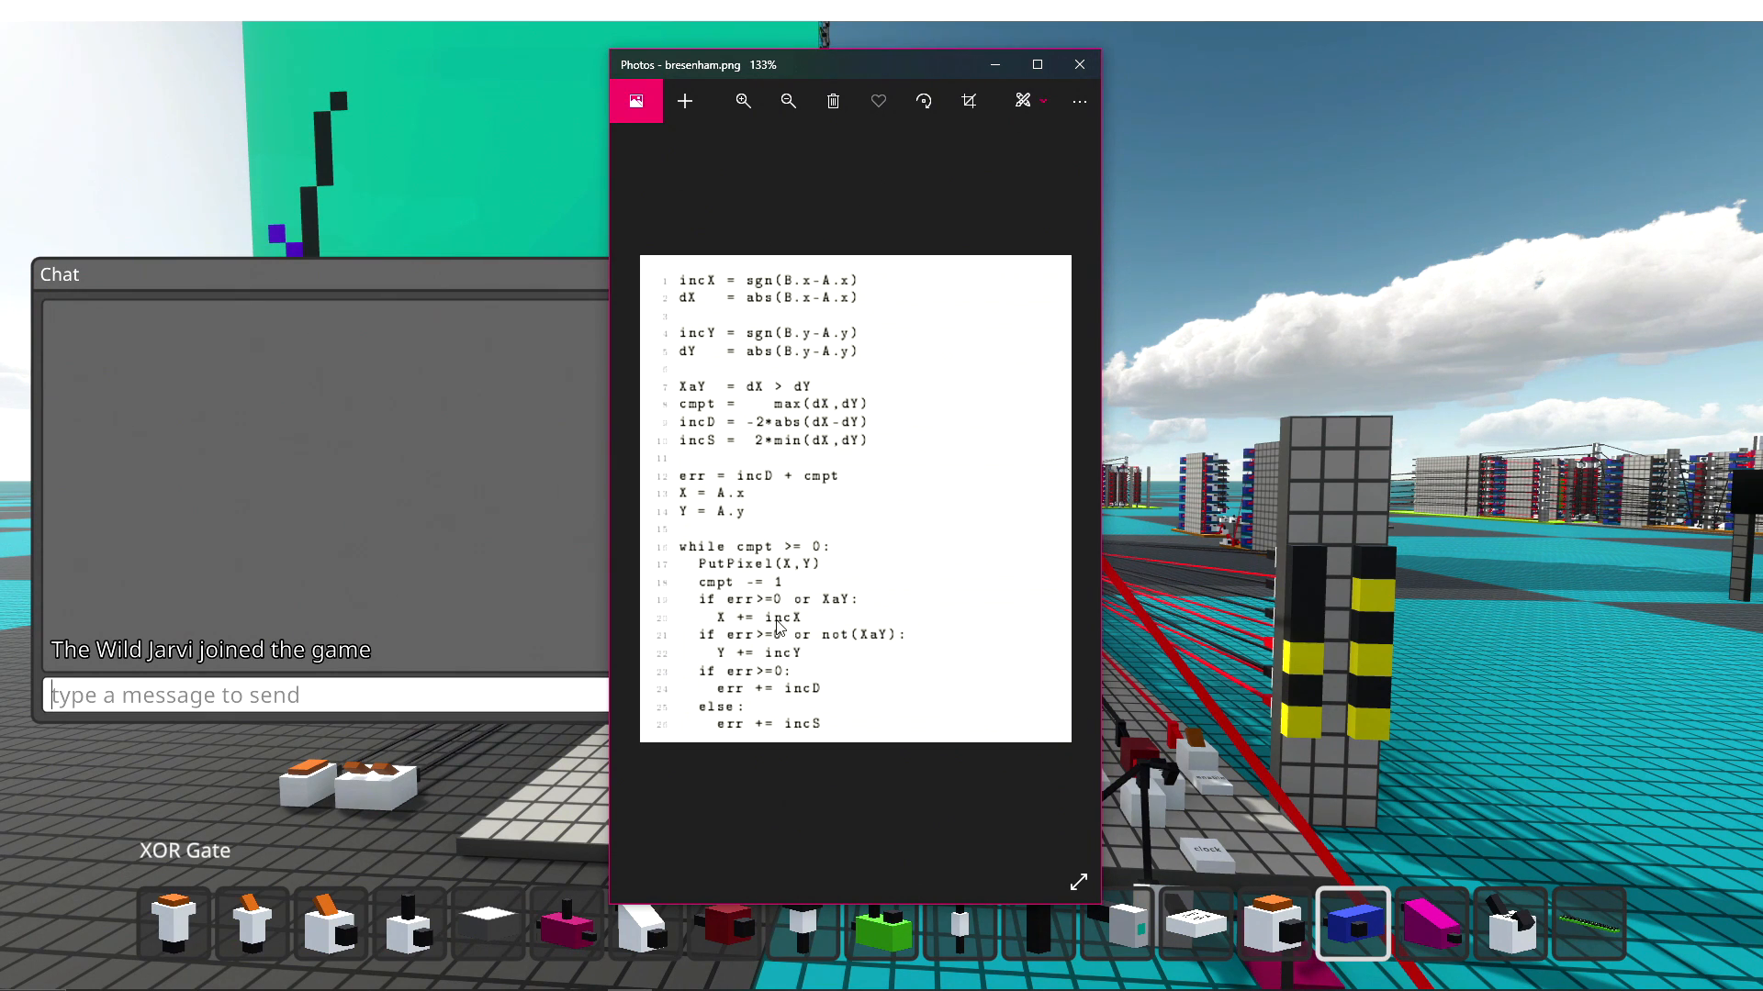
mouse_move(731, 629)
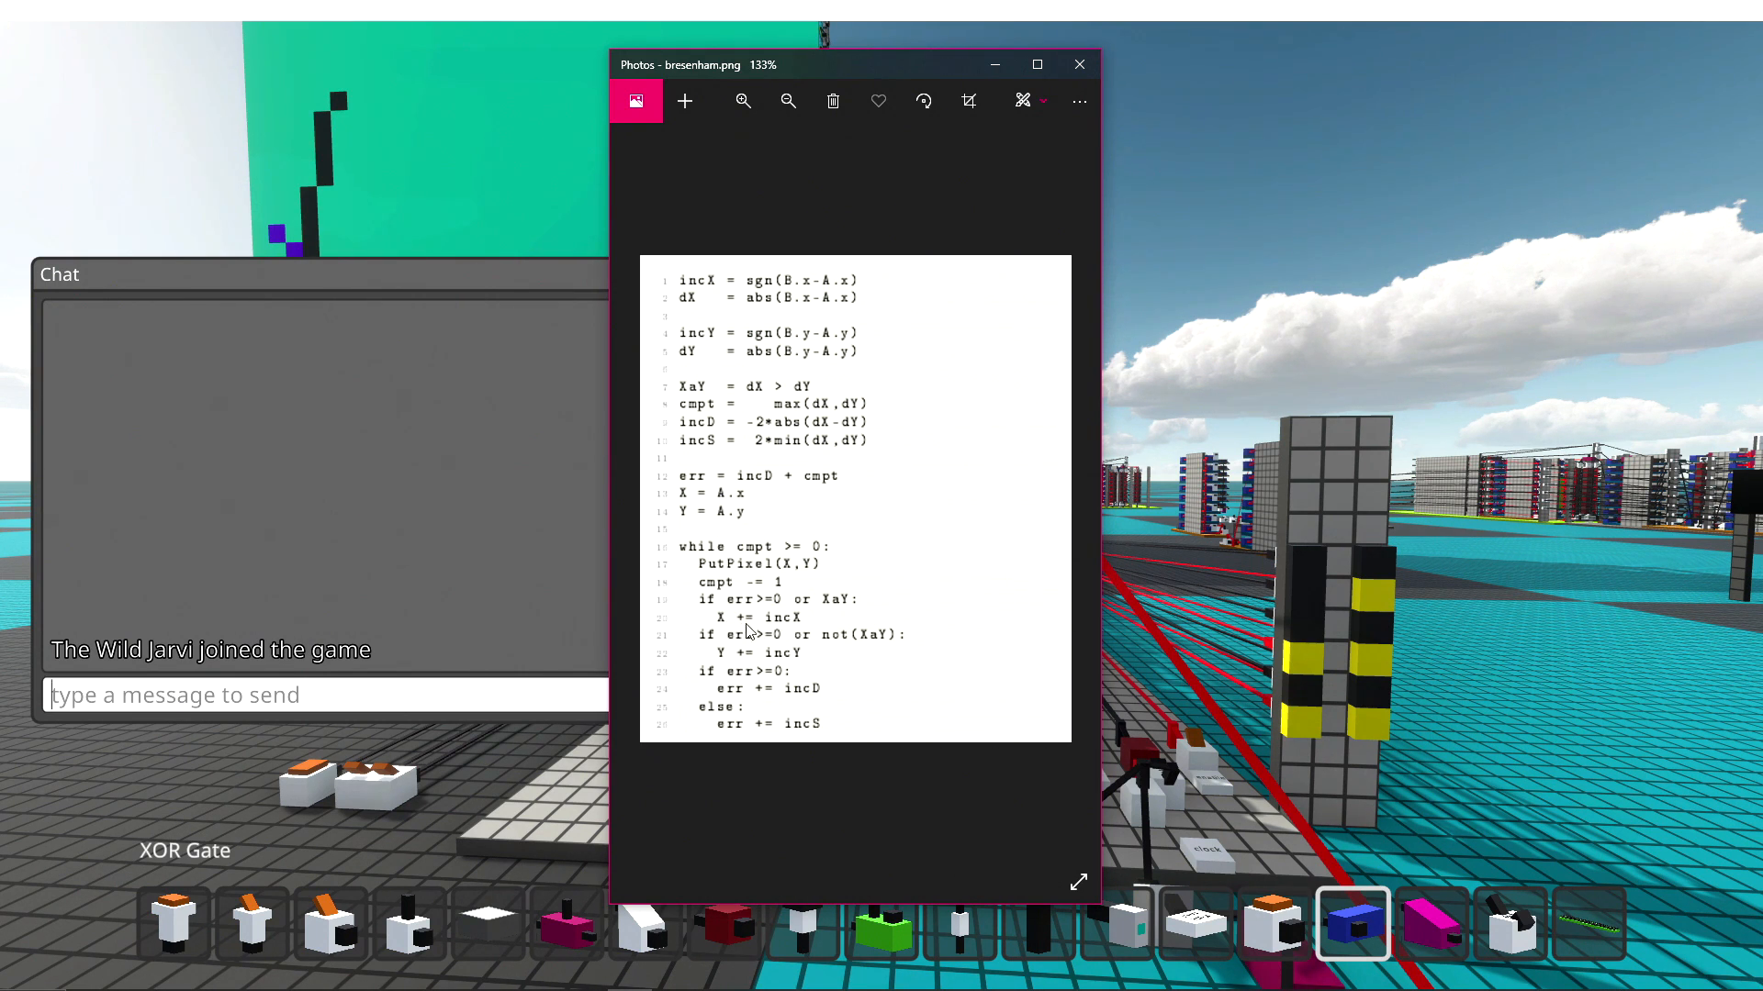
mouse_move(851, 281)
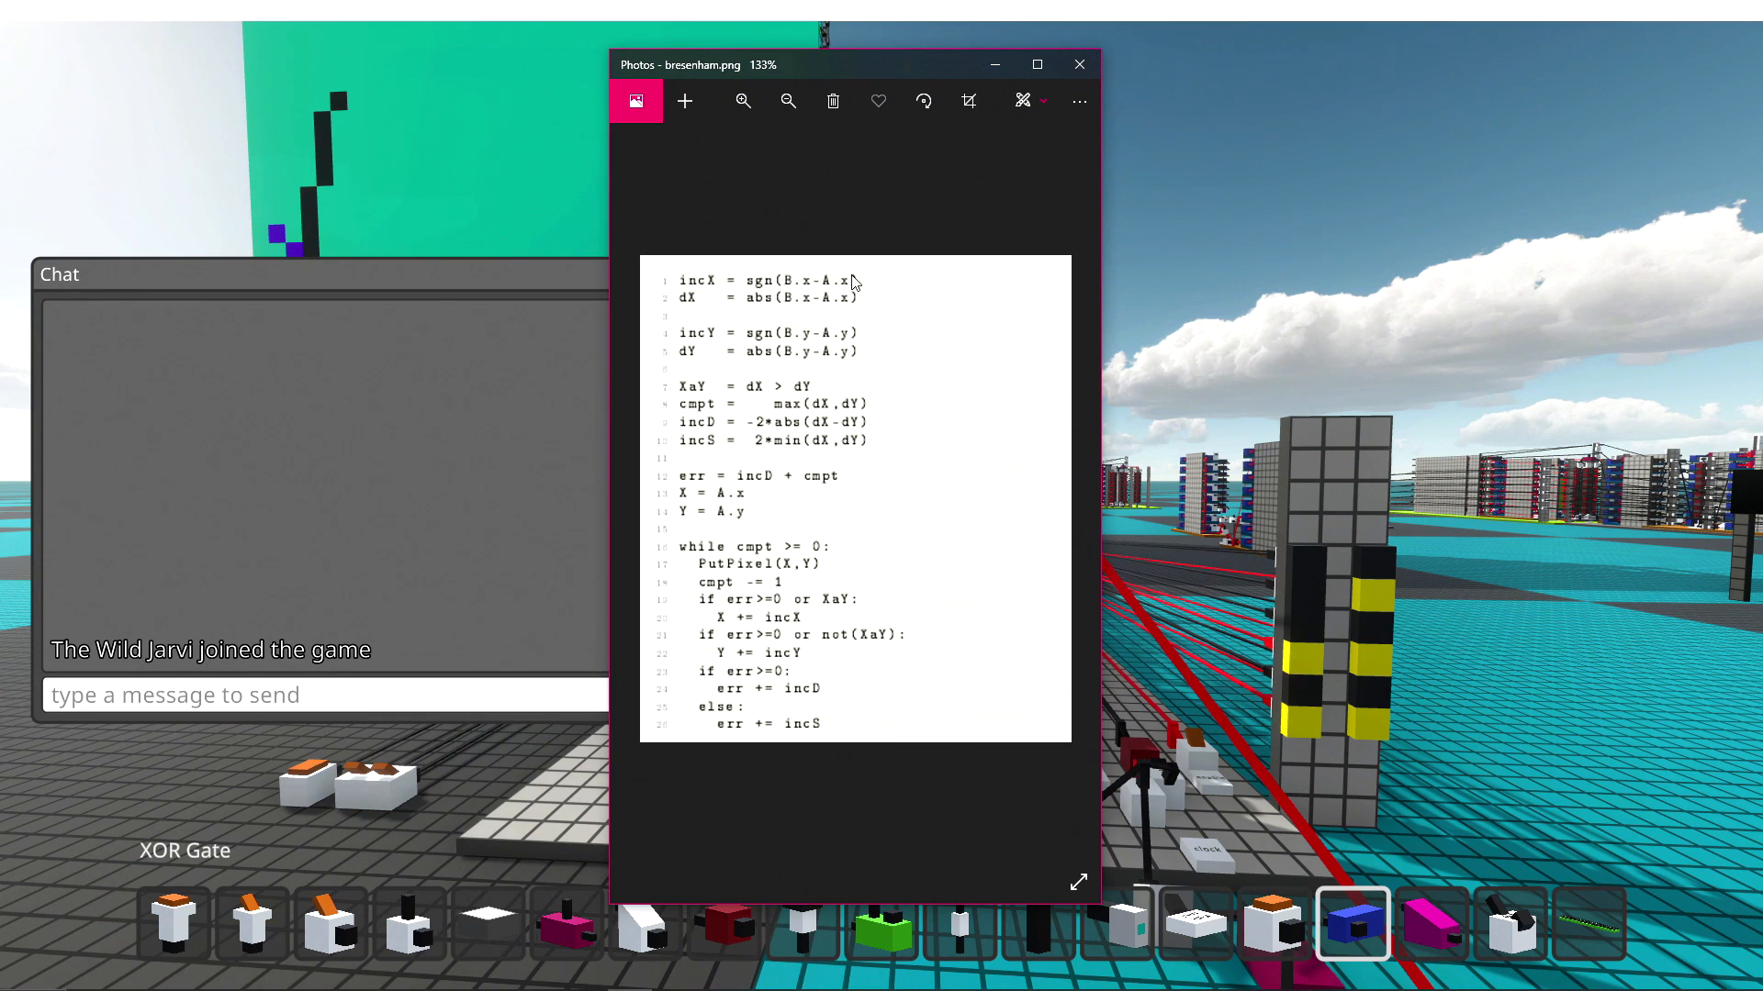
mouse_move(742, 620)
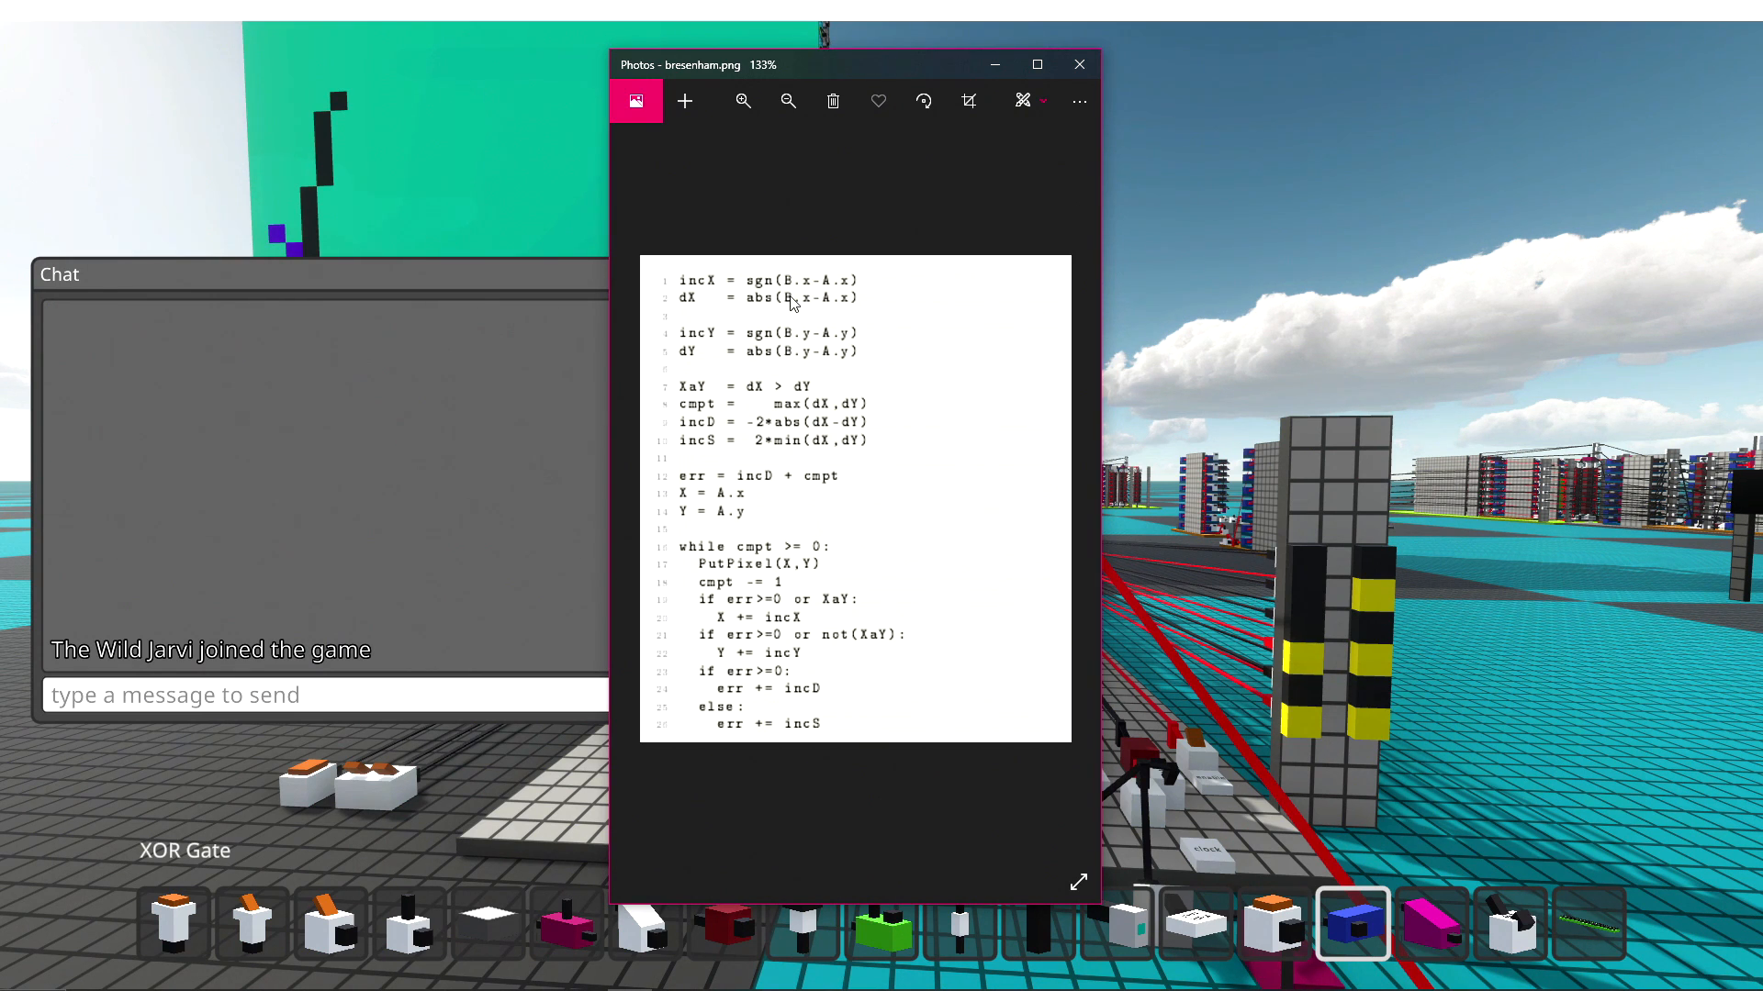
mouse_move(782, 629)
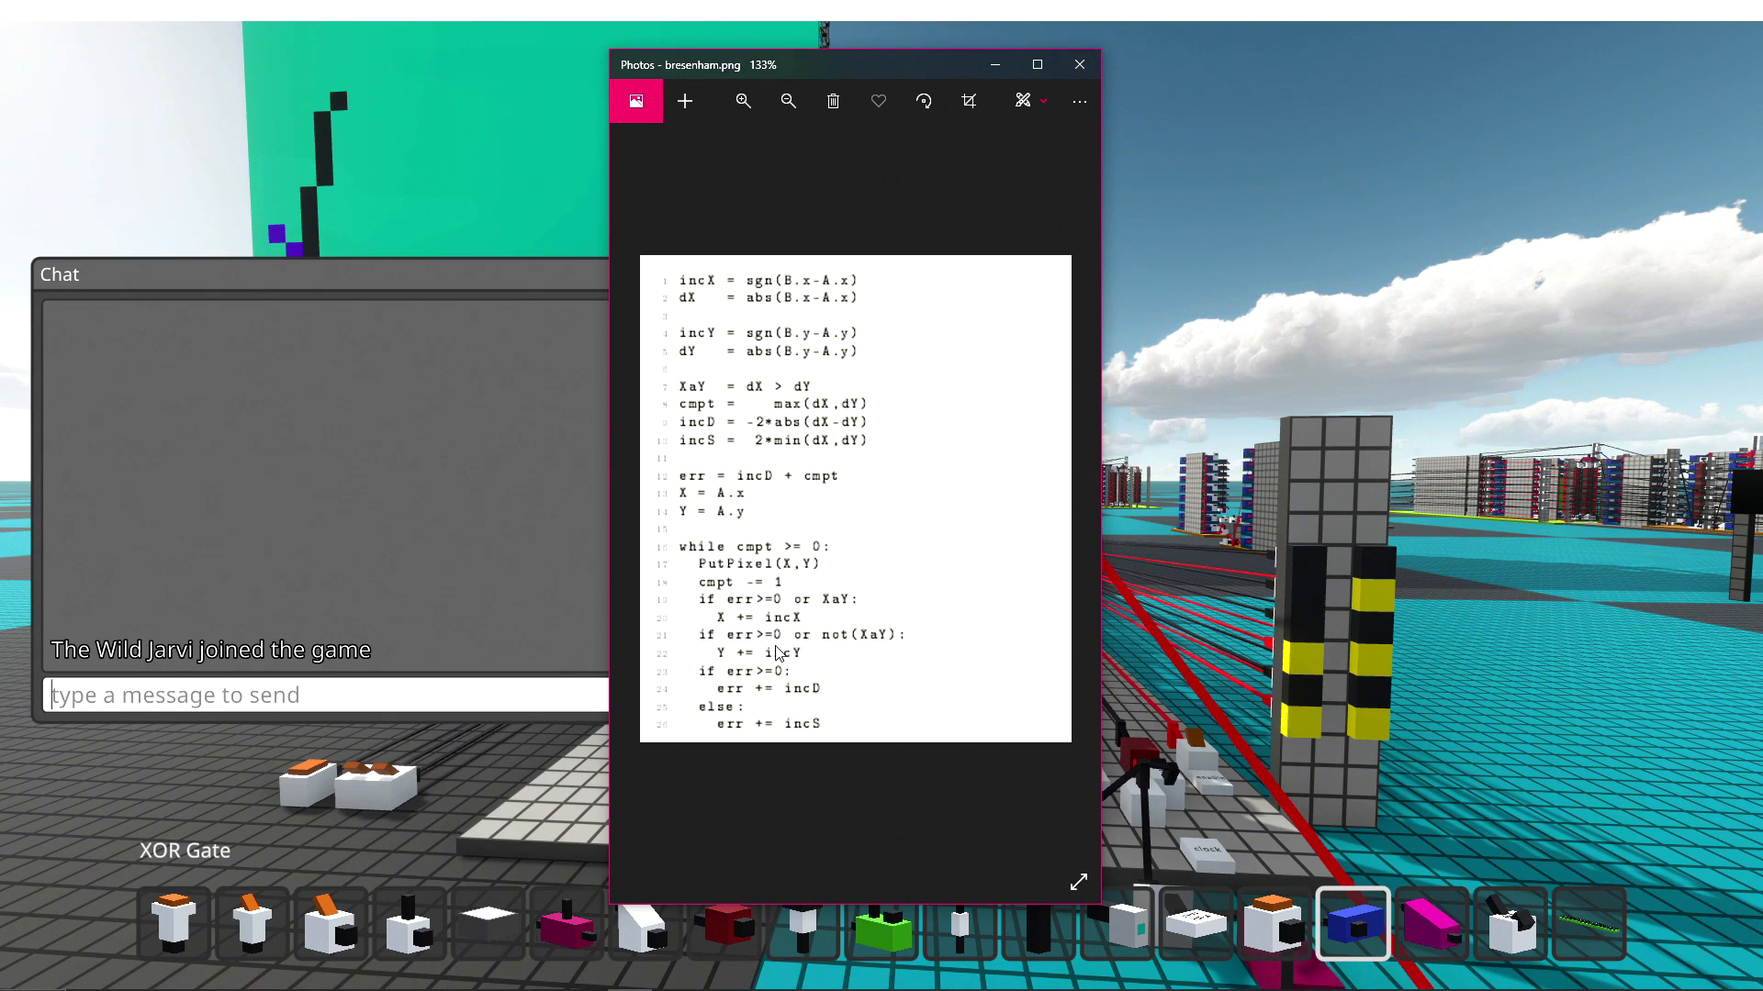
mouse_move(714, 607)
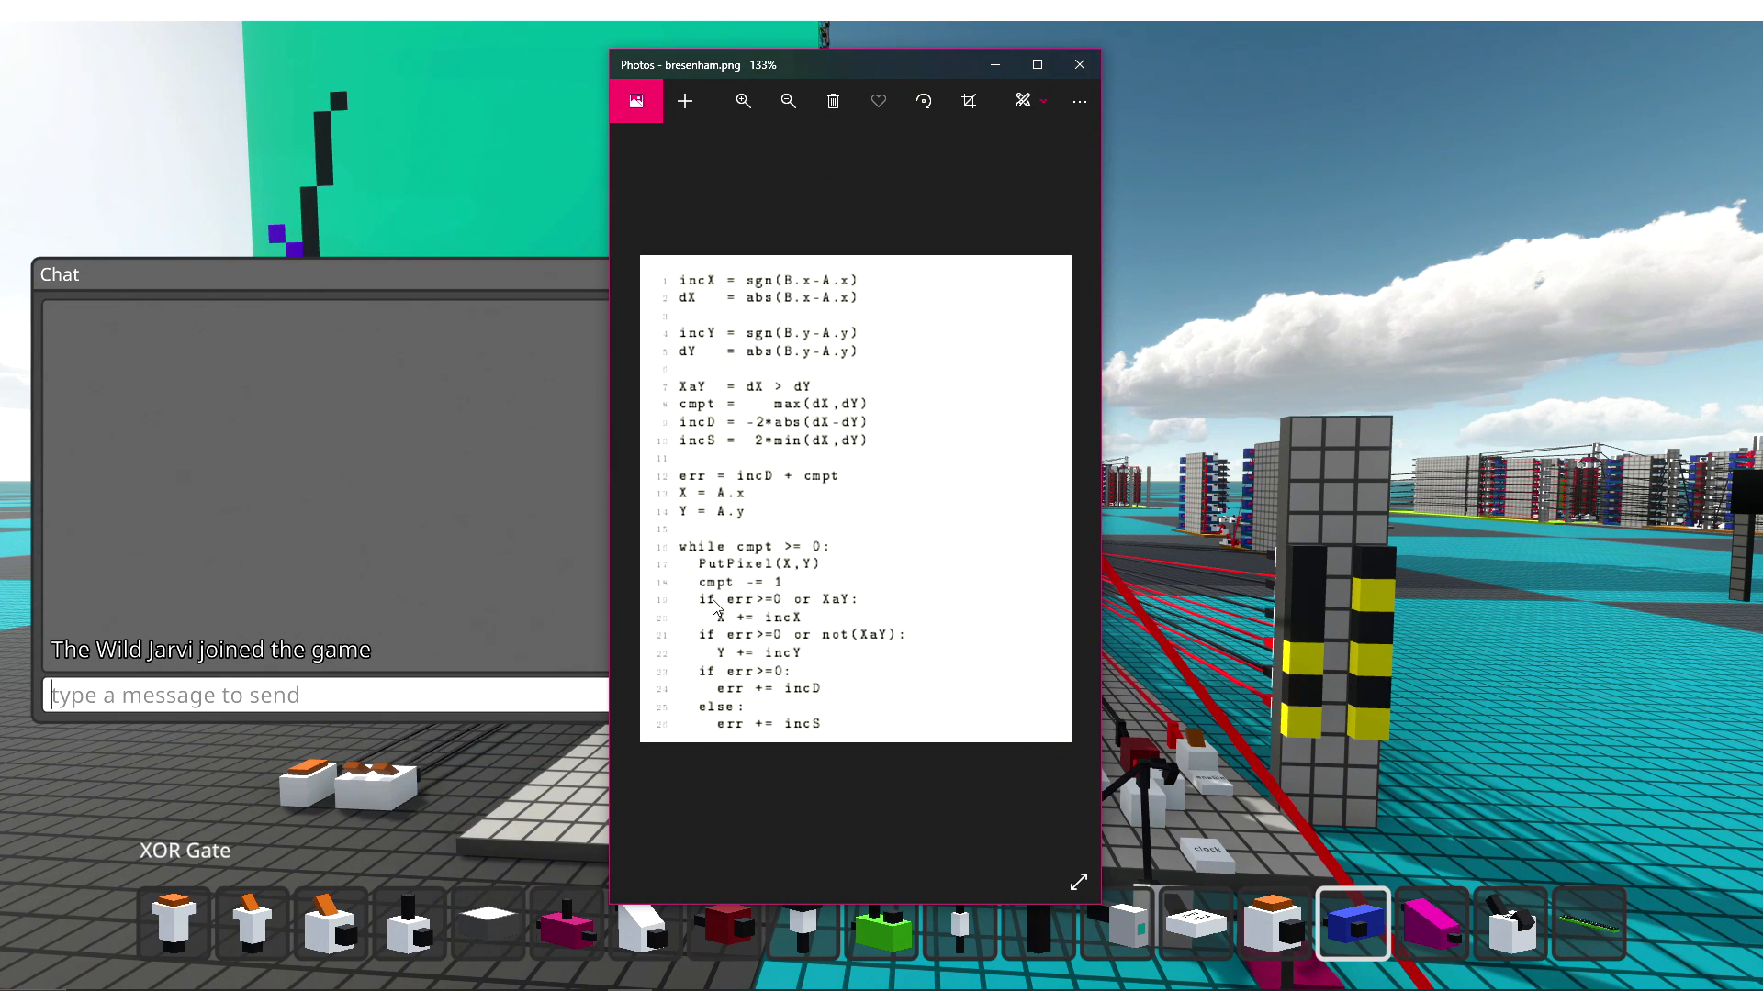
mouse_move(722, 661)
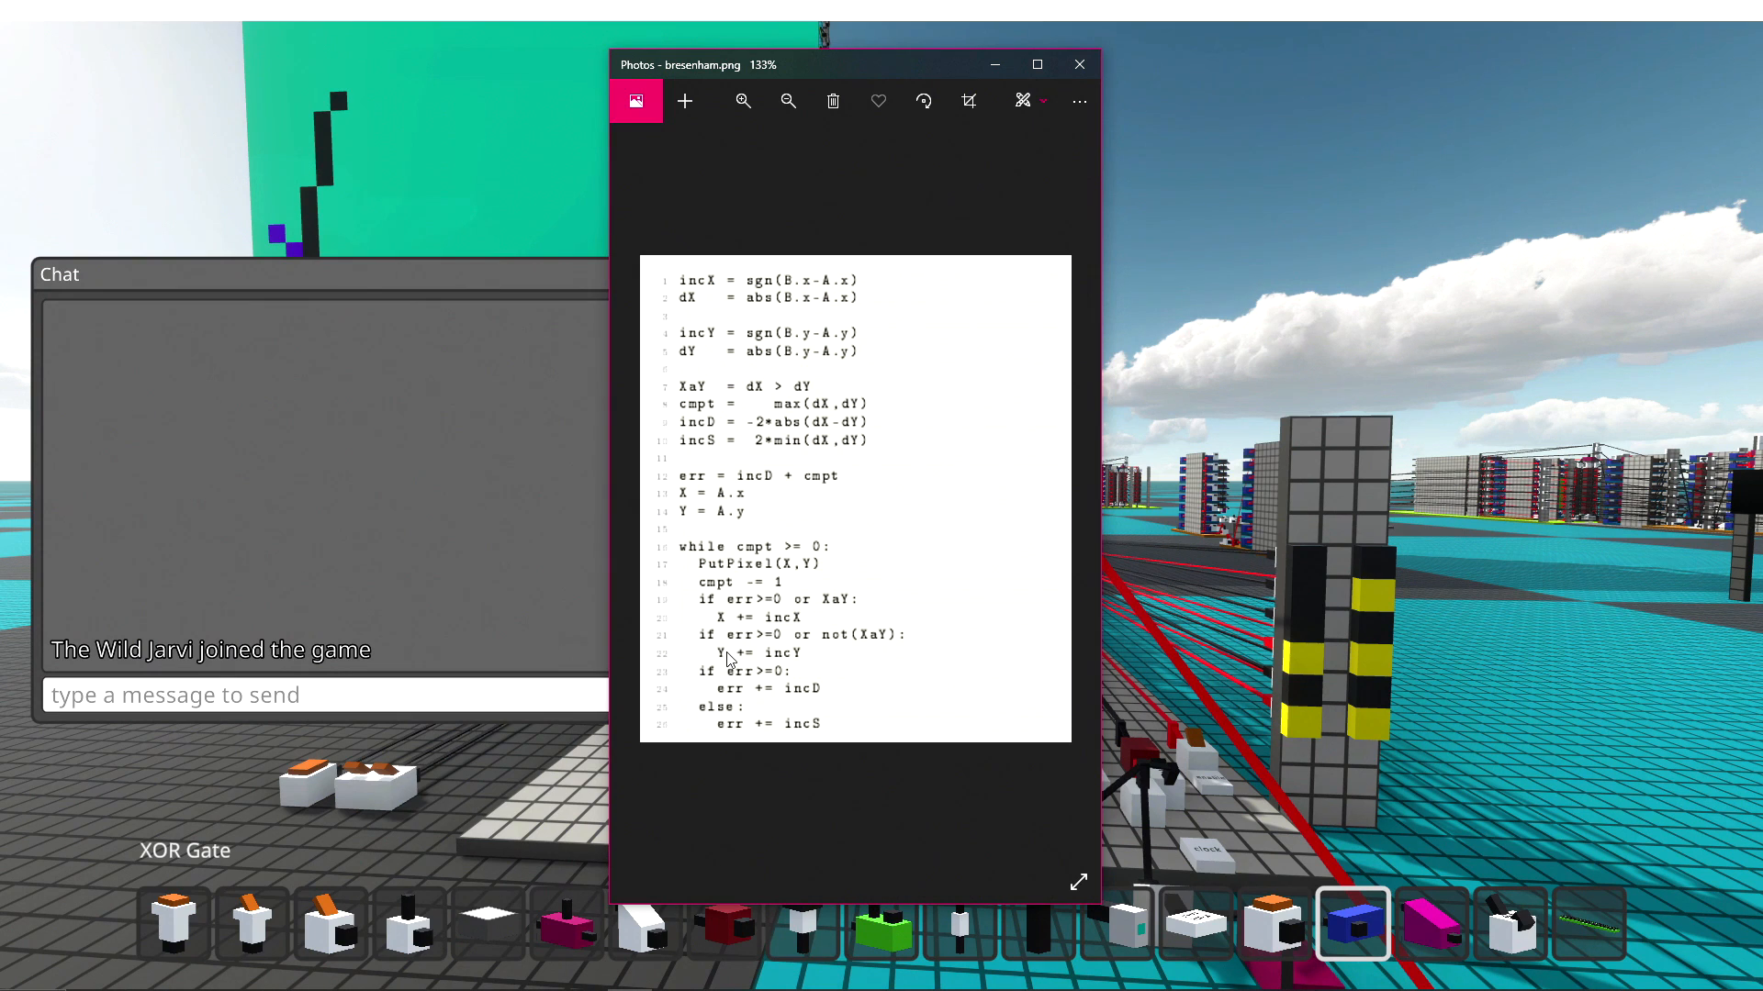
mouse_move(720, 712)
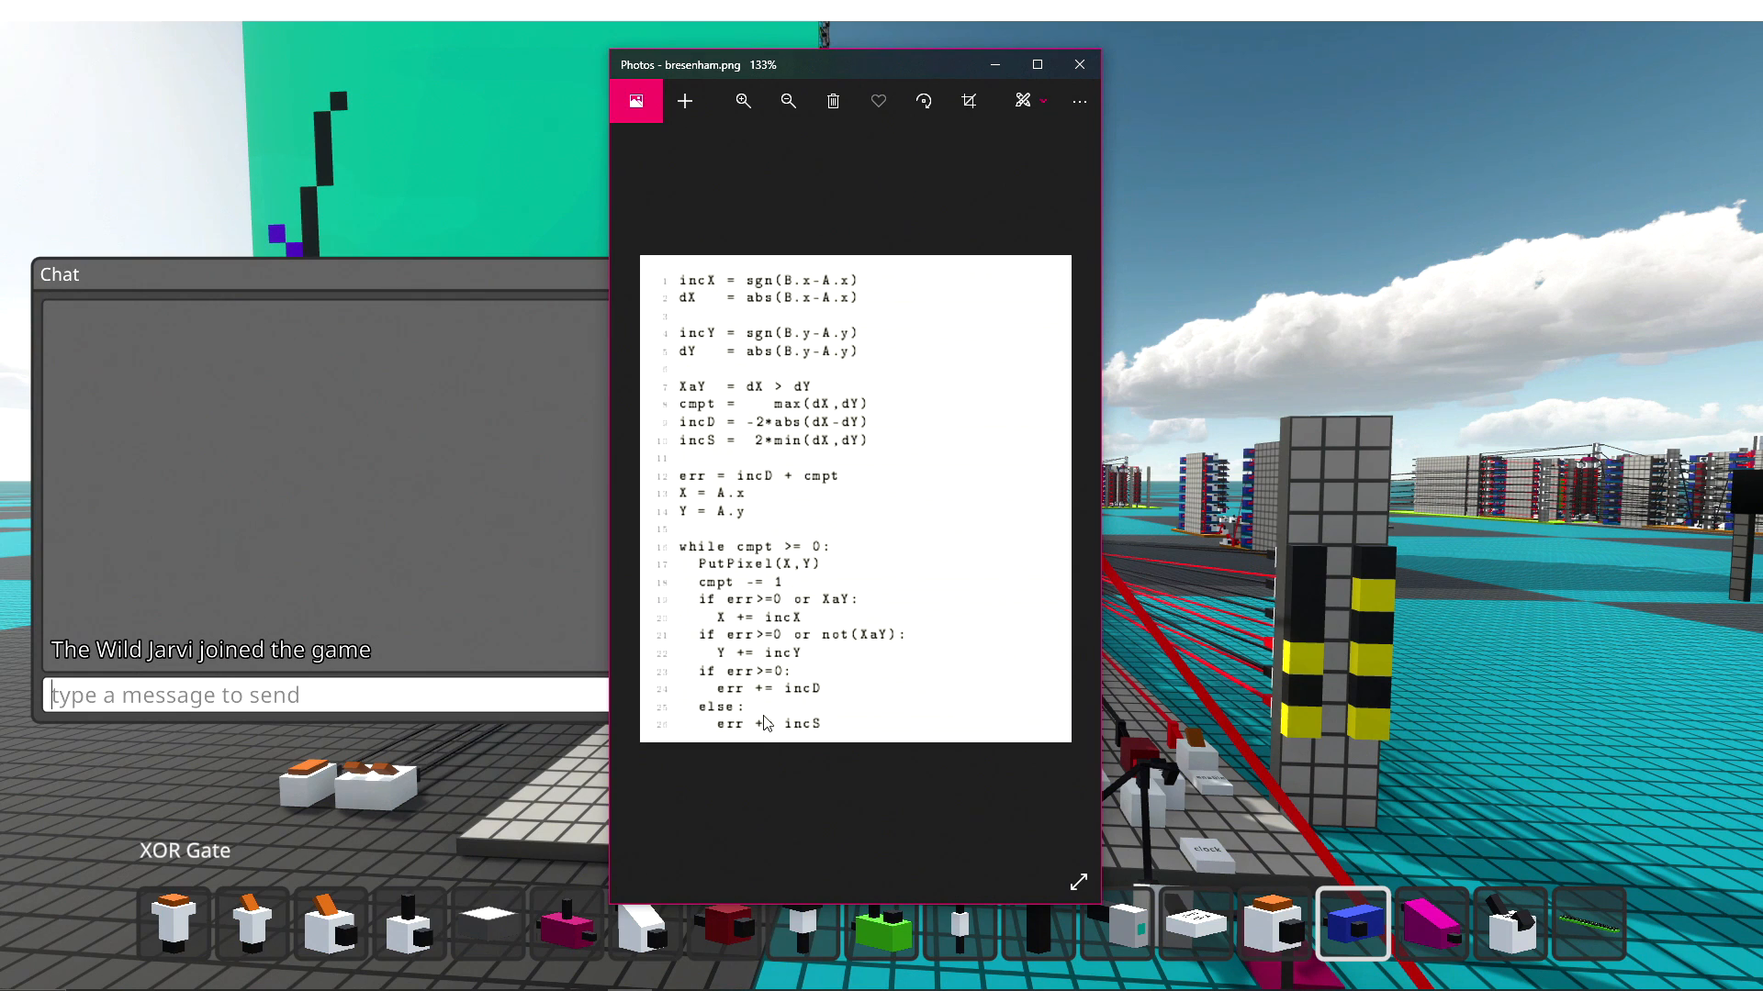
mouse_move(729, 582)
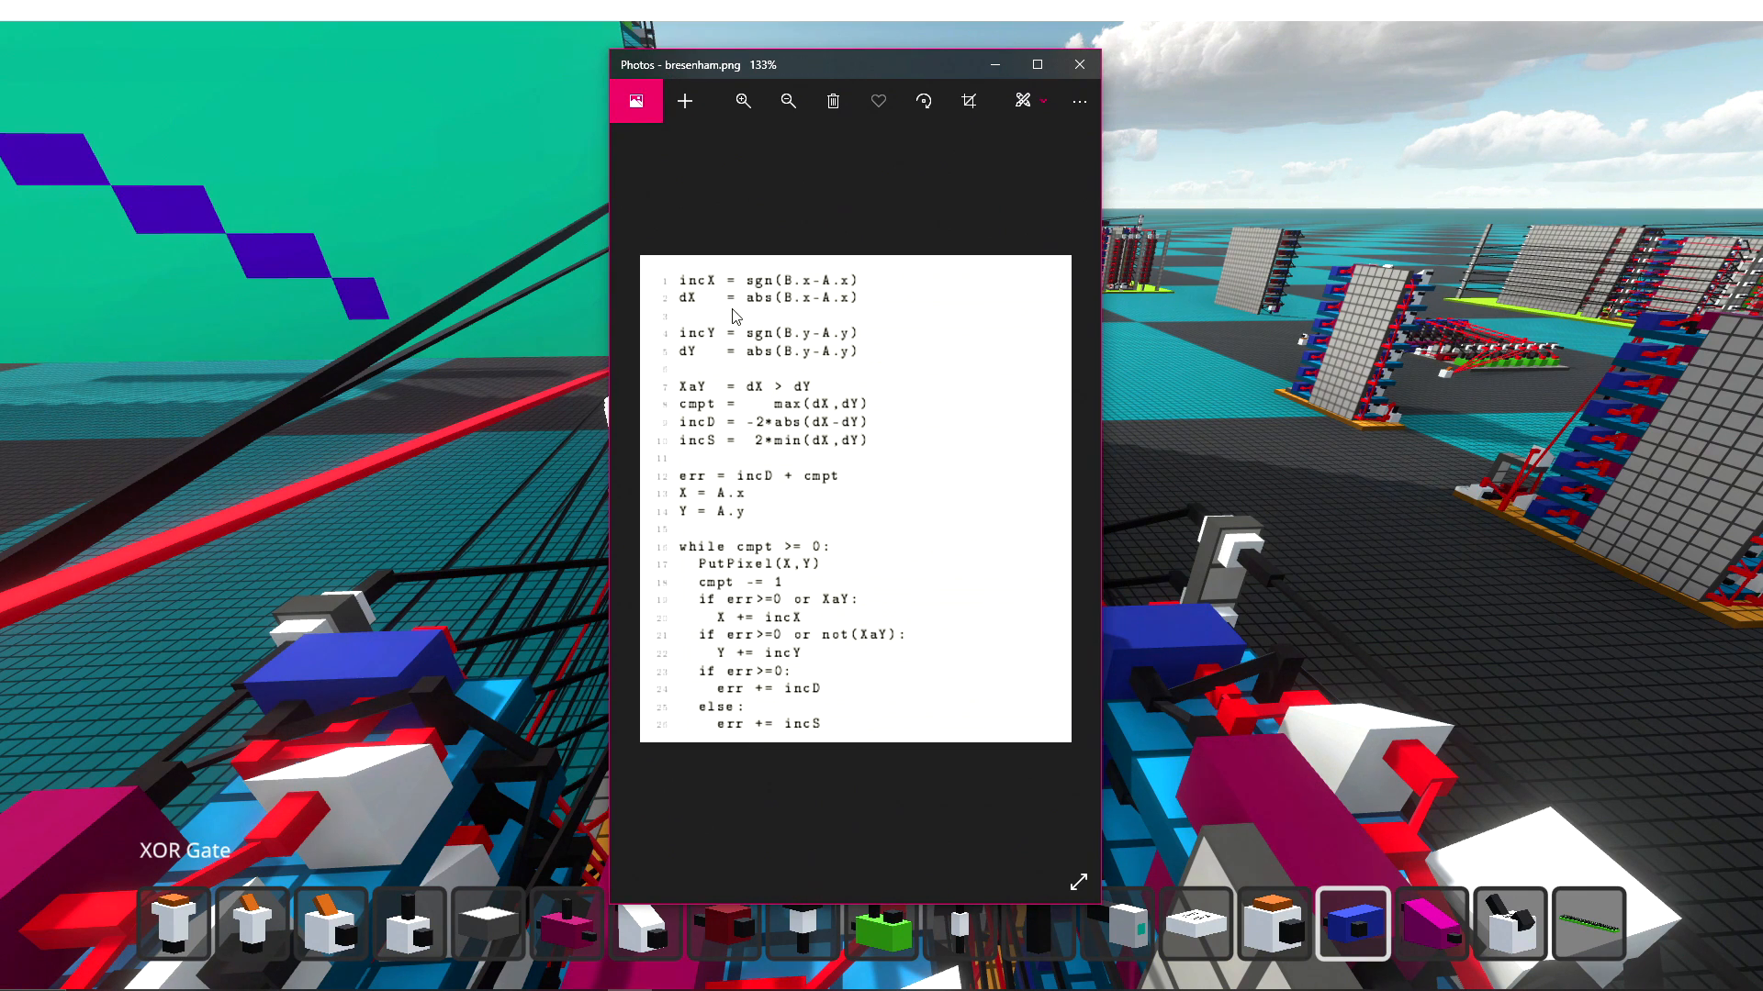
mouse_move(820, 430)
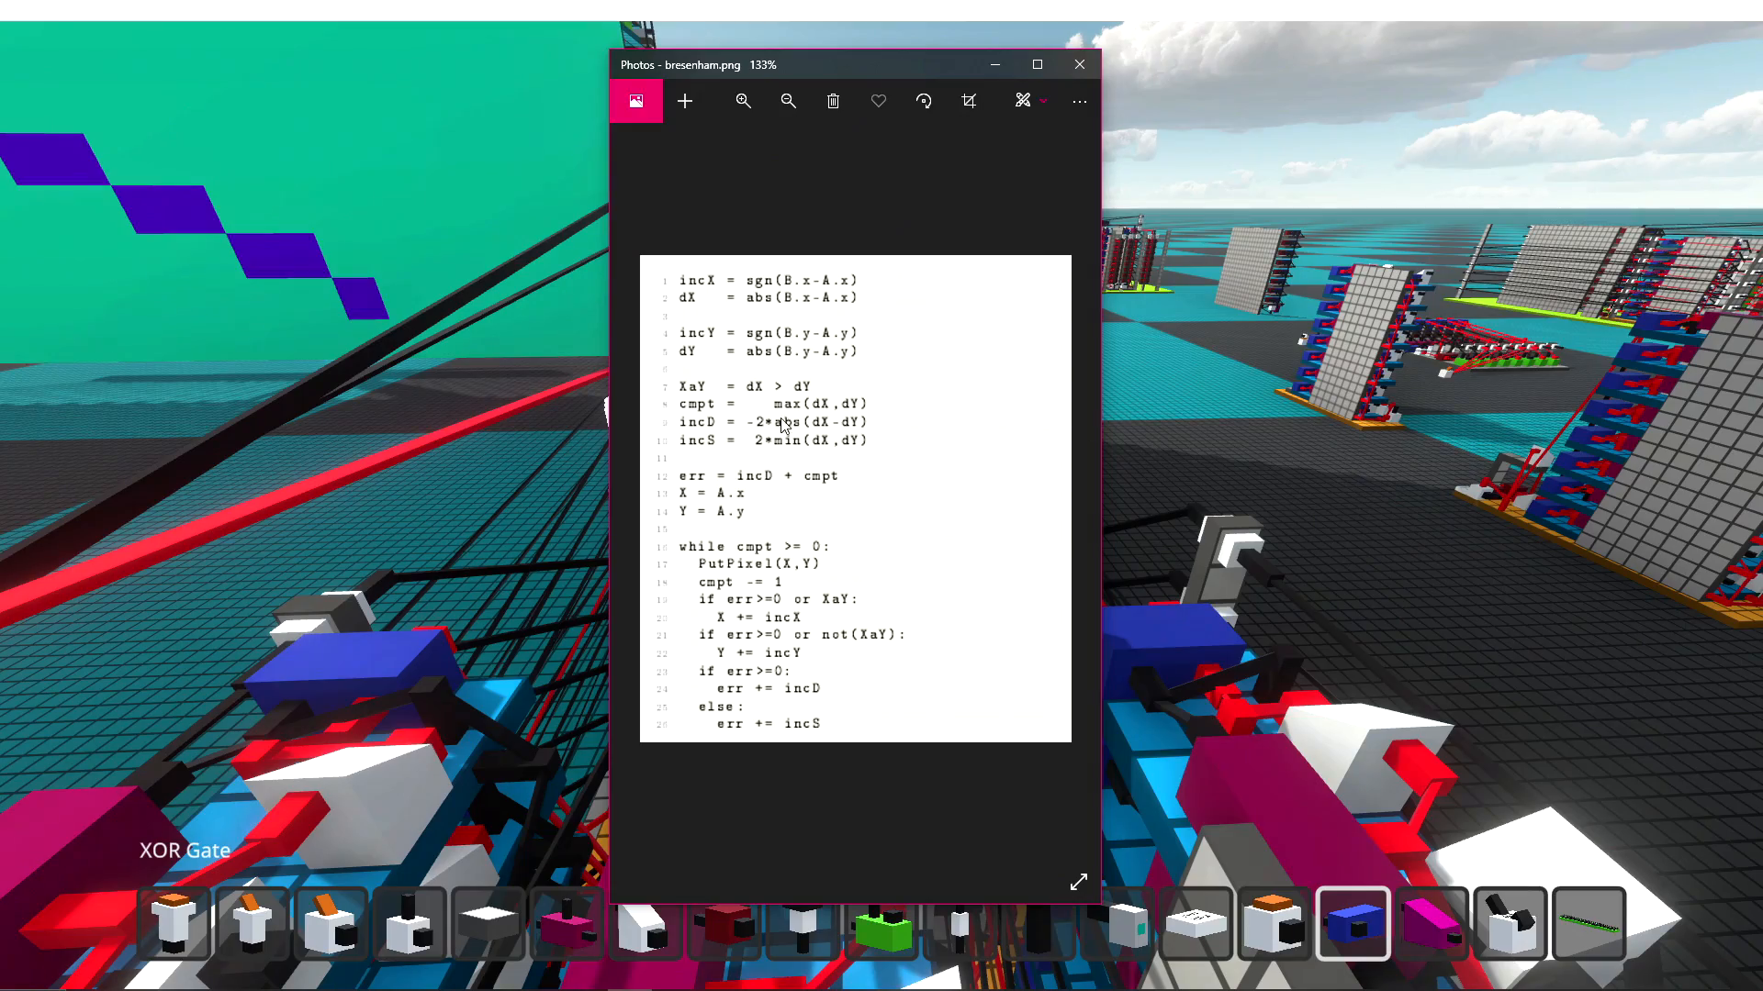
mouse_move(978, 448)
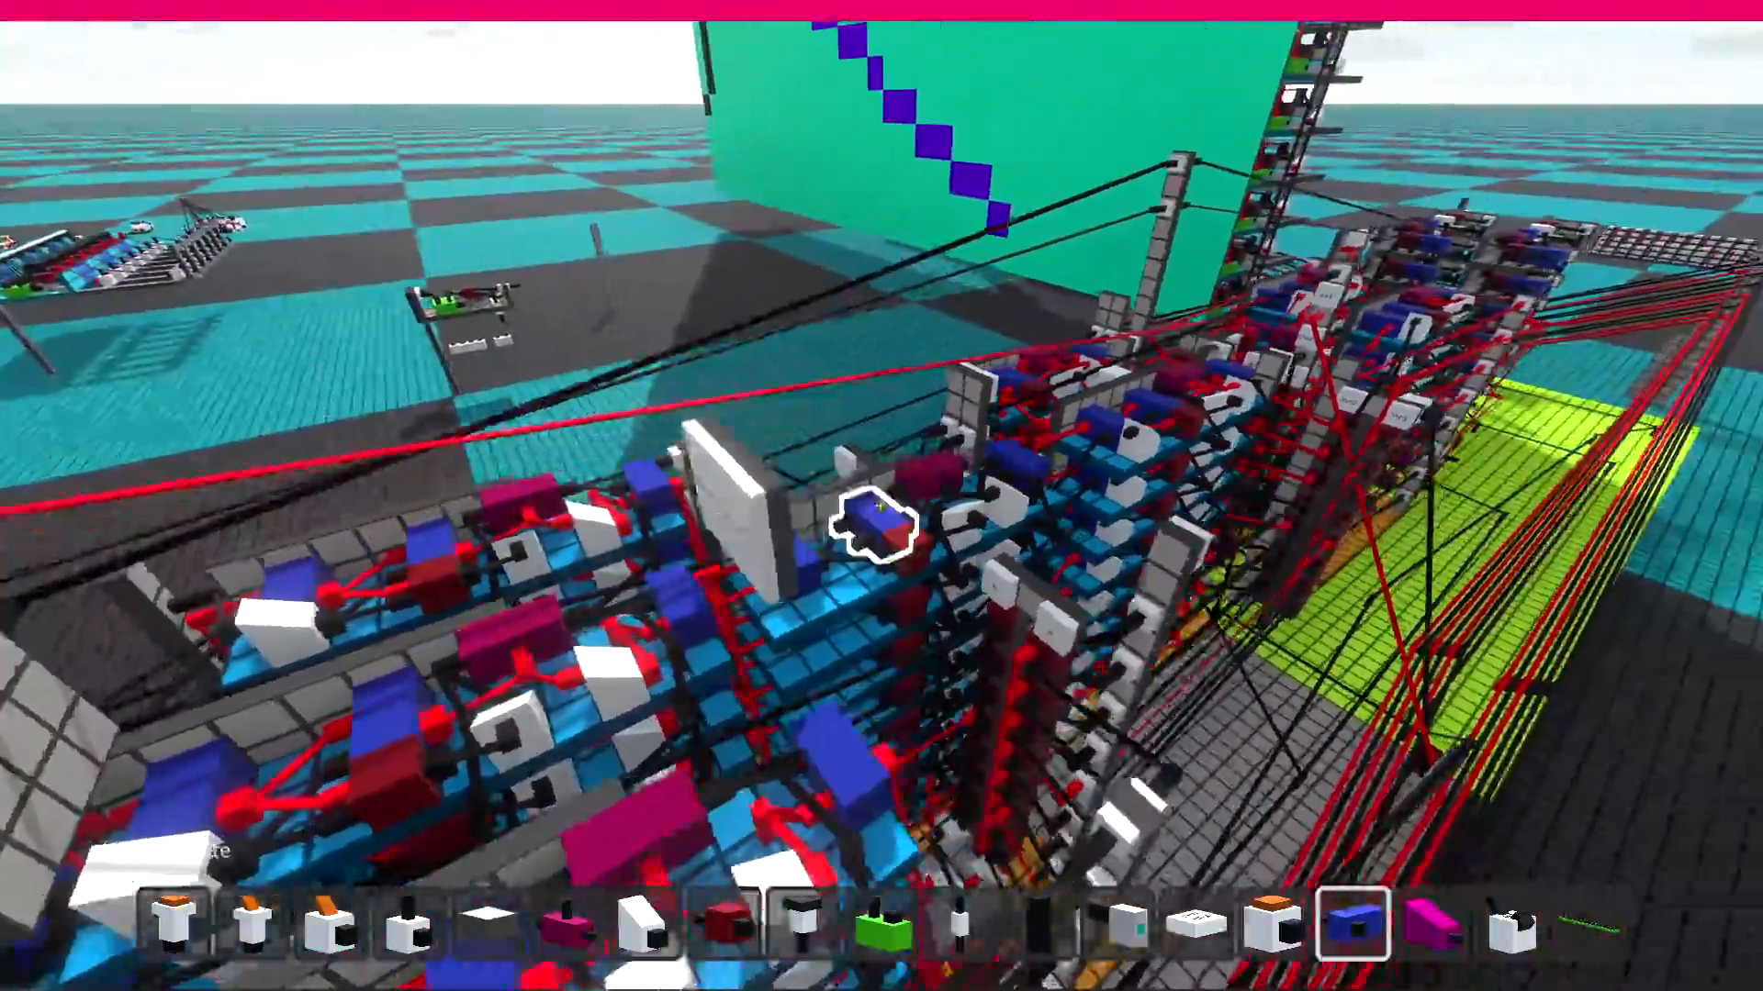
mouse_move(881, 527)
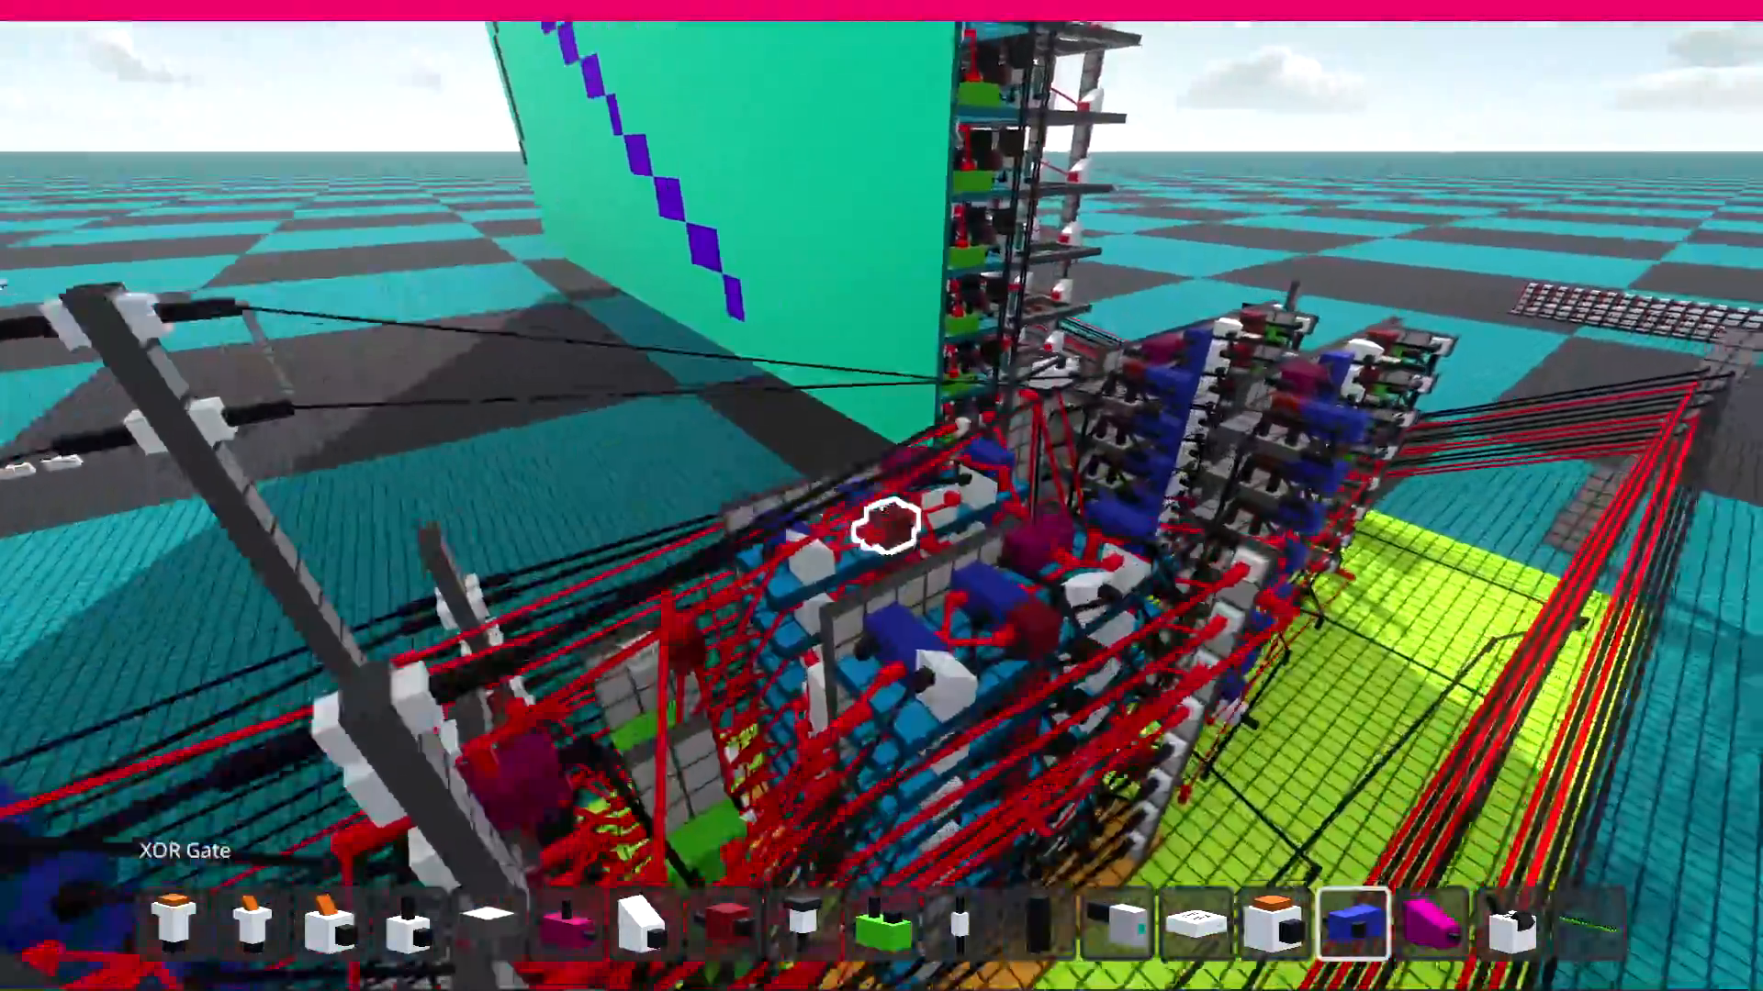
mouse_move(881, 495)
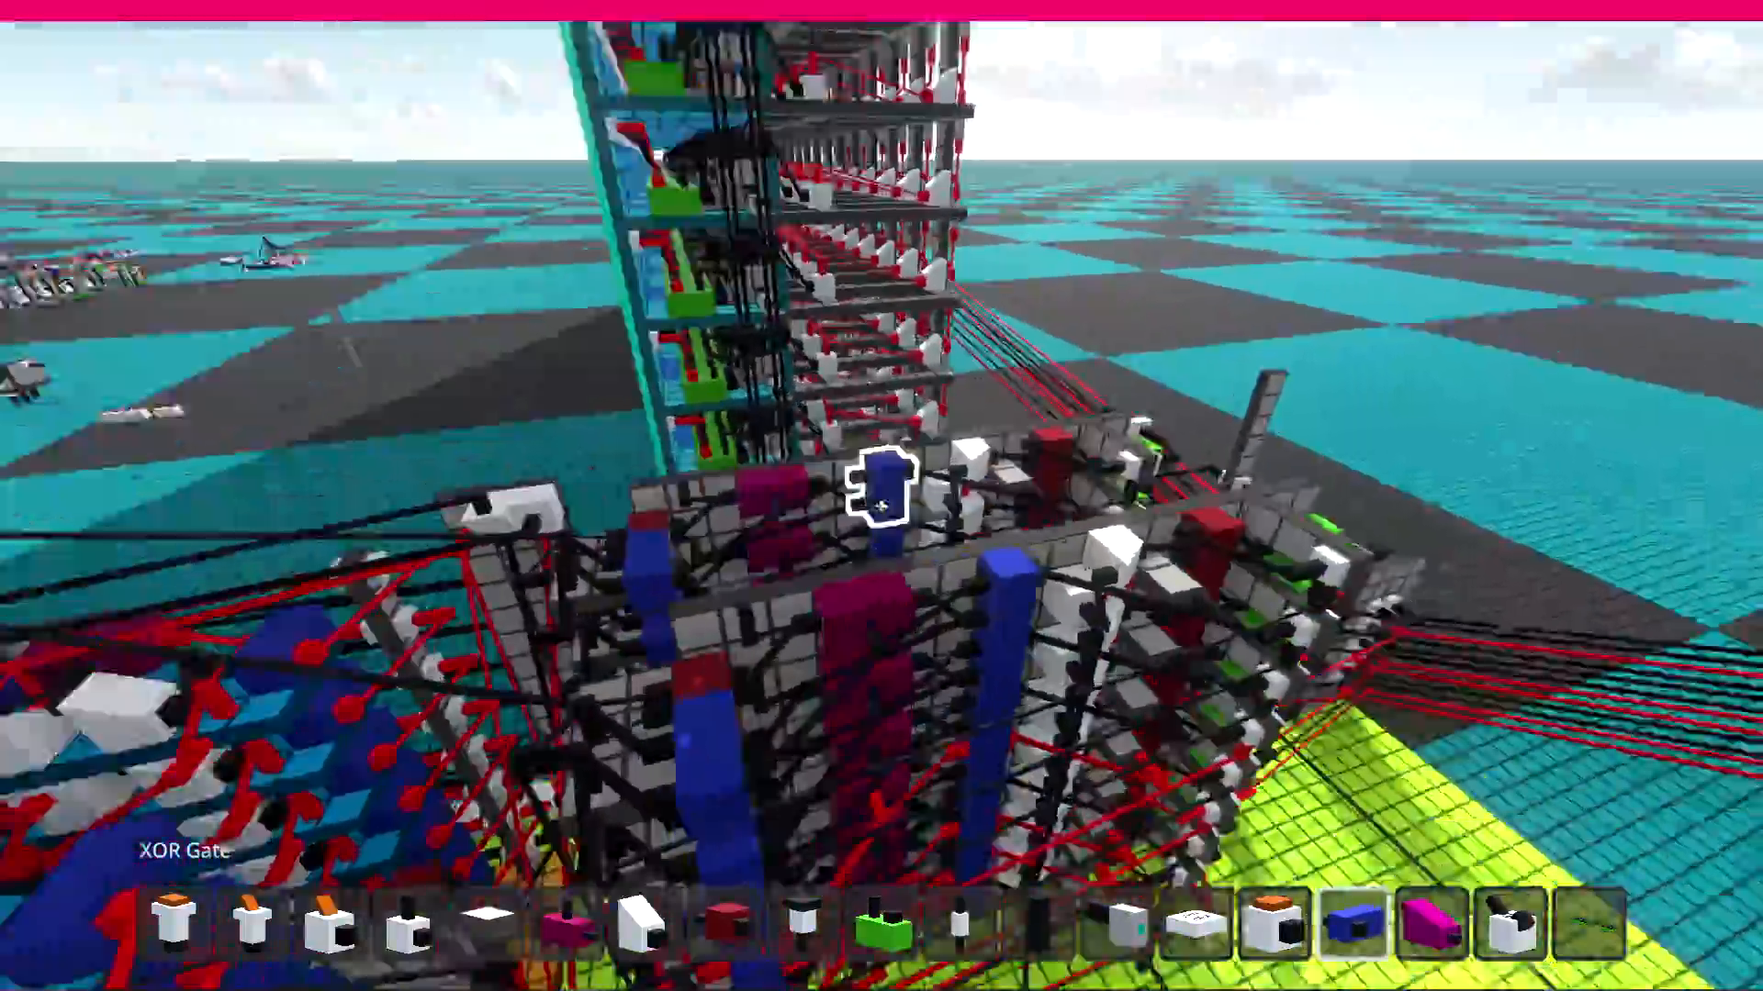